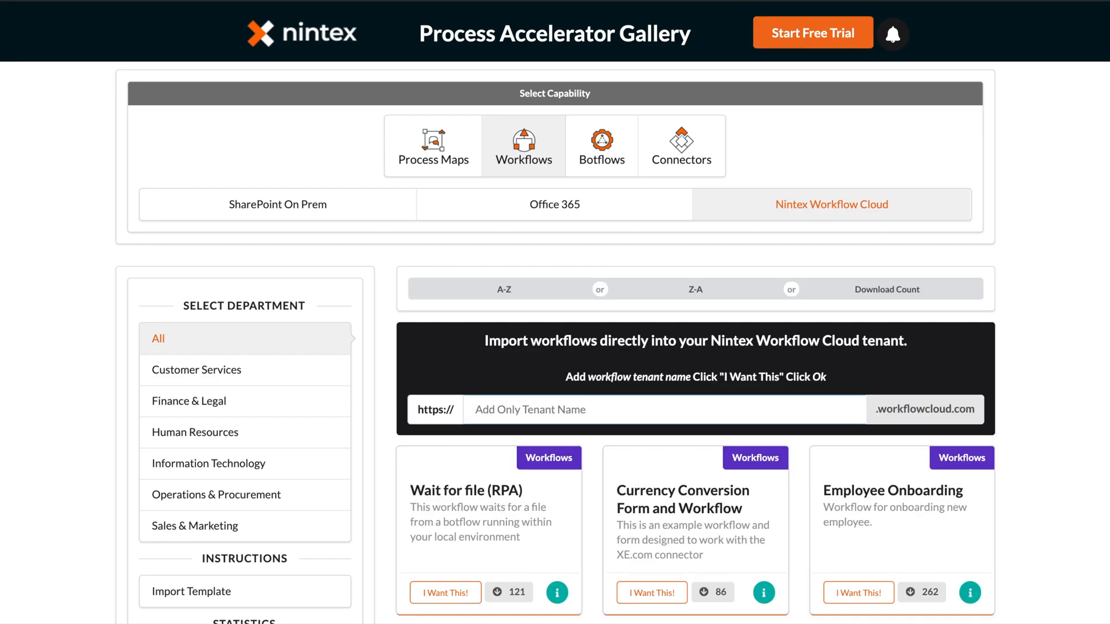
pyautogui.moveTo(857, 419)
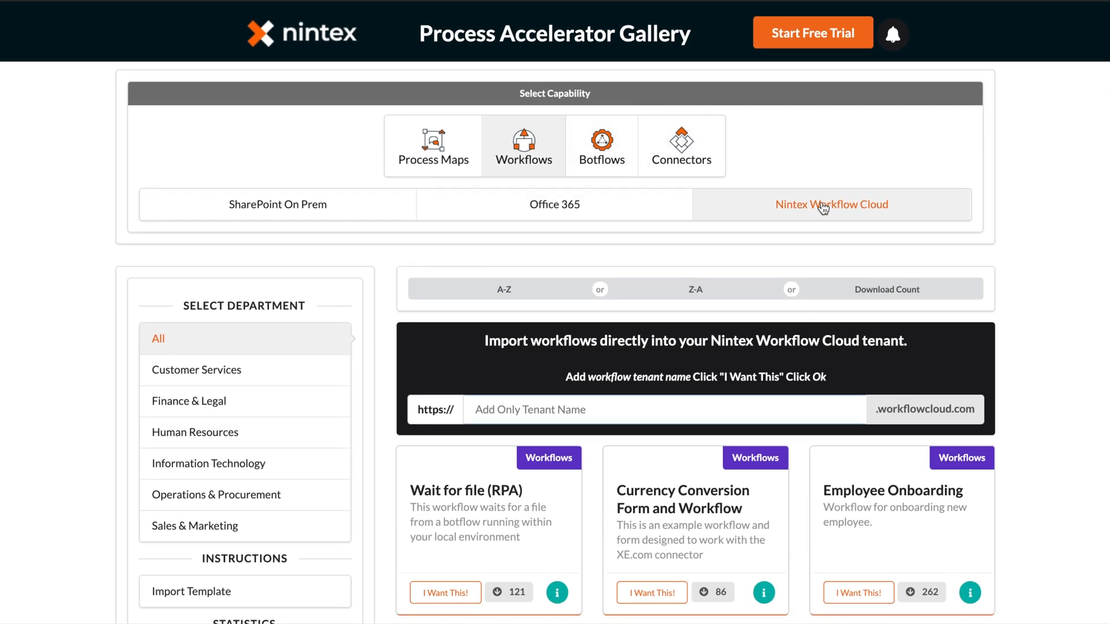
# Step: Find the MNDA Request card in the gallery and request its import into the ntx-successops tenant
pyautogui.scroll(-3)
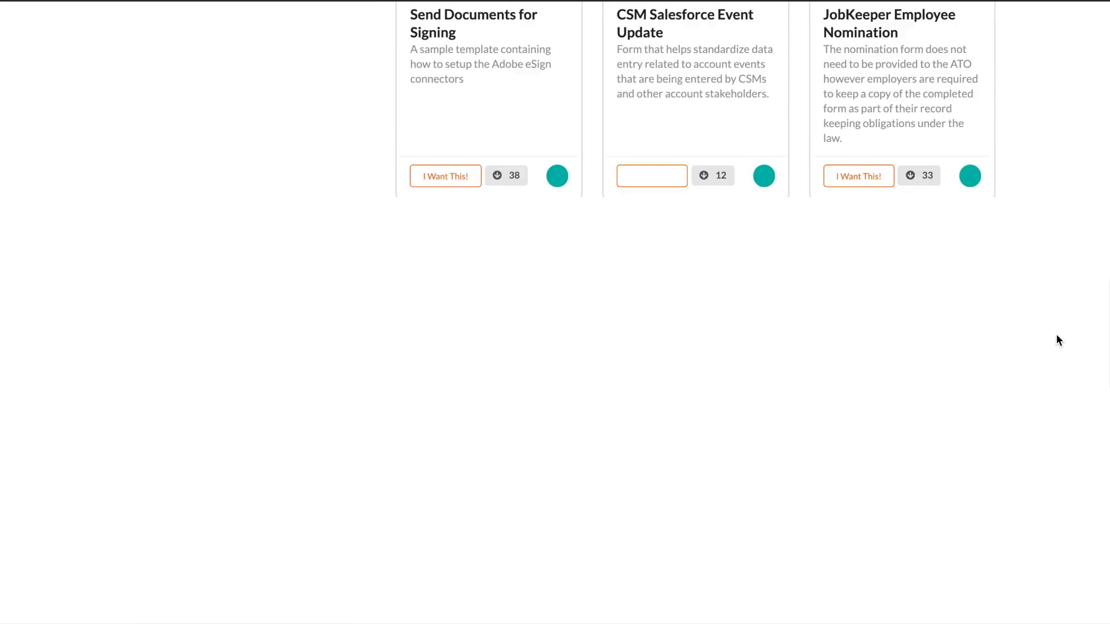
pyautogui.scroll(-3)
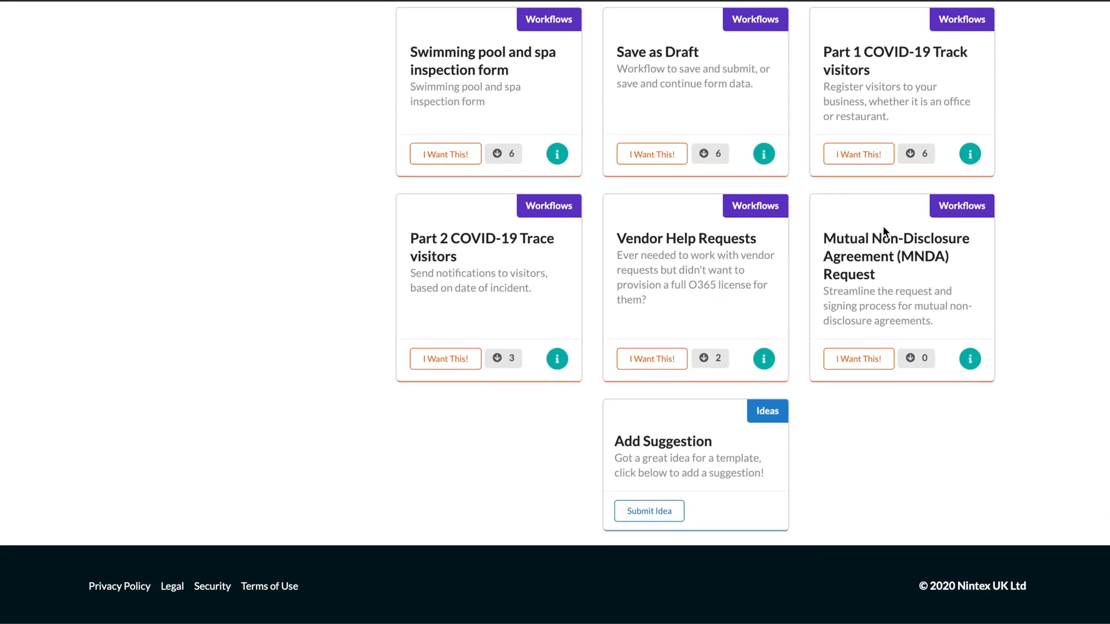
pyautogui.moveTo(907, 264)
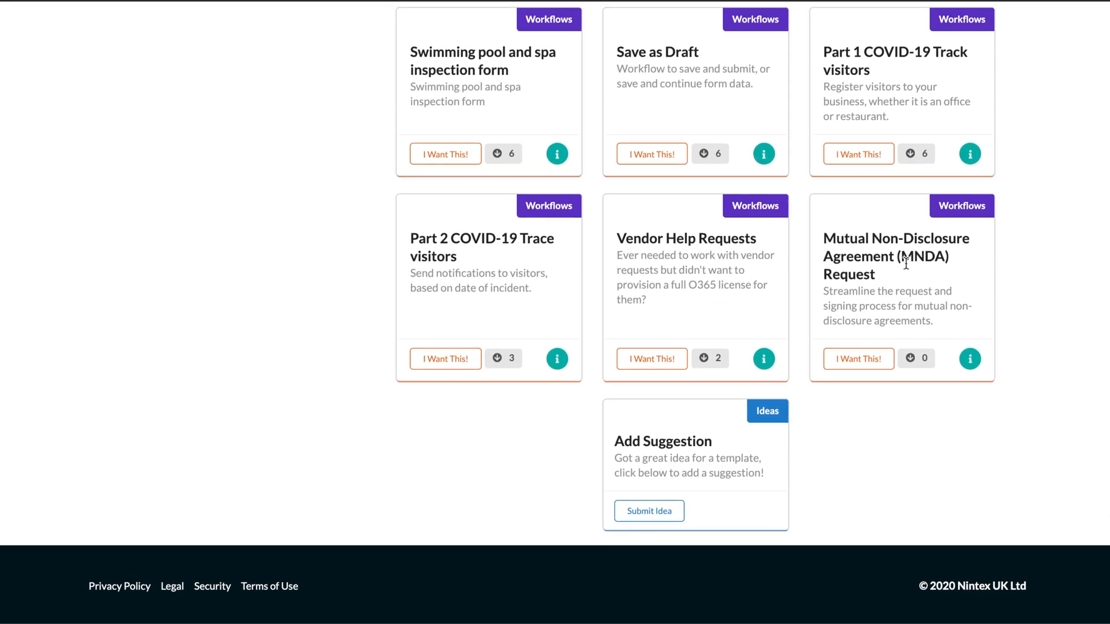
pyautogui.scroll(3)
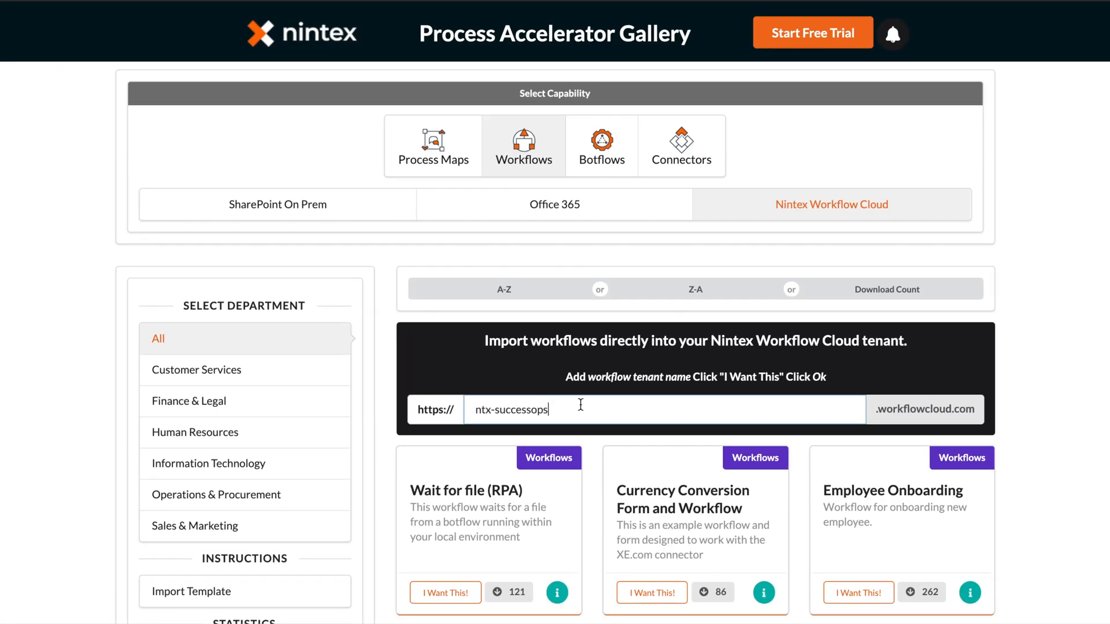
pyautogui.moveTo(607, 419)
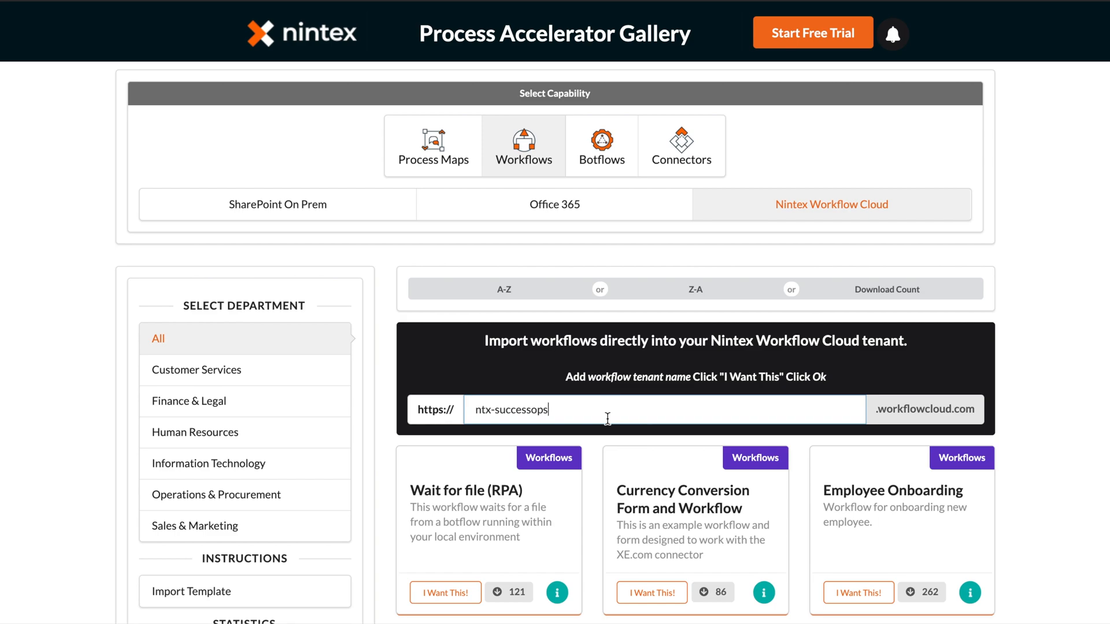
pyautogui.moveTo(884, 409)
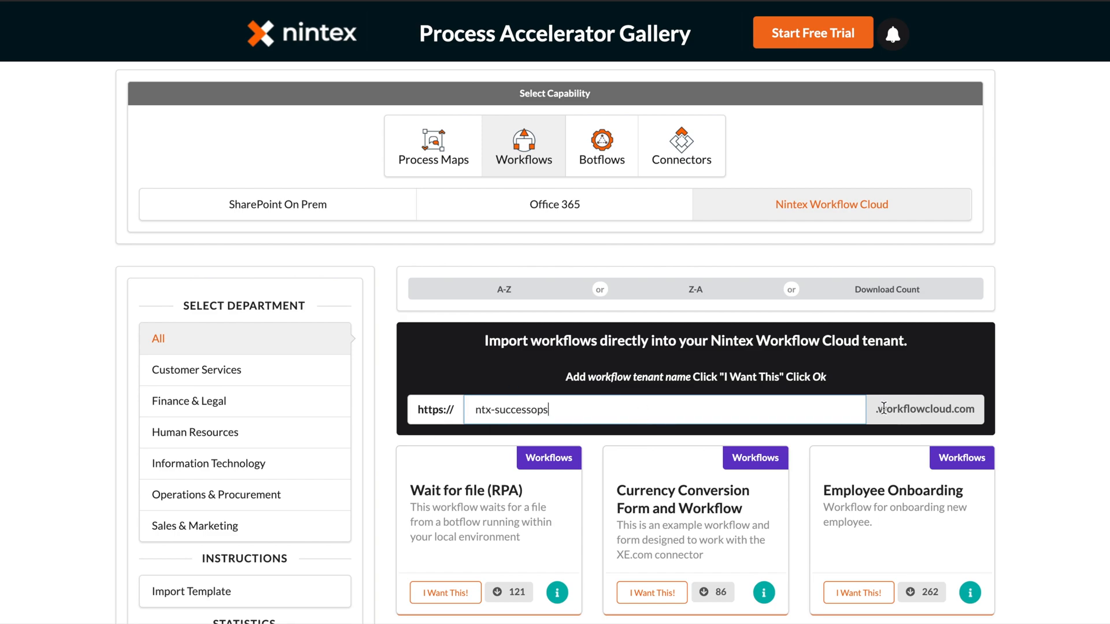
pyautogui.scroll(-3)
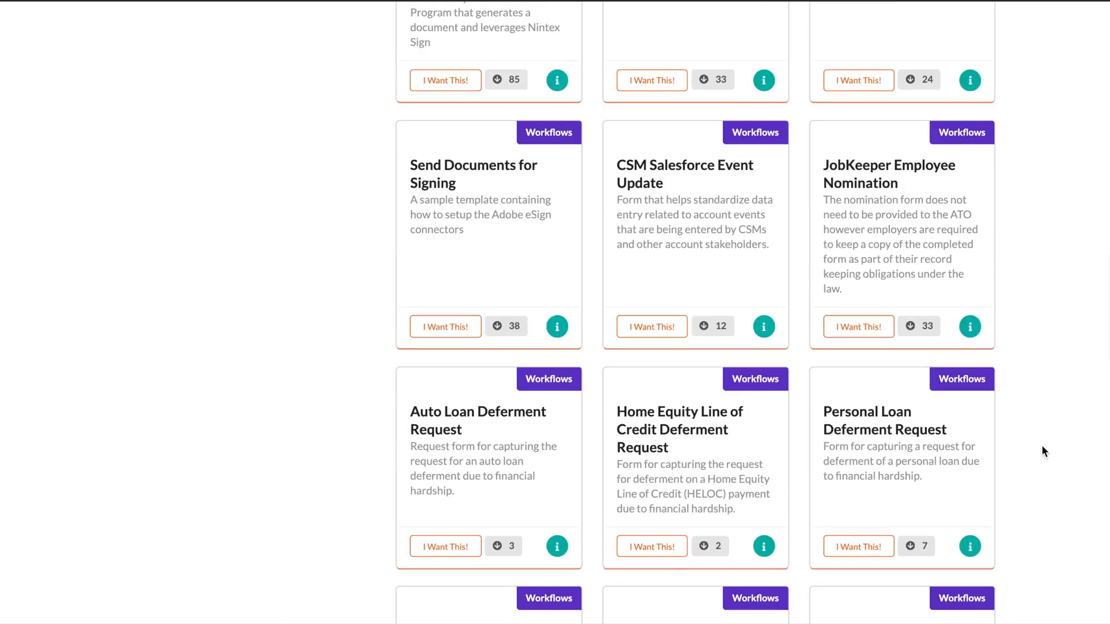
pyautogui.scroll(-3)
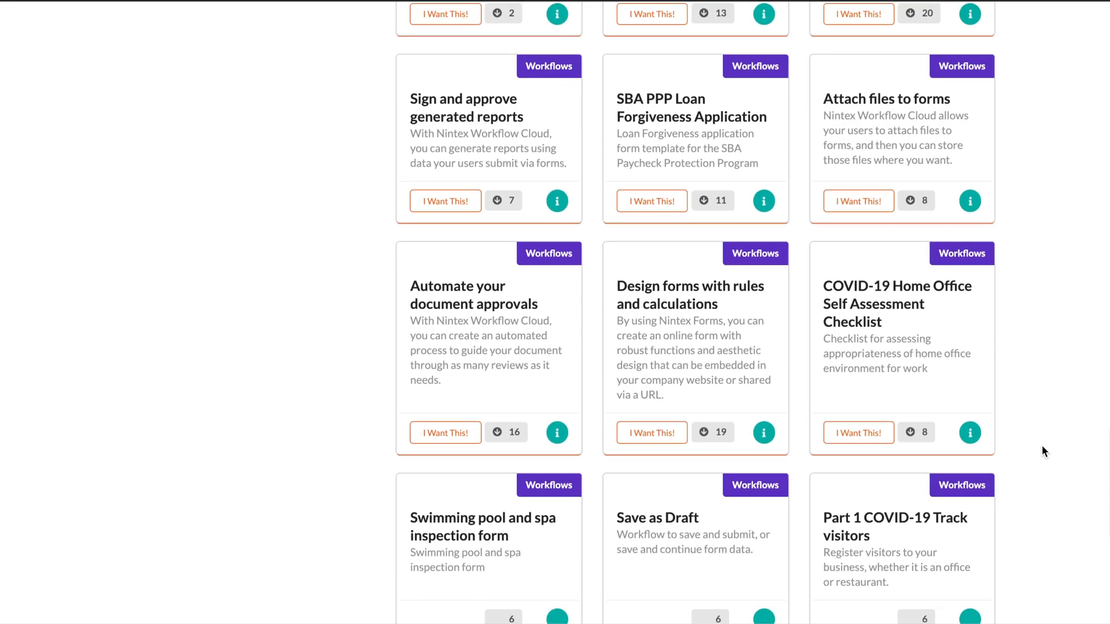
pyautogui.scroll(-3)
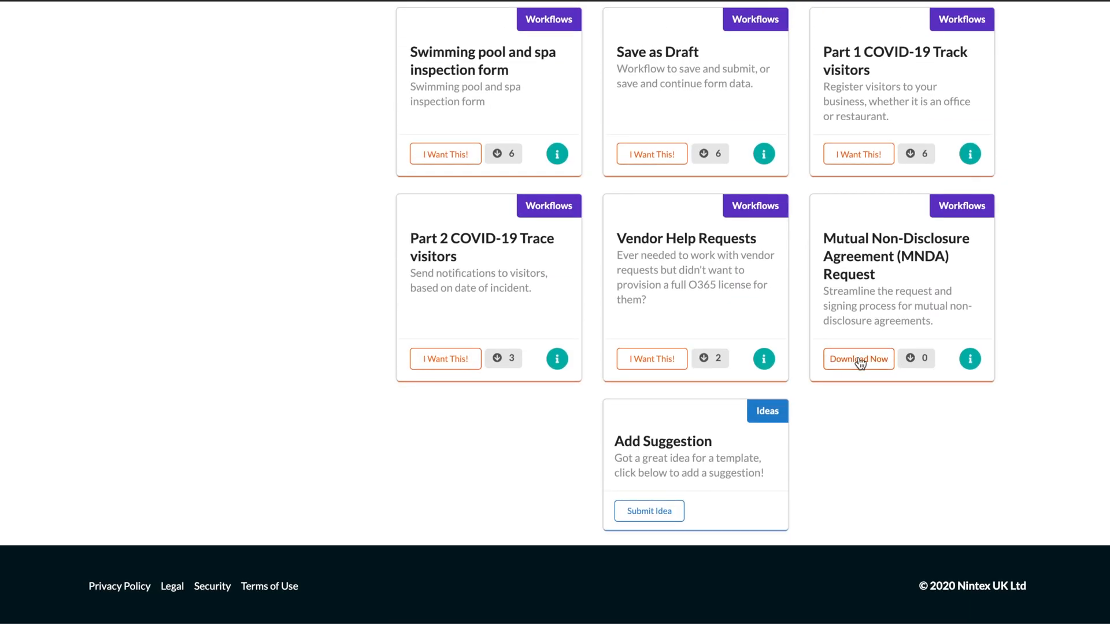
pyautogui.click(858, 359)
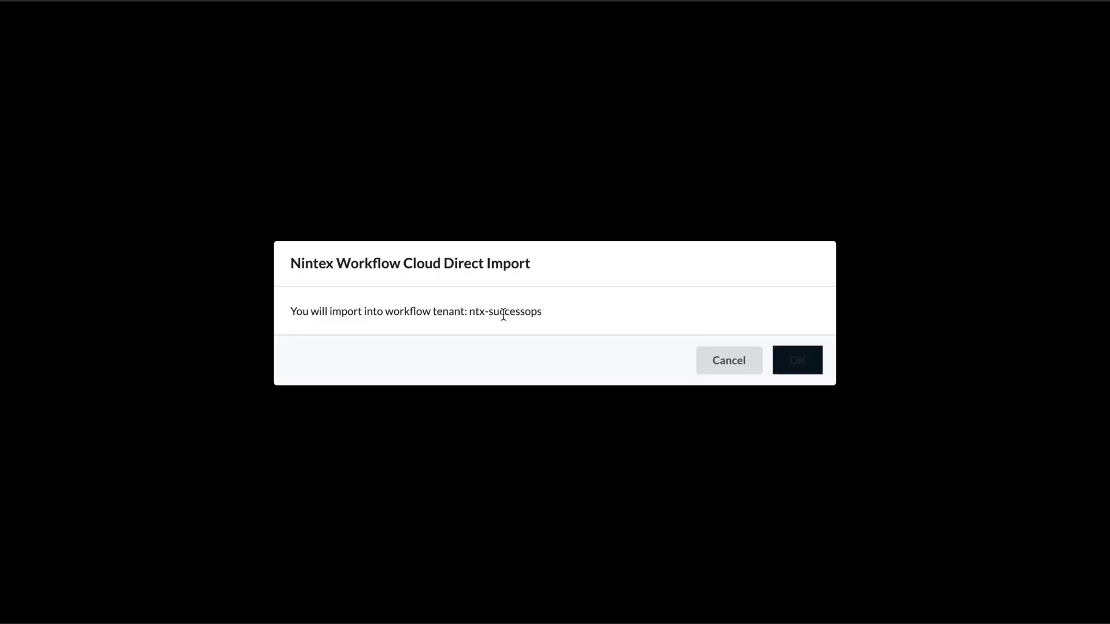
# Step: Confirm the import and start the workflow from a Form open to anyone with its URL
pyautogui.click(796, 360)
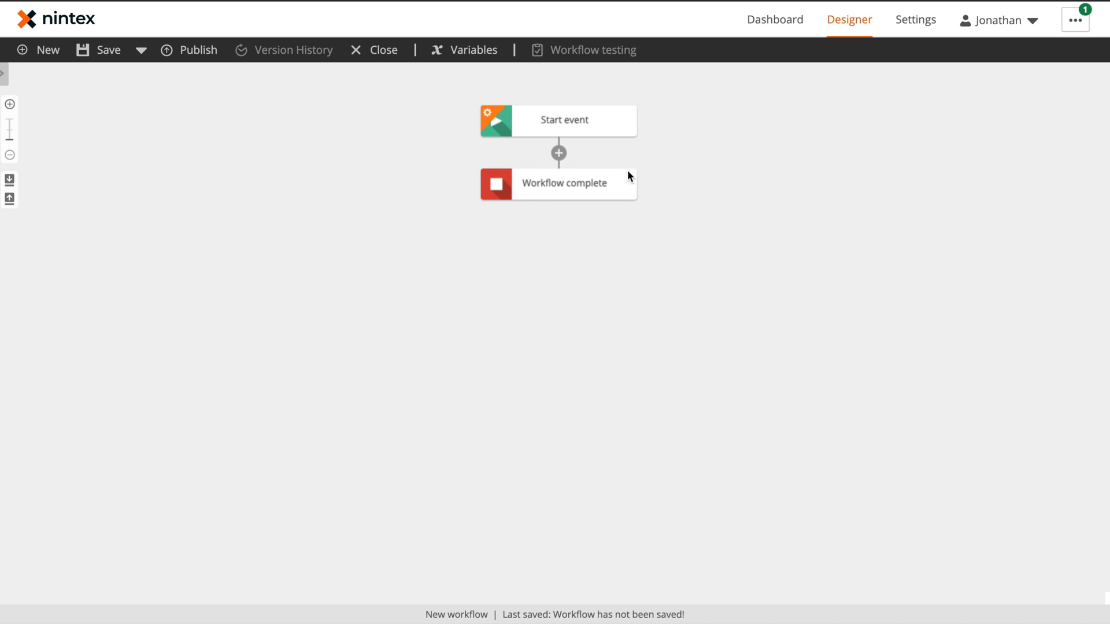
pyautogui.moveTo(572, 137)
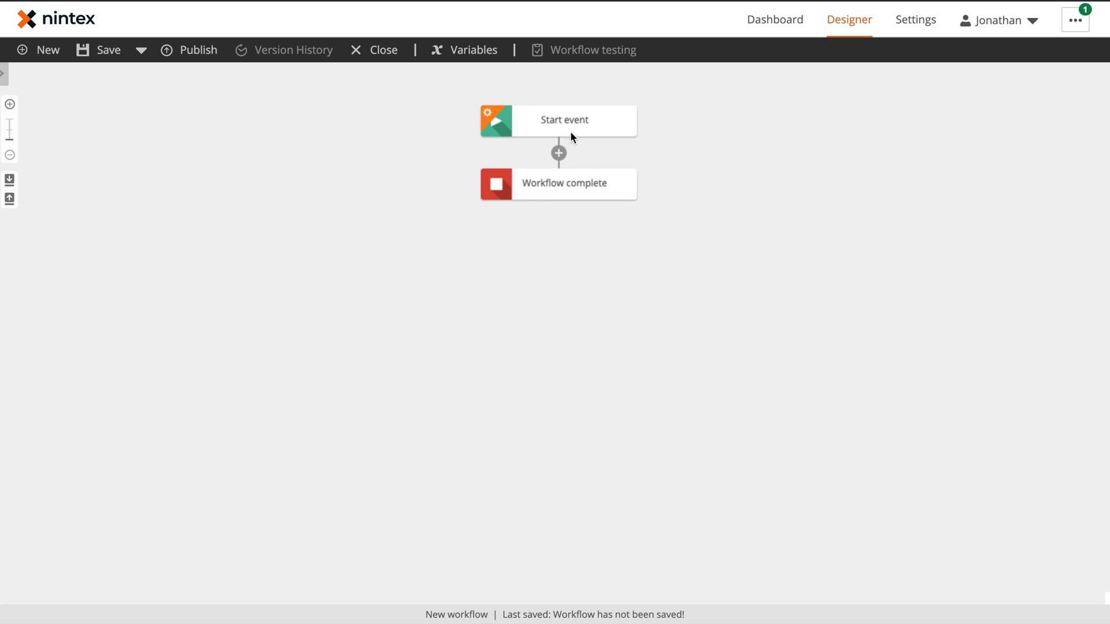
pyautogui.click(562, 120)
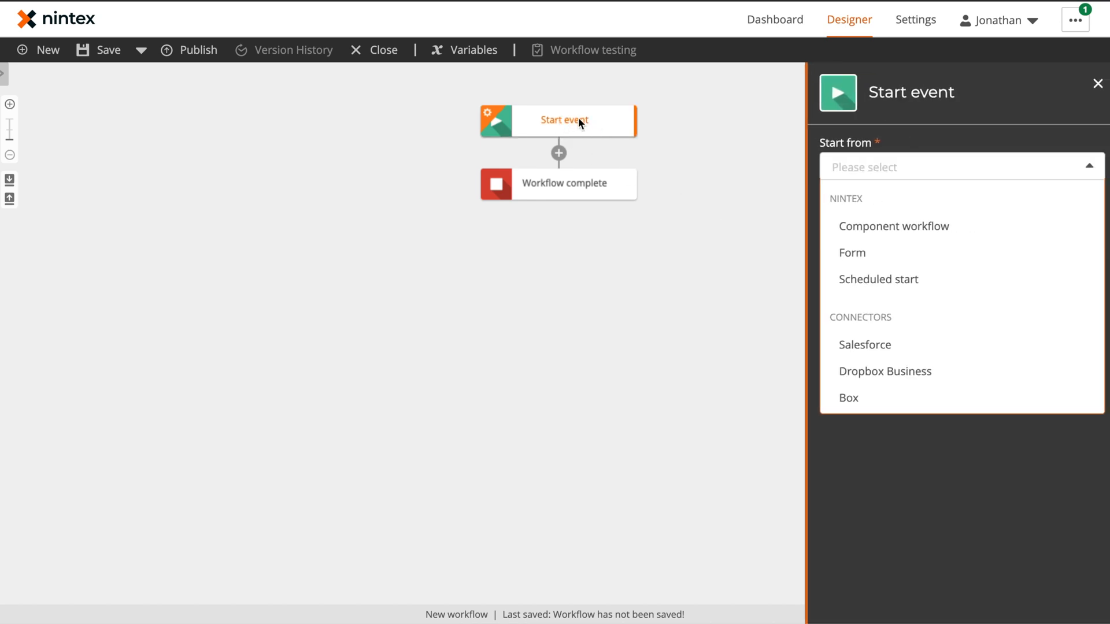
pyautogui.click(851, 253)
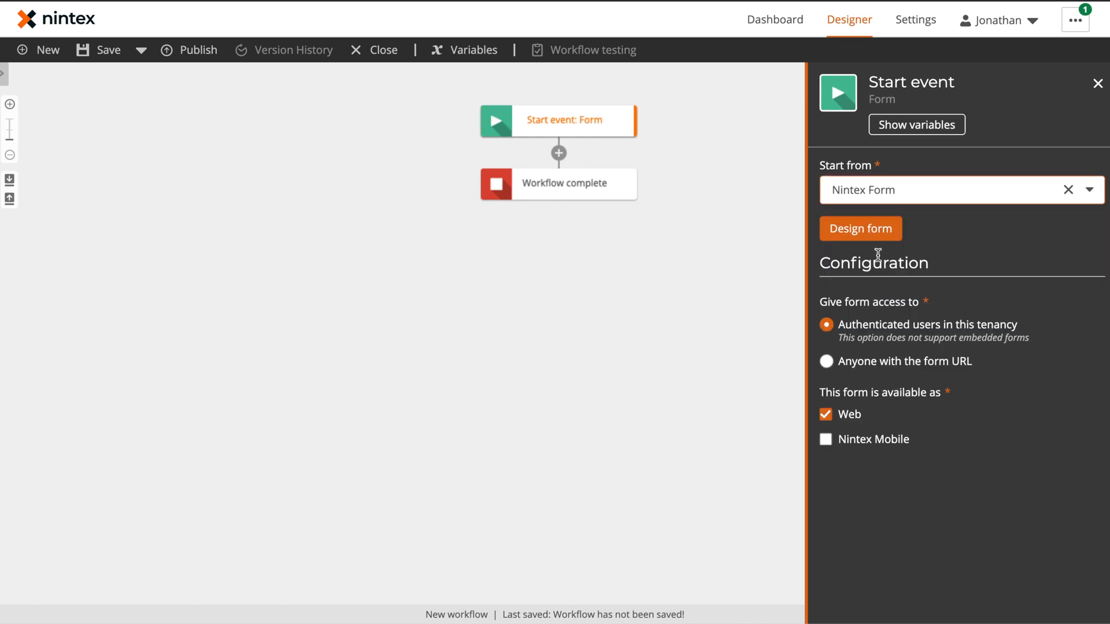
pyautogui.moveTo(877, 361)
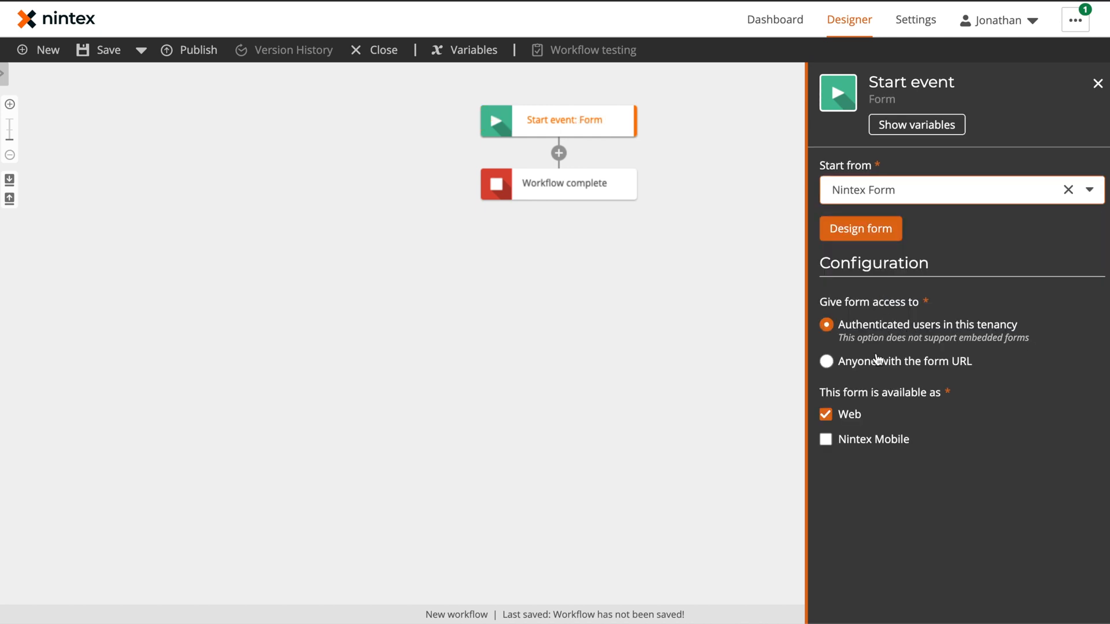
pyautogui.click(826, 361)
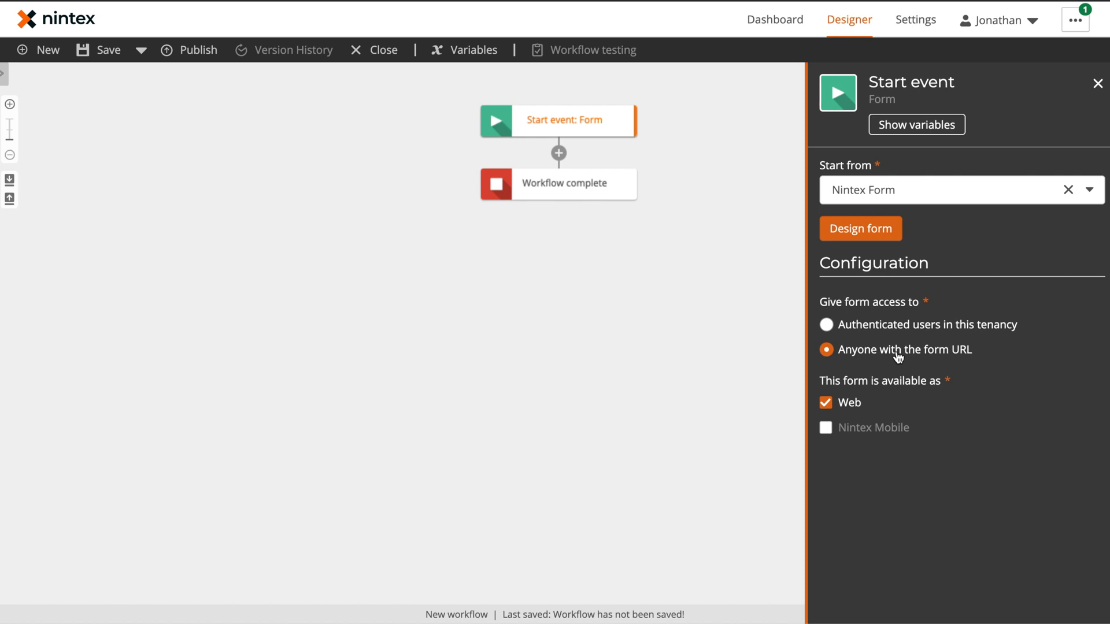
pyautogui.click(860, 229)
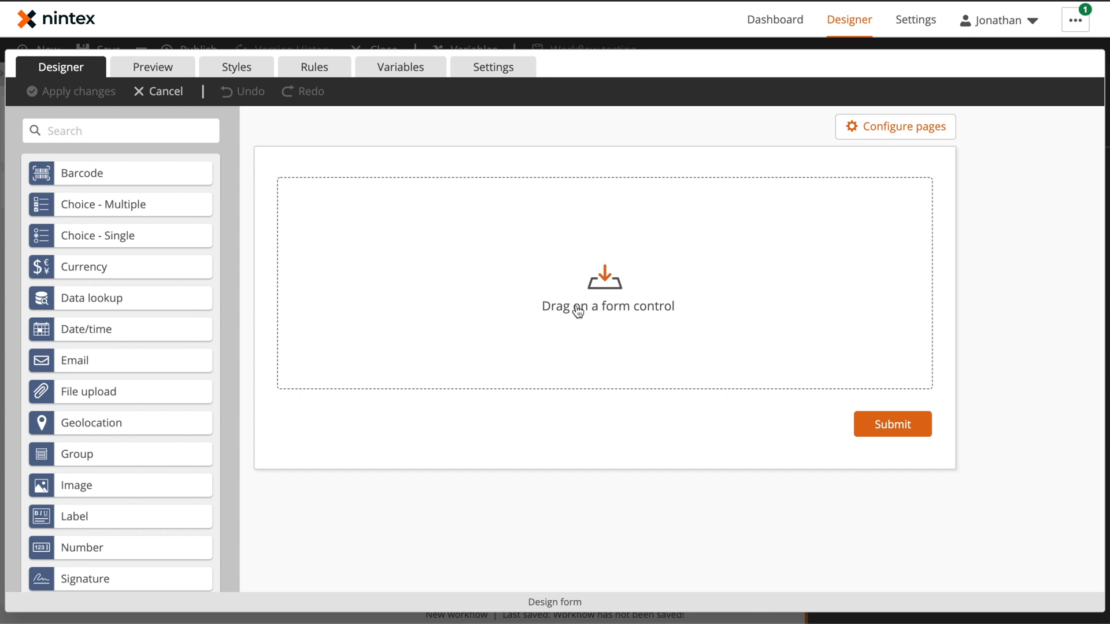
pyautogui.moveTo(110, 454)
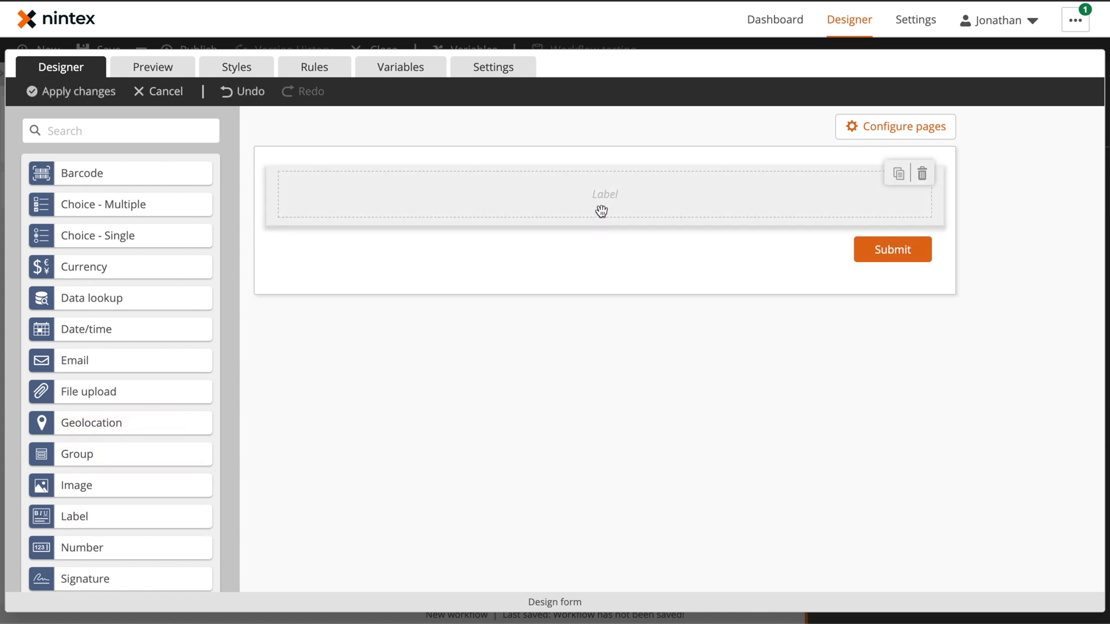
# Step: Add a Heading 3 label reading 'Mutual Non-Disclure Agreement (MNDA) Request Form'
pyautogui.click(603, 195)
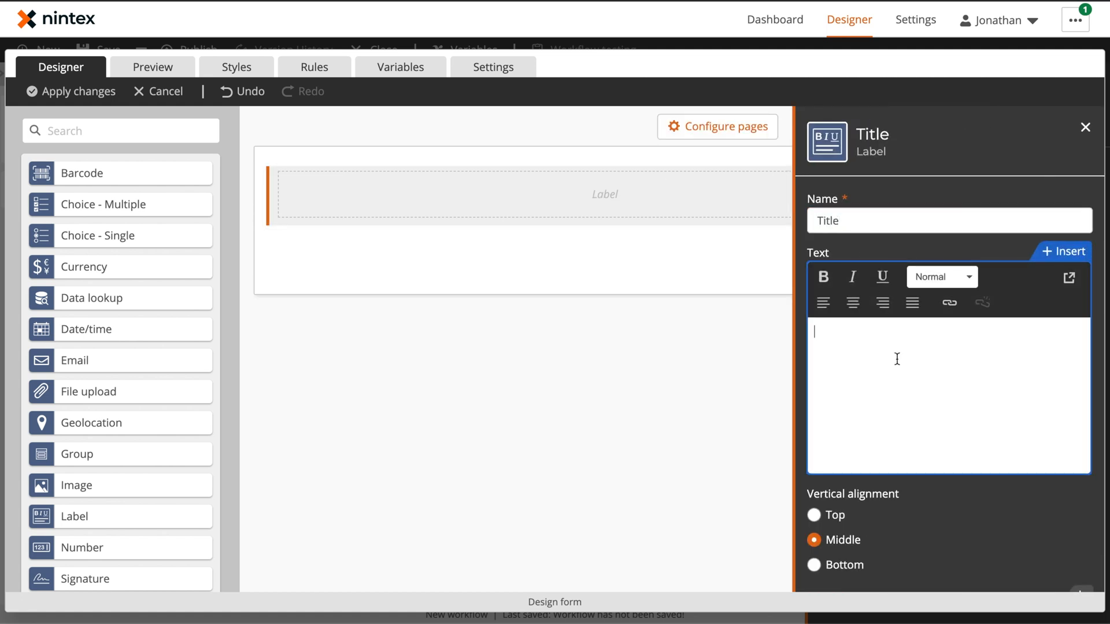
pyautogui.write('Mutual Non-')
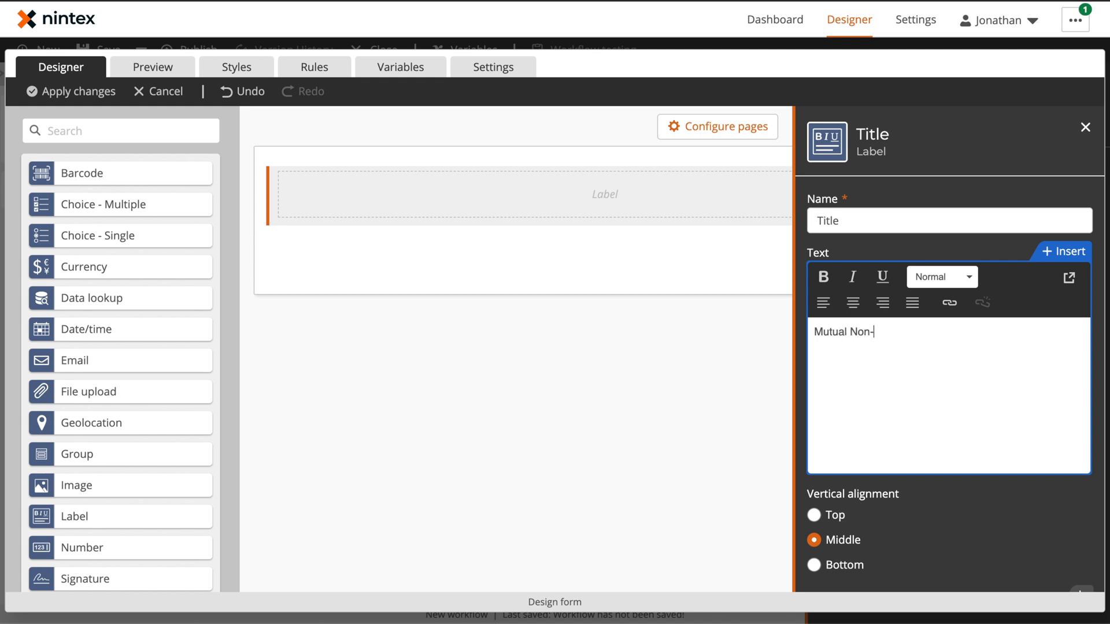
pyautogui.write('Disclure Agreement (MNDA)')
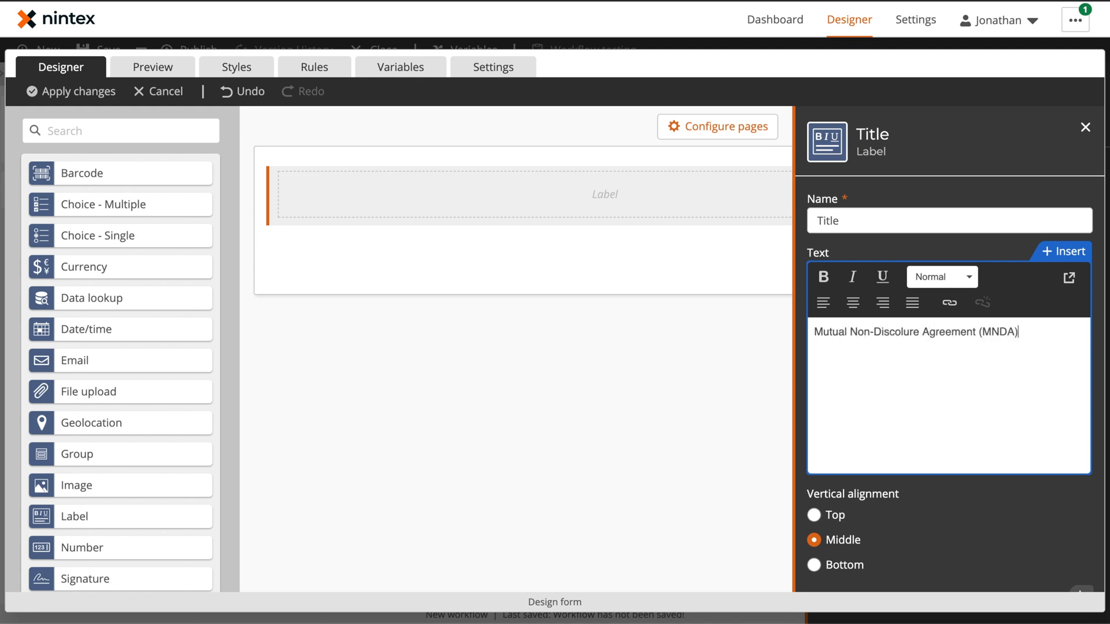
pyautogui.write('Request Form')
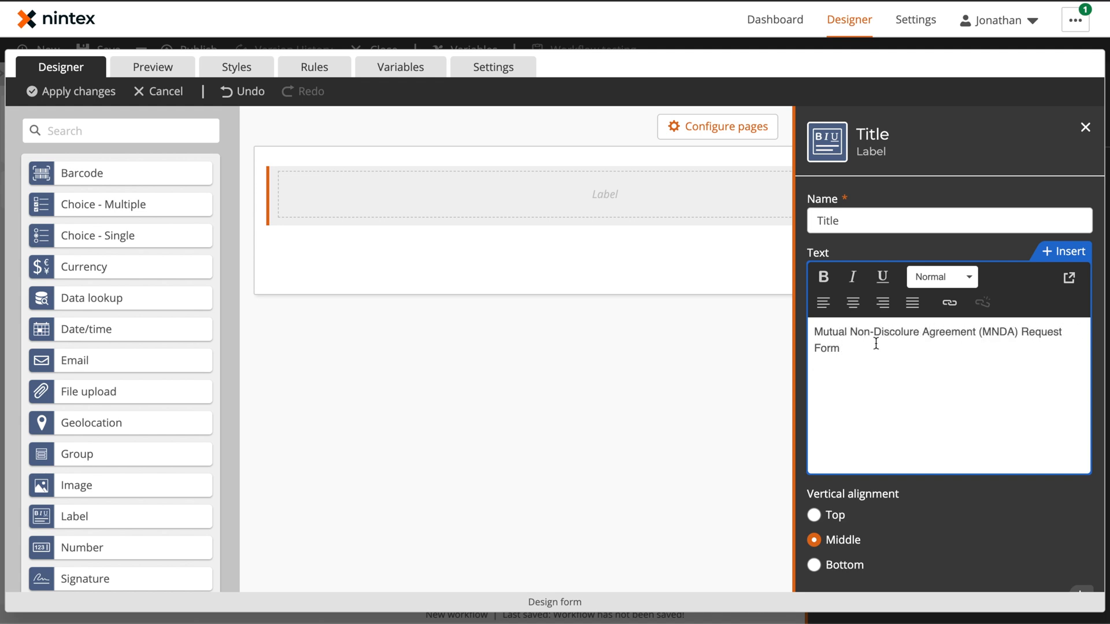
pyautogui.click(942, 277)
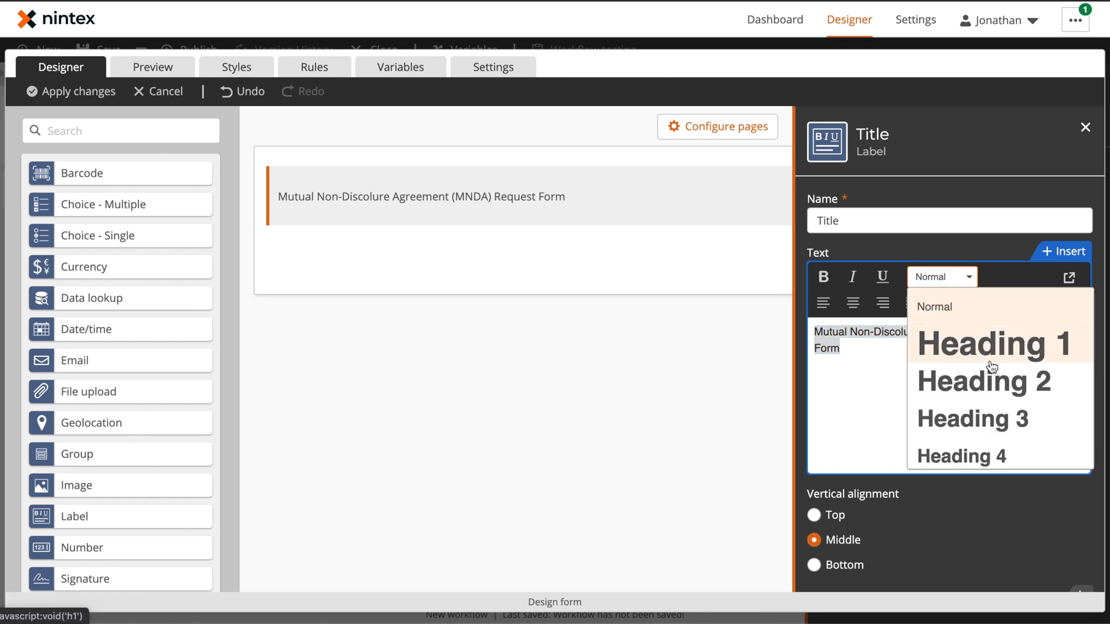
pyautogui.click(994, 343)
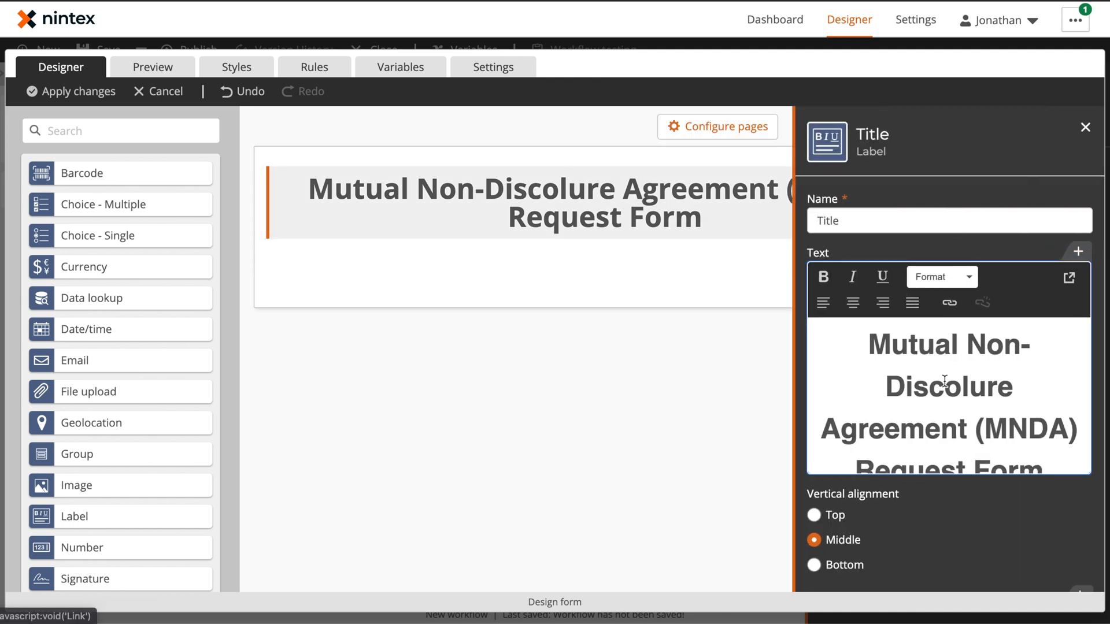
pyautogui.click(940, 276)
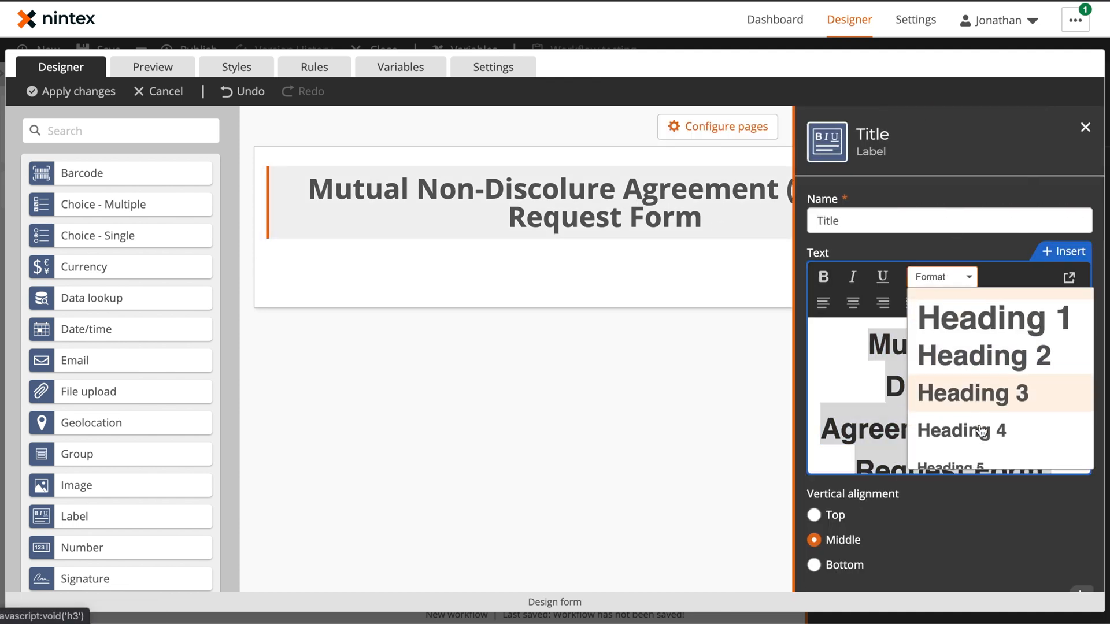
pyautogui.click(958, 430)
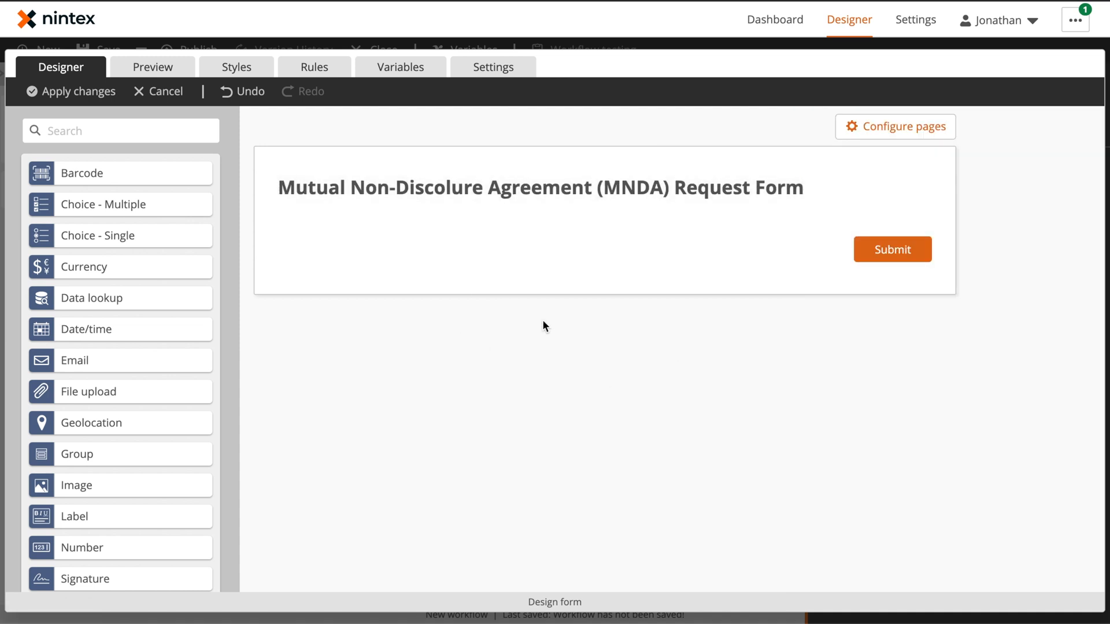
pyautogui.moveTo(545, 413)
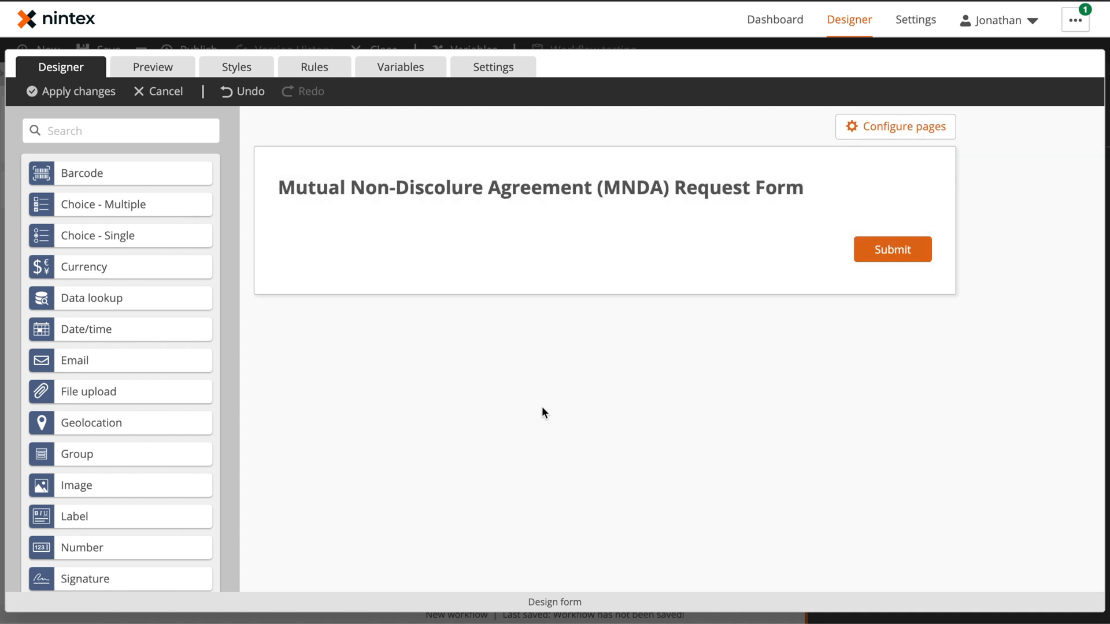
pyautogui.moveTo(110, 454)
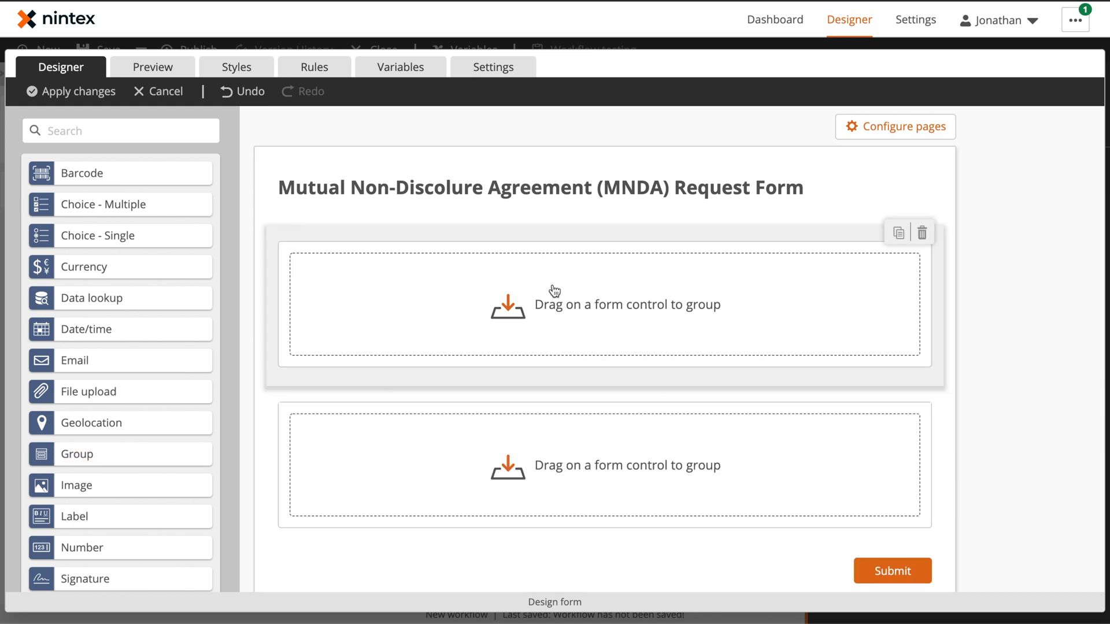
pyautogui.moveTo(462, 250)
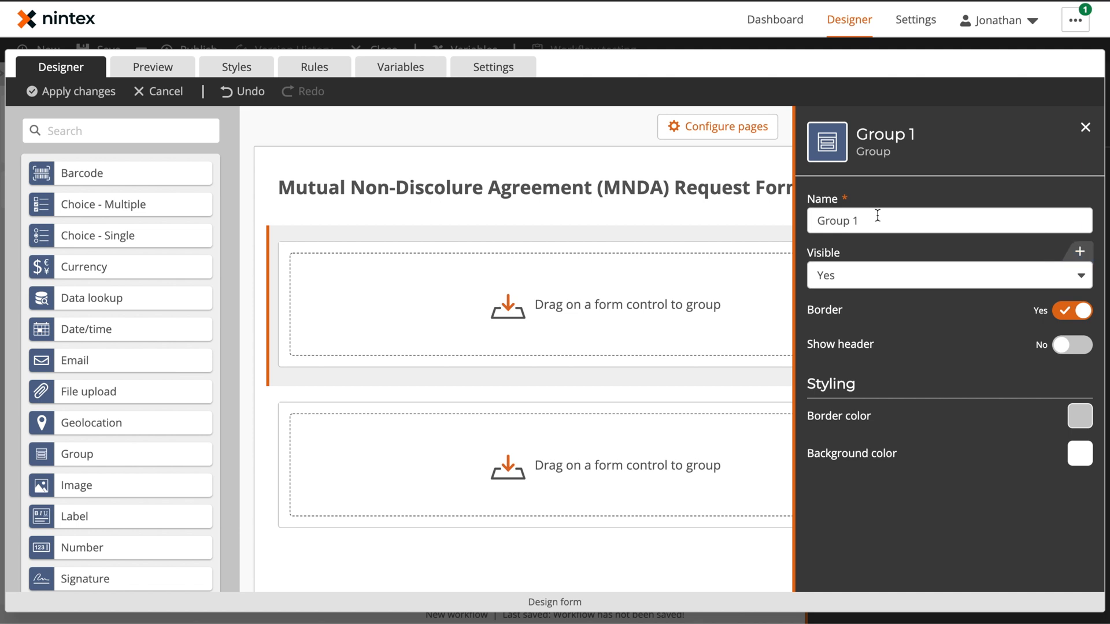
# Step: Name the groups Contact Information and Agreement Information, showing each name as header
pyautogui.write('Contact Information')
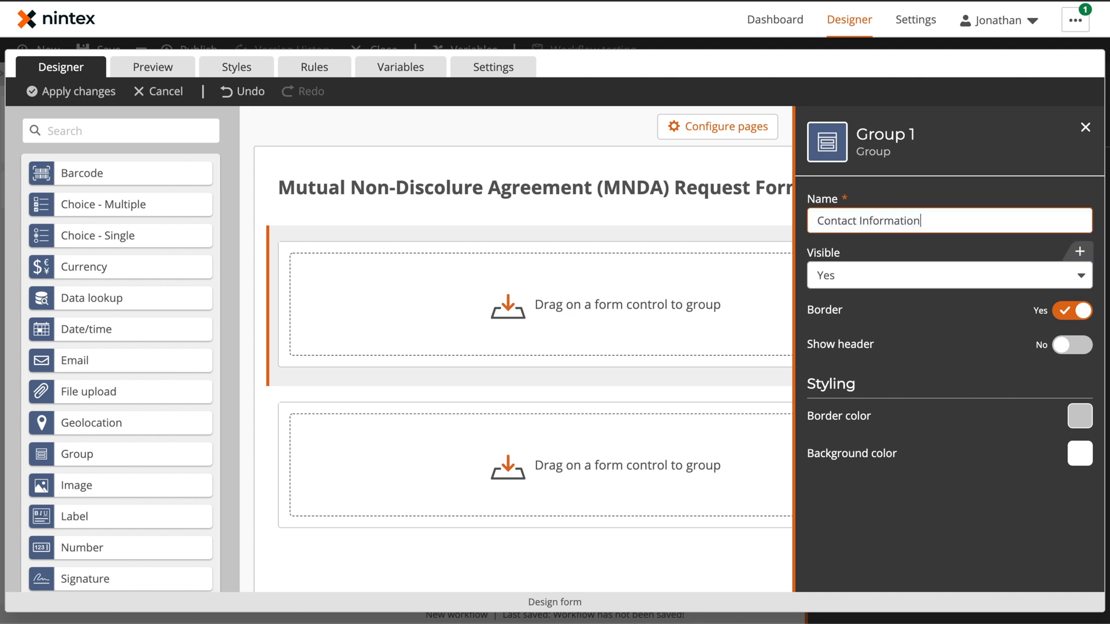
pyautogui.click(1072, 344)
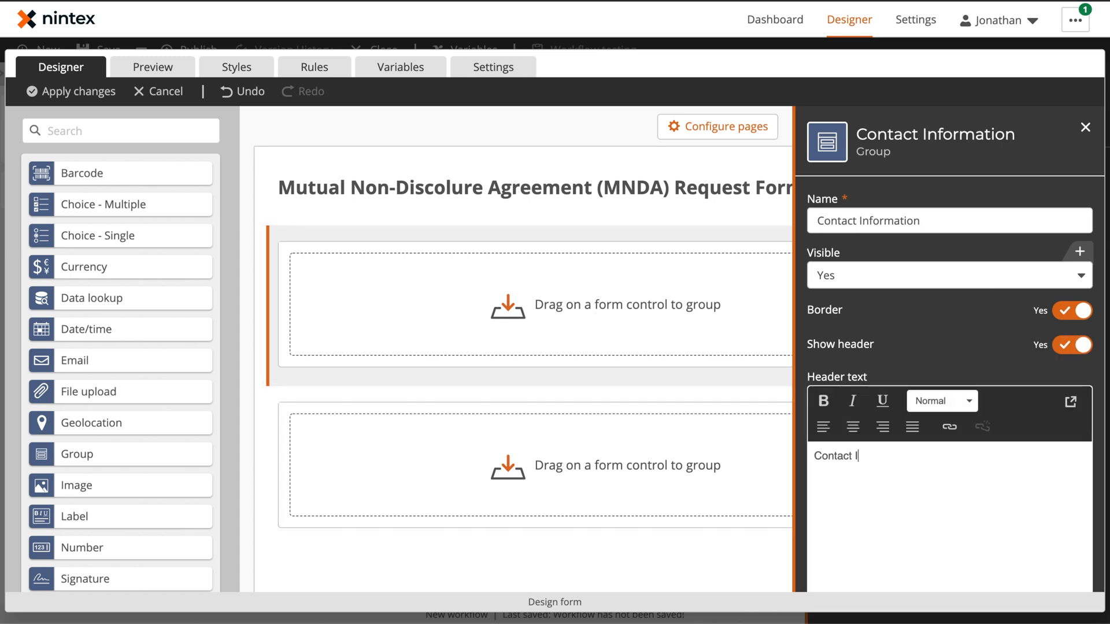
pyautogui.write('nformation')
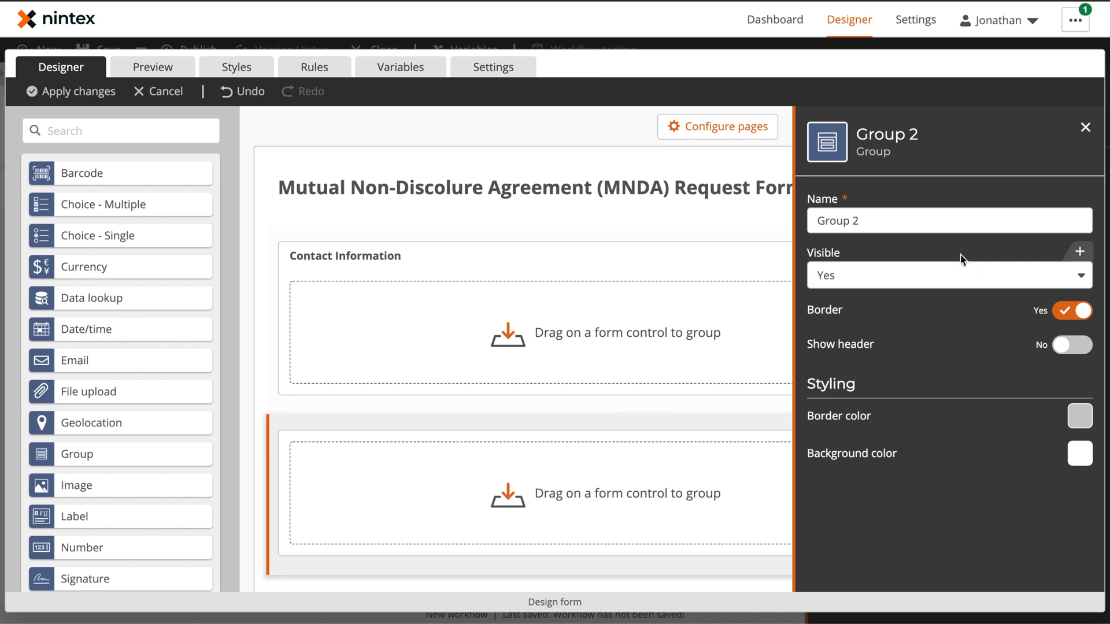
pyautogui.write('Agreement Information')
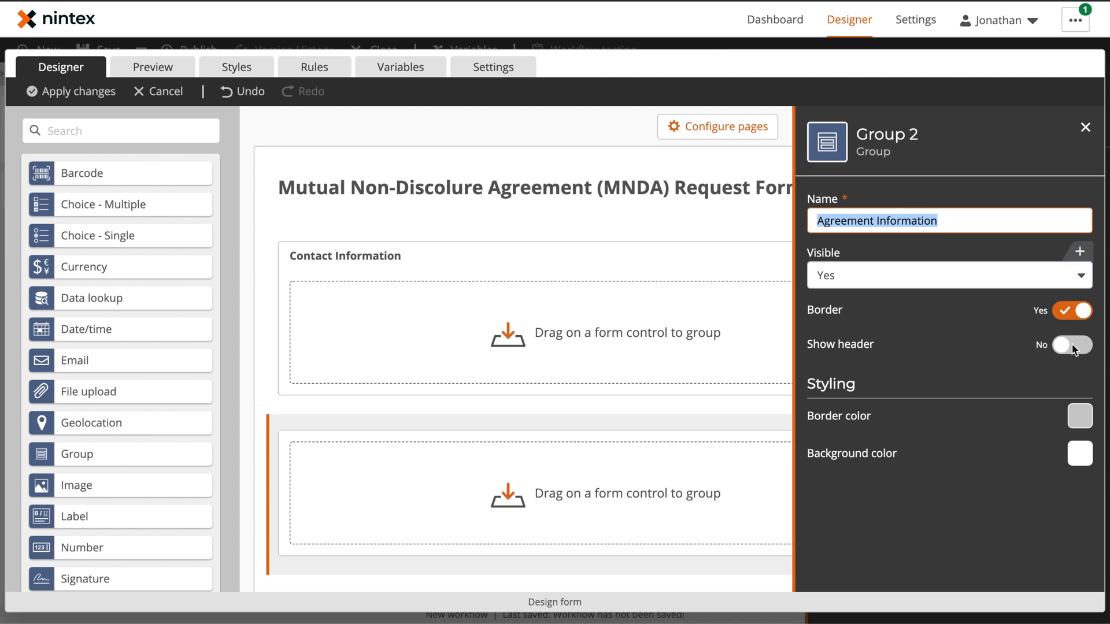
pyautogui.click(1071, 345)
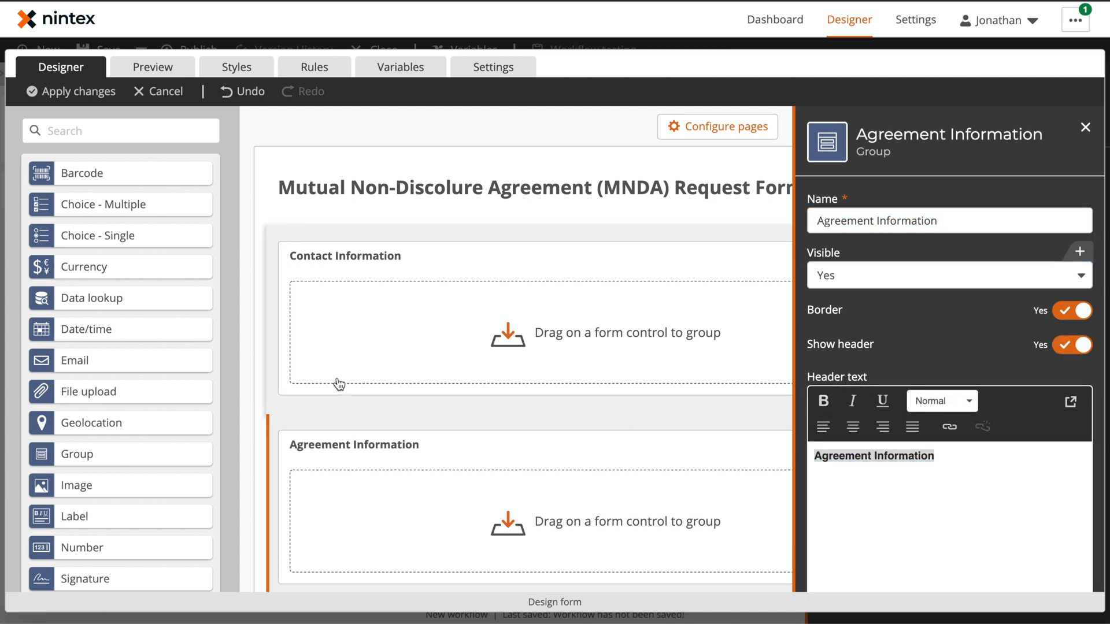
pyautogui.moveTo(324, 281)
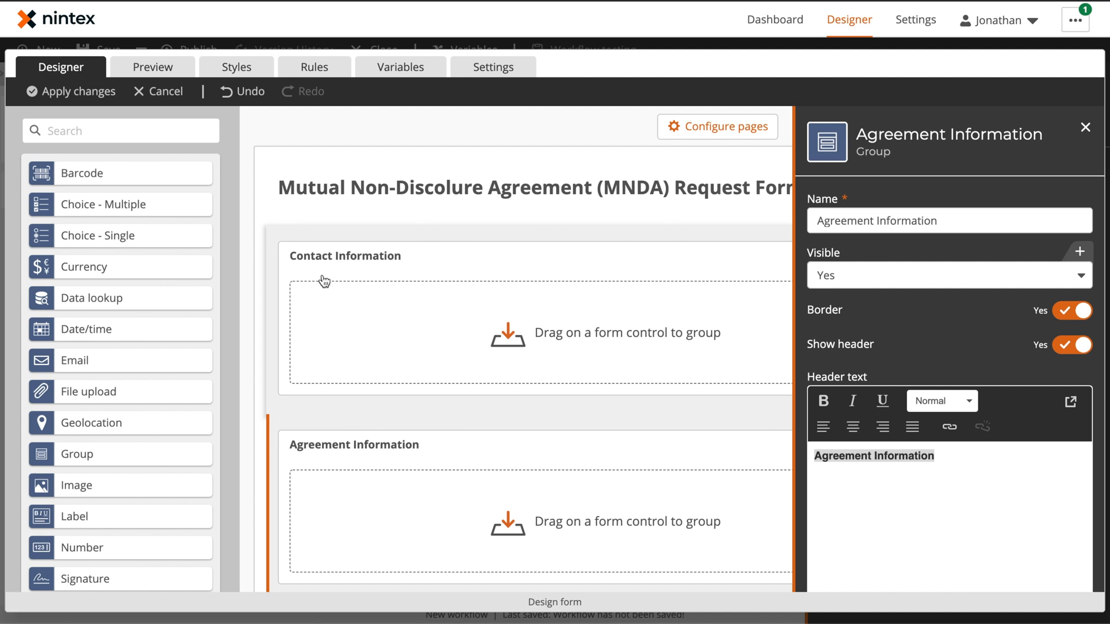
# Step: Rename the first fields to First Name, made required, and Last Name
pyautogui.scroll(-3)
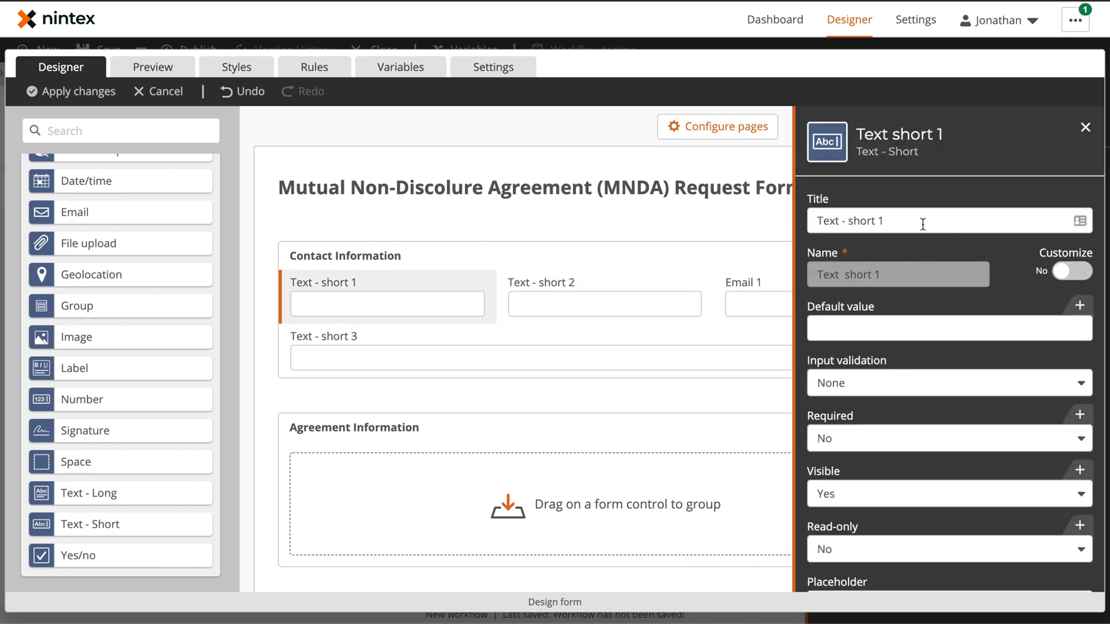
pyautogui.write('First Na')
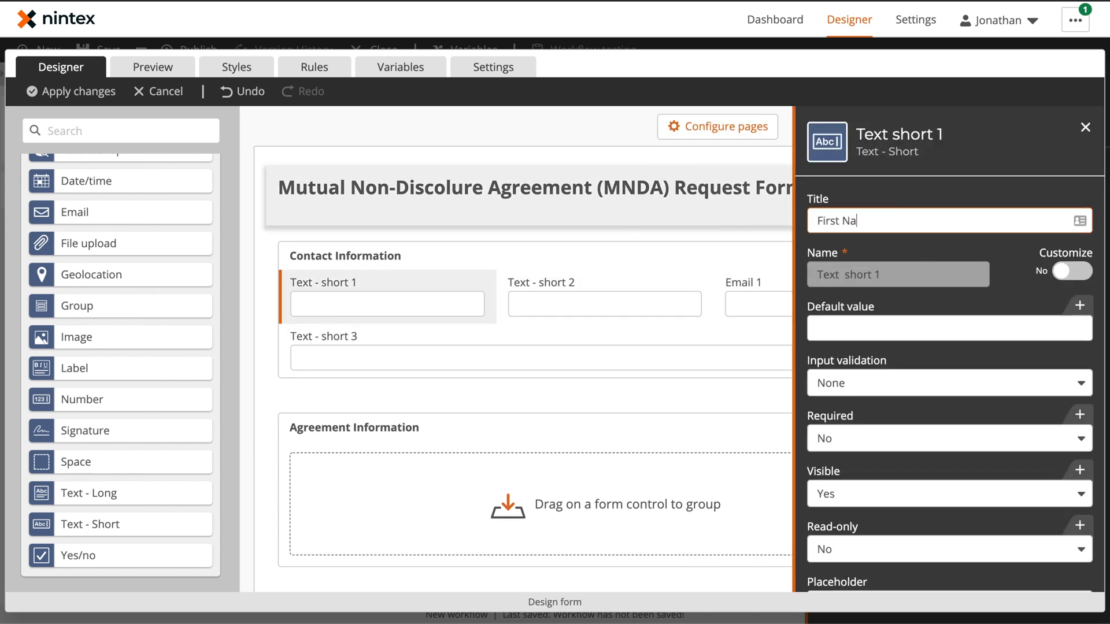
pyautogui.click(948, 438)
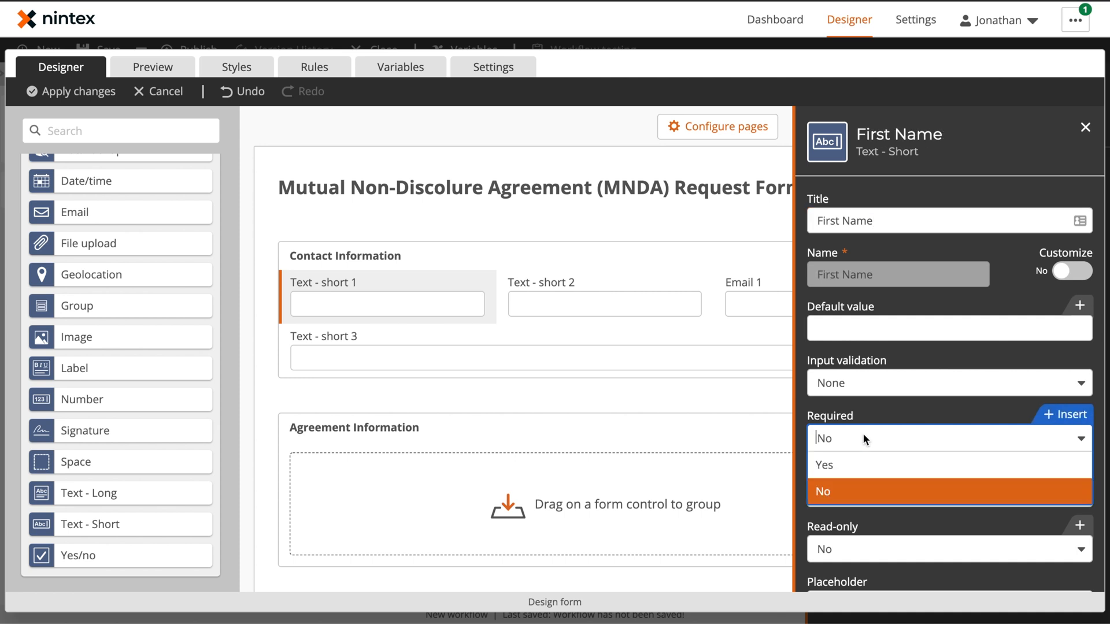
pyautogui.click(604, 281)
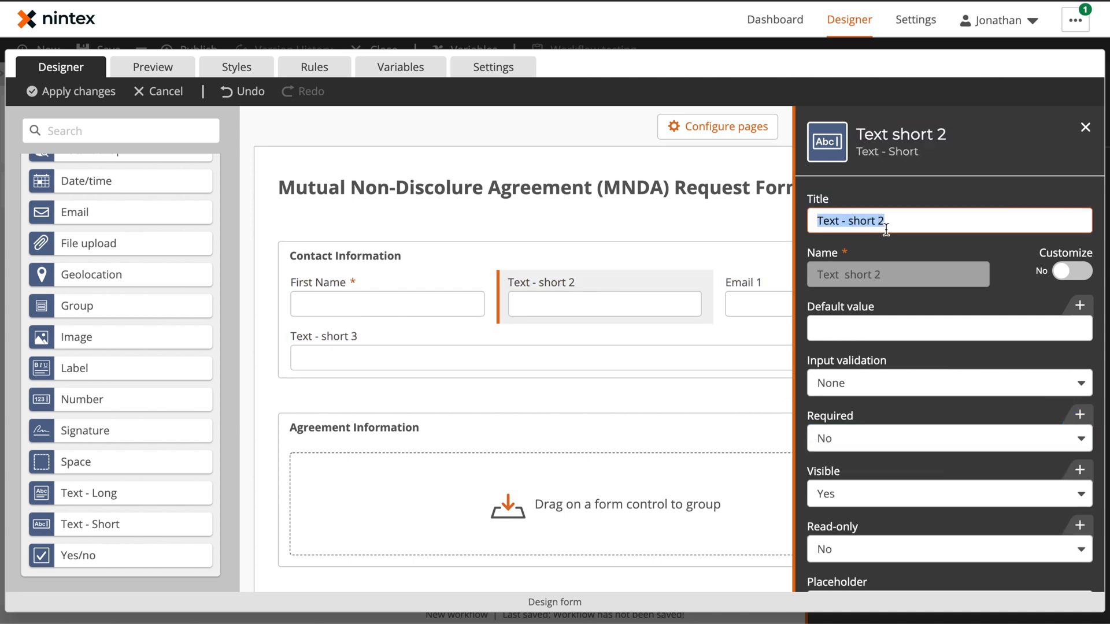
pyautogui.write('Last Name')
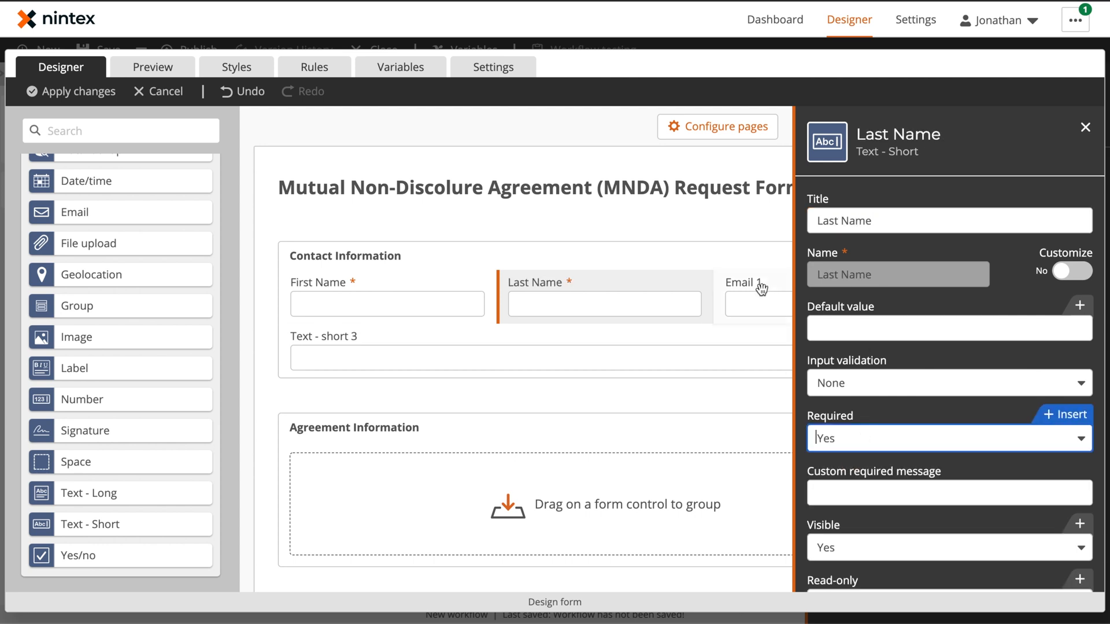
# Step: Rename the third short text field Company Name, with no validation, and make it required
pyautogui.click(754, 293)
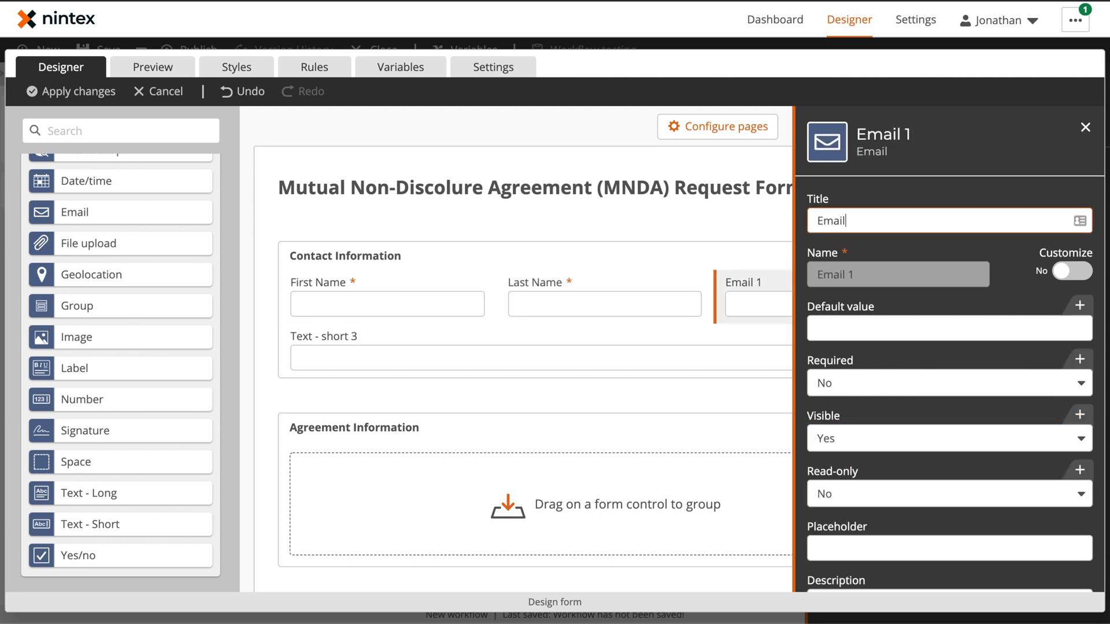
pyautogui.click(945, 383)
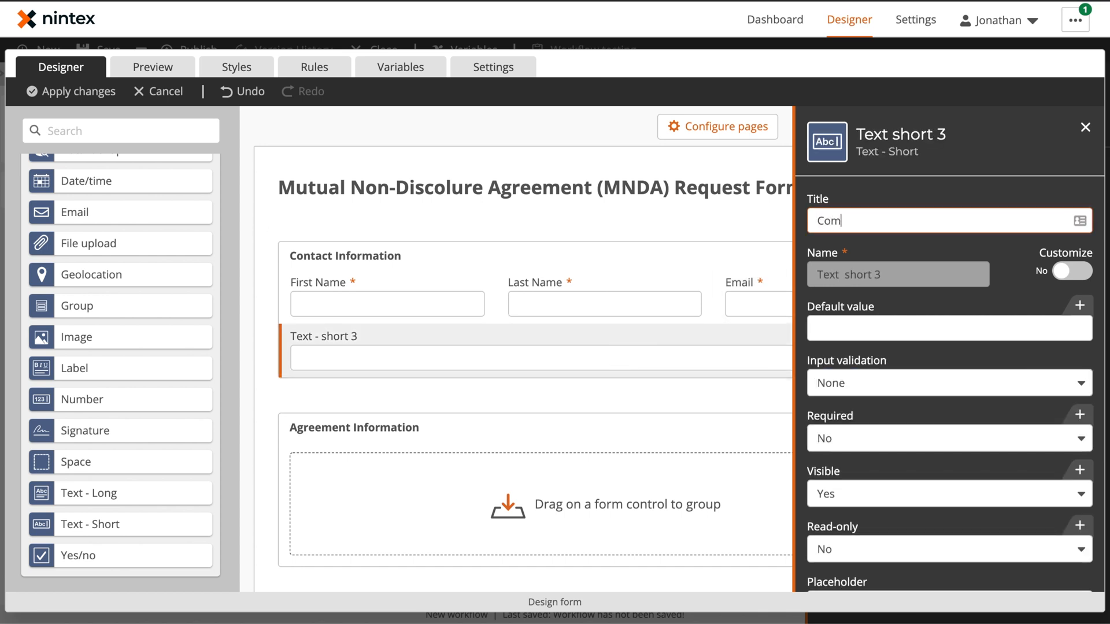
pyautogui.write('pany n')
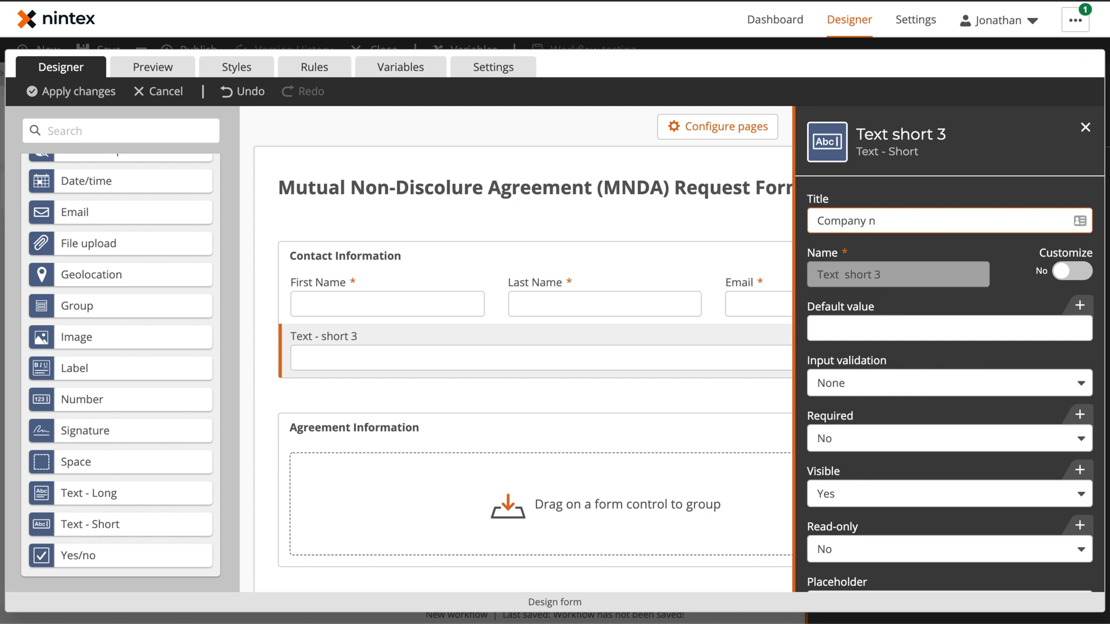
pyautogui.write('ame')
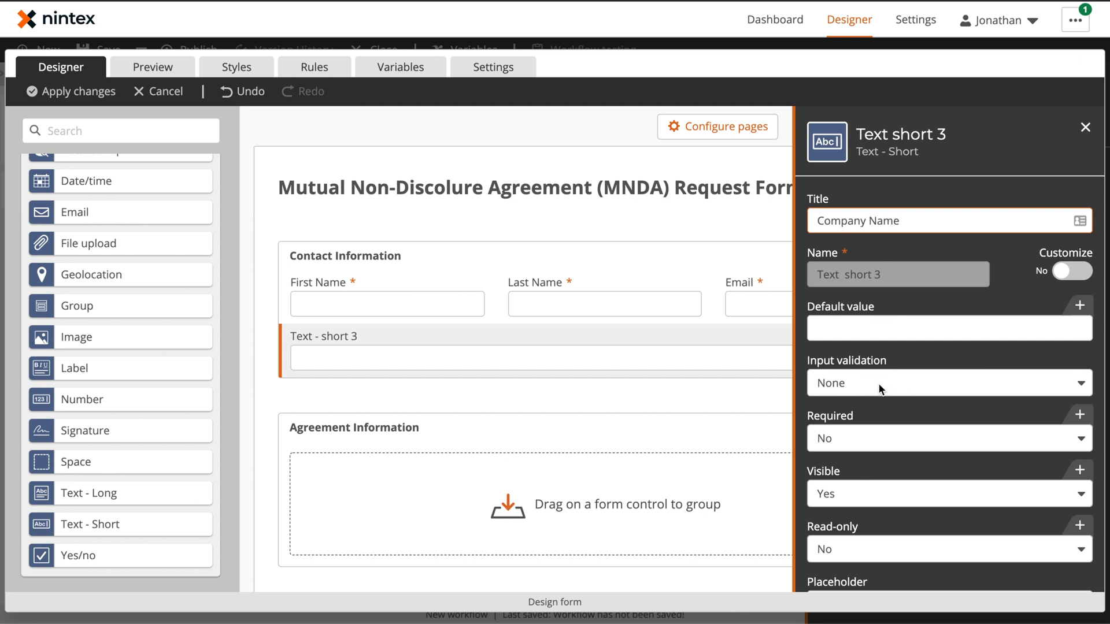
pyautogui.click(948, 382)
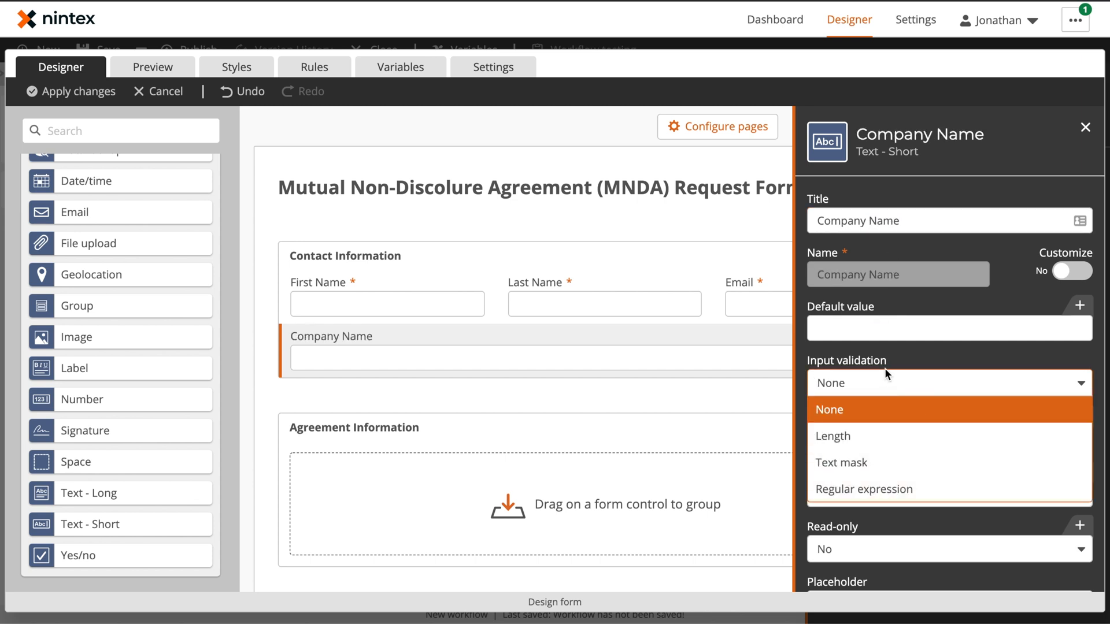
pyautogui.click(828, 409)
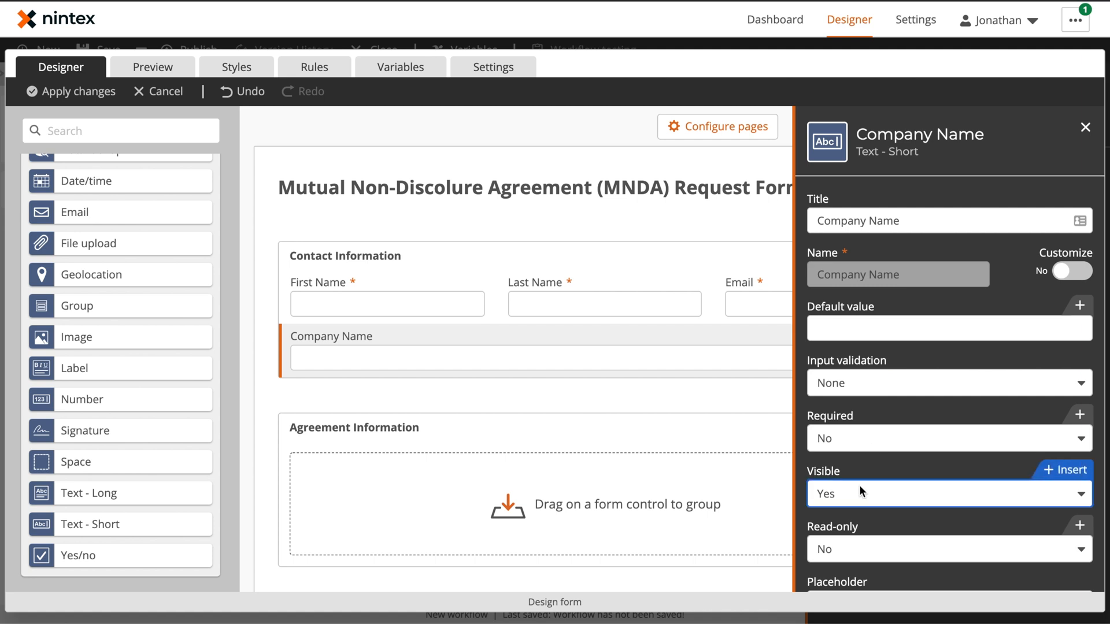
pyautogui.click(947, 437)
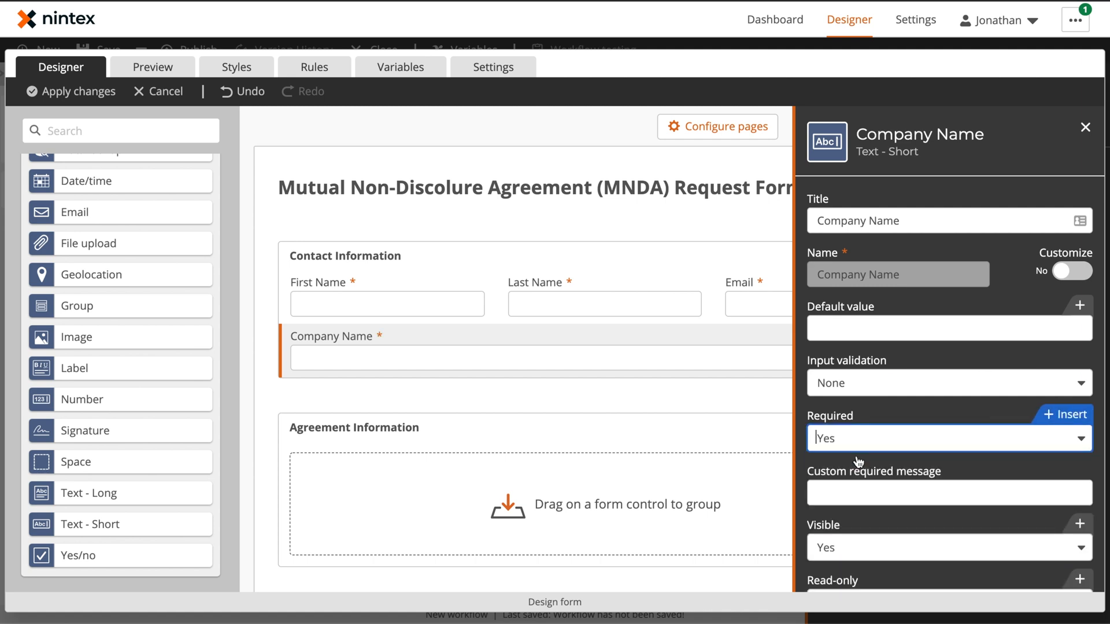
pyautogui.click(1084, 127)
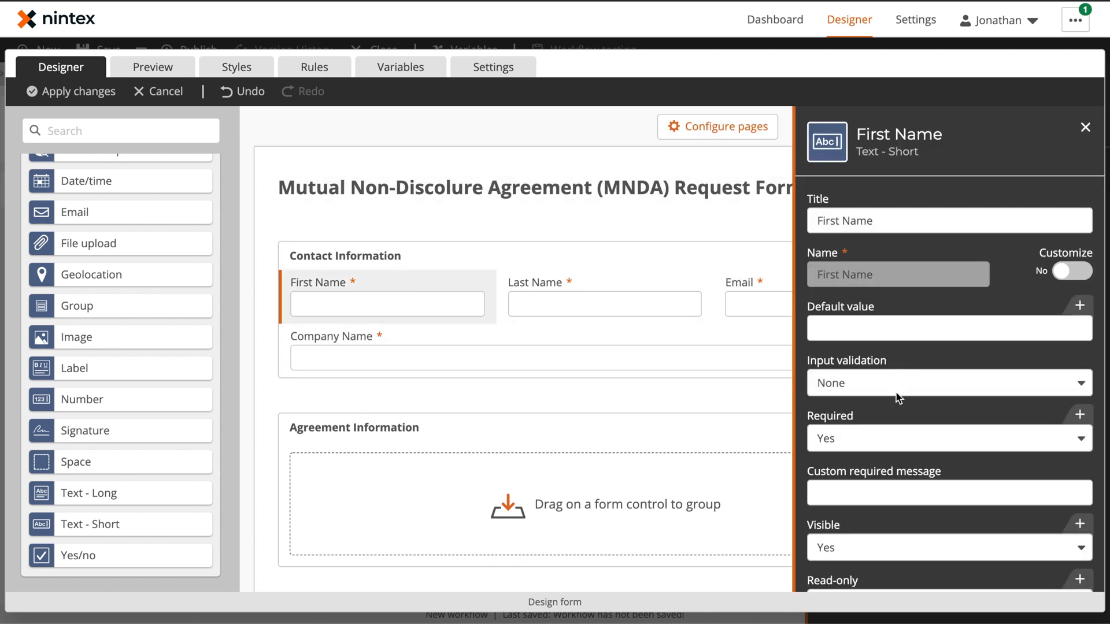
pyautogui.scroll(-3)
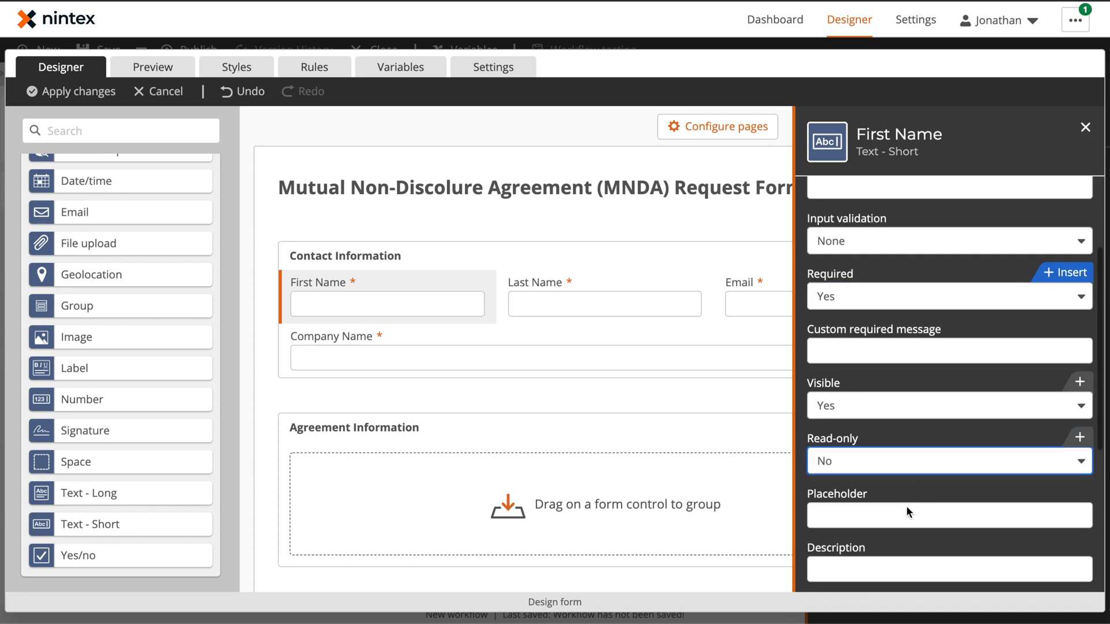
pyautogui.write('Jim')
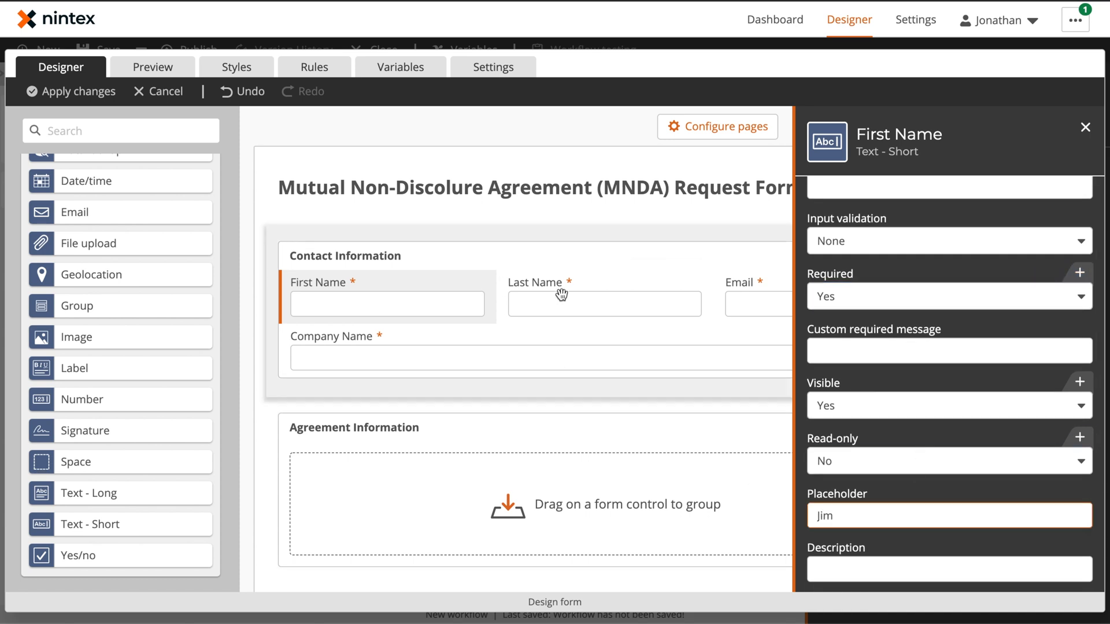
pyautogui.click(602, 303)
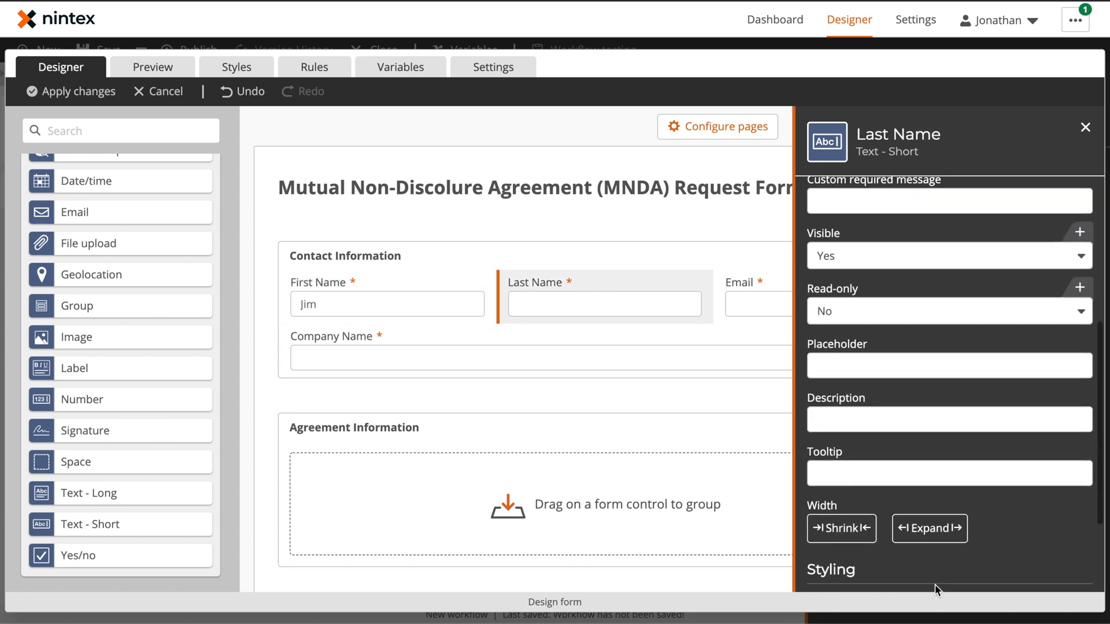
pyautogui.write('Smith')
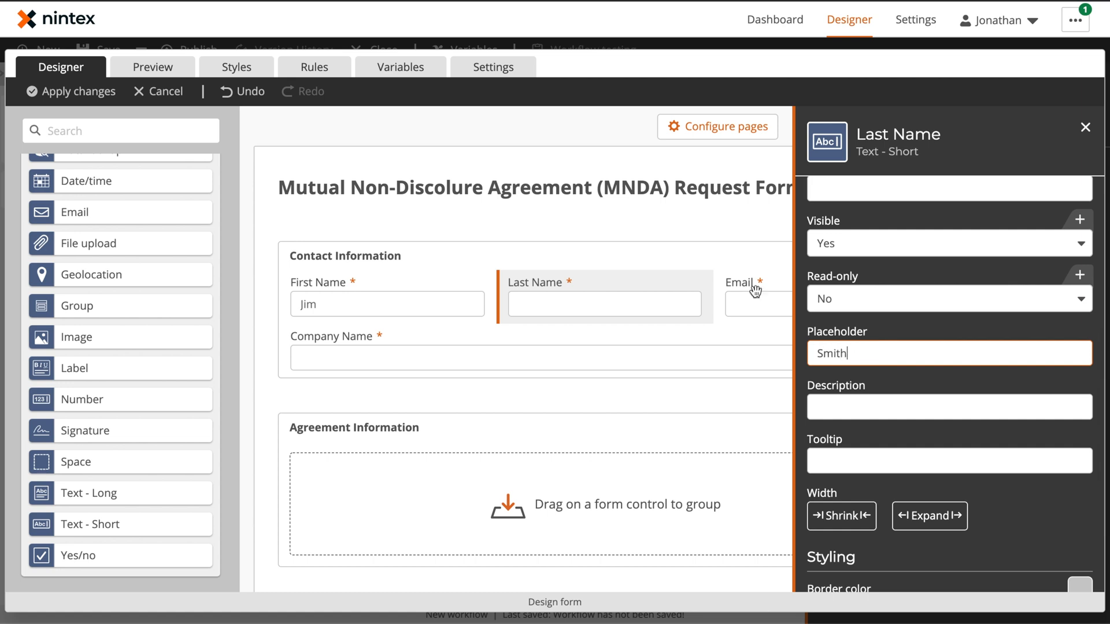
pyautogui.click(754, 303)
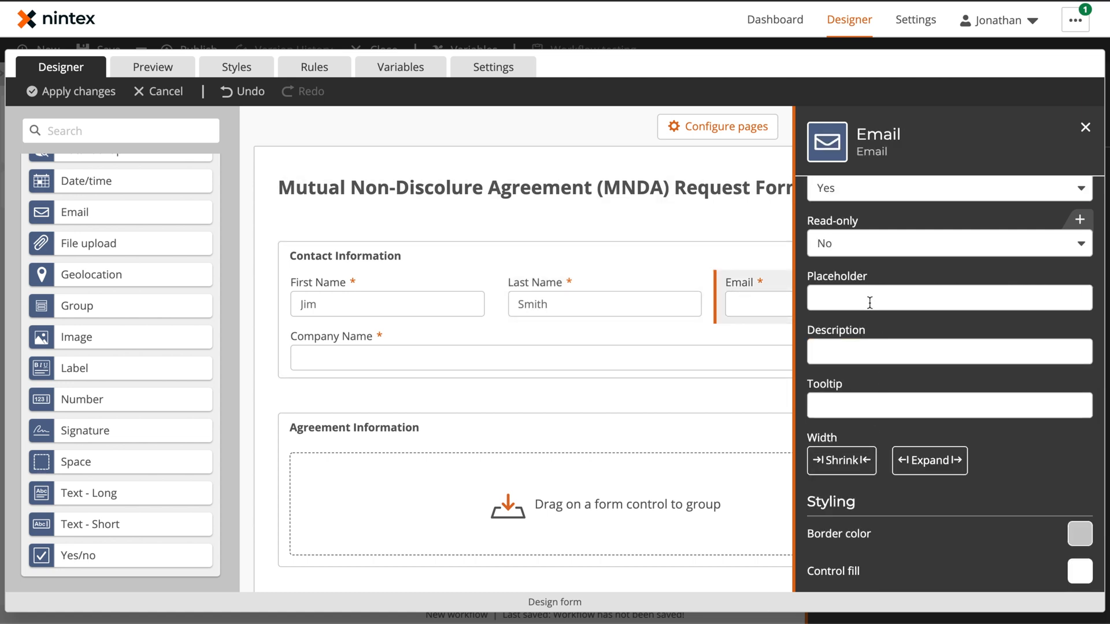
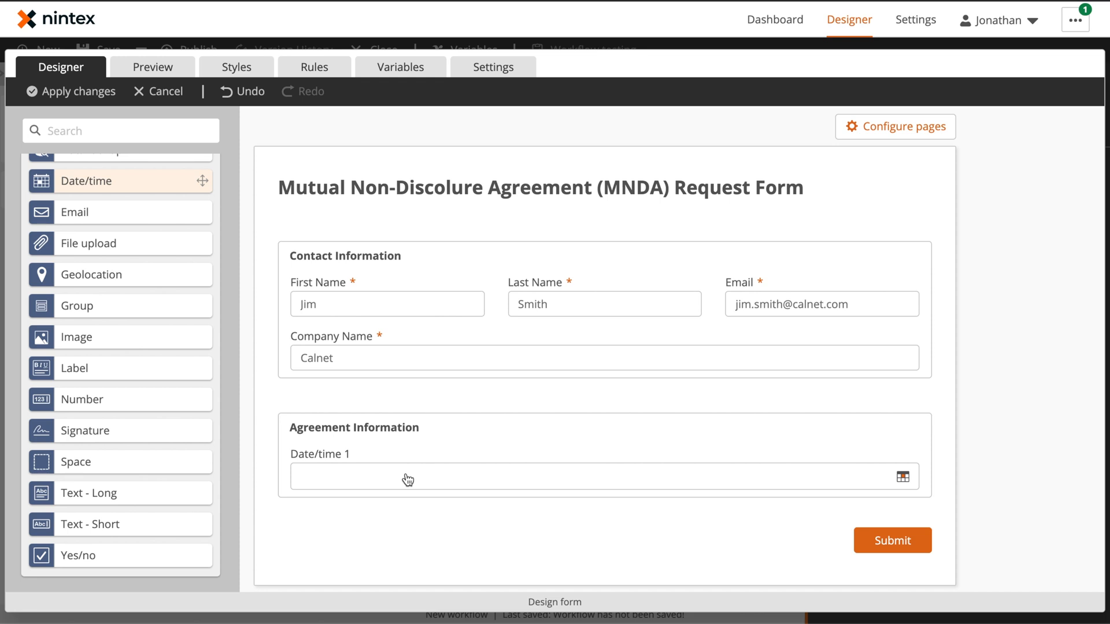
# Step: Add Date/time, Choice - Single and Text - Short controls to Agreement Information
pyautogui.scroll(3)
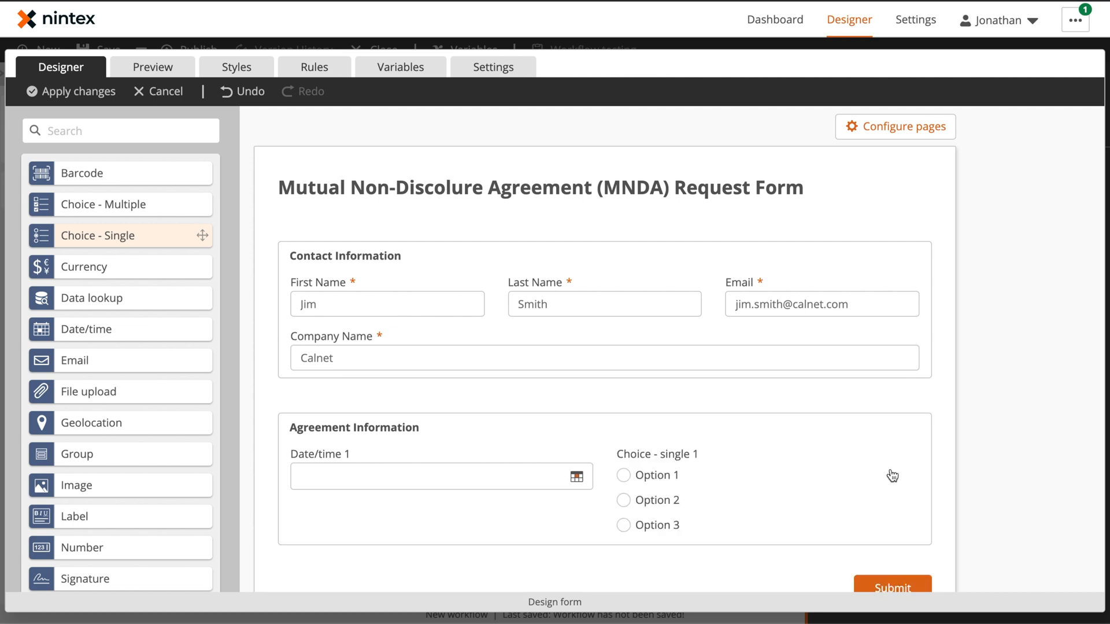
pyautogui.scroll(-3)
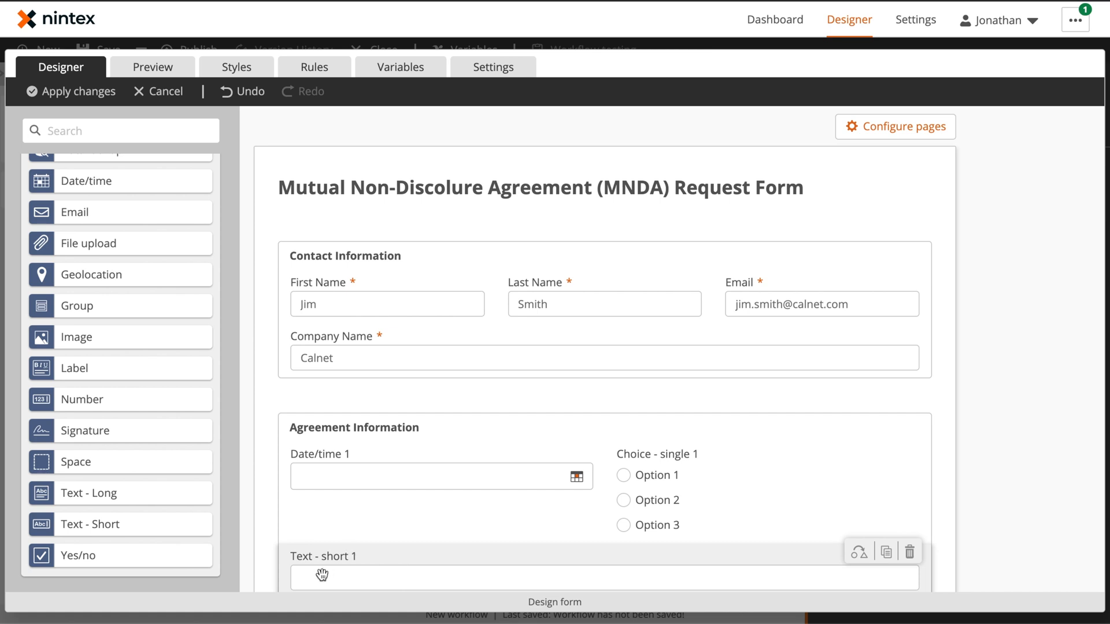
pyautogui.click(438, 476)
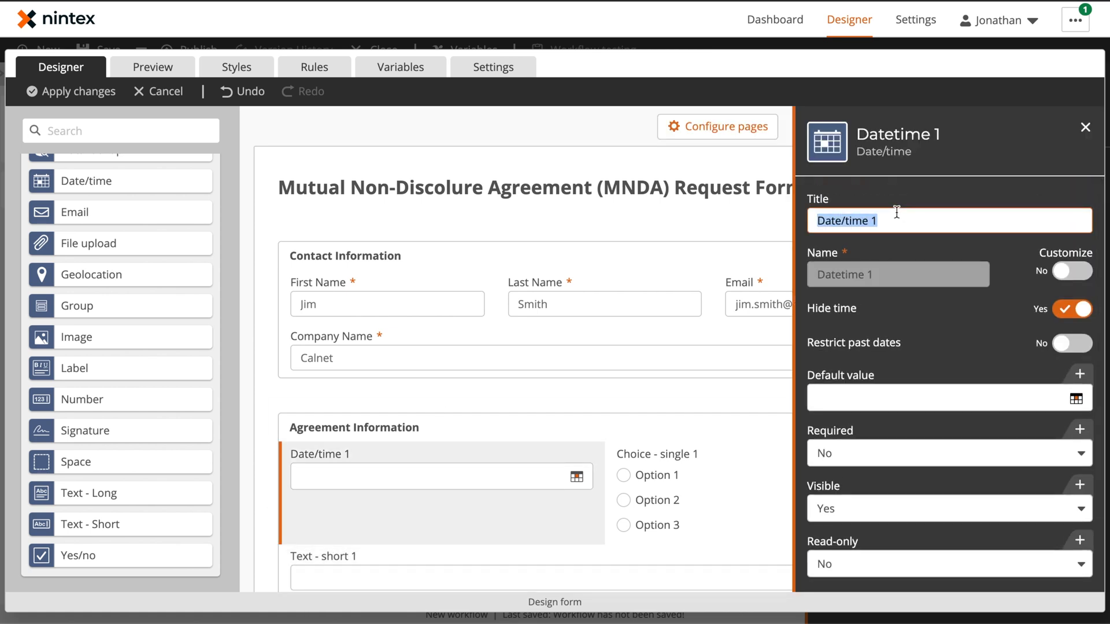
# Step: Title the date field Desired Agreement Start Date and restrict past dates
pyautogui.write('Desired Ag')
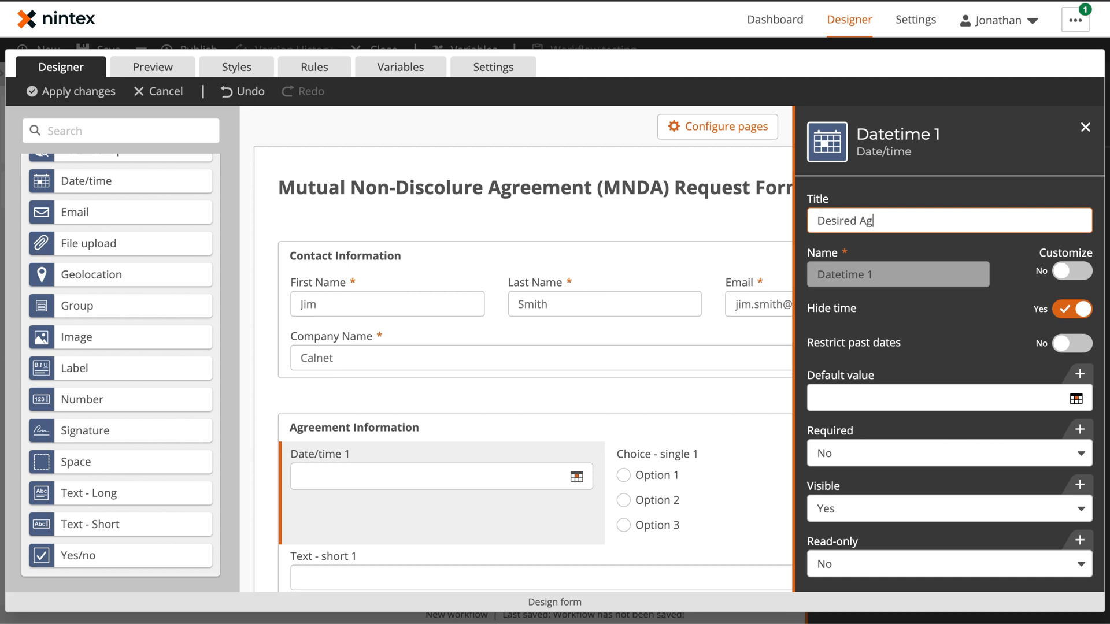
pyautogui.write('reement Start')
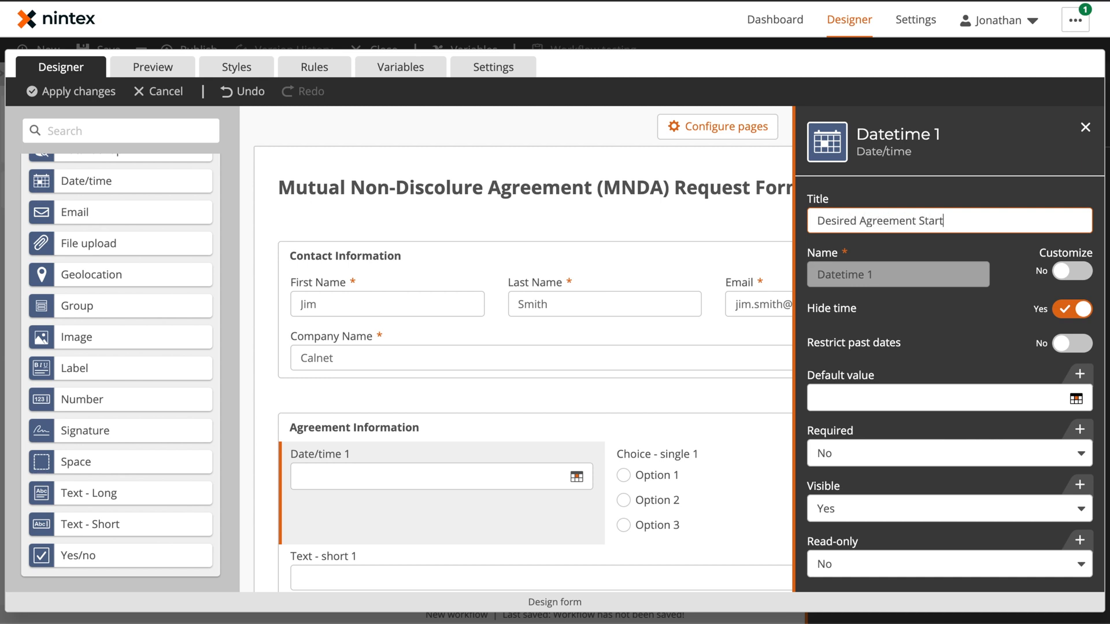
pyautogui.write('Date')
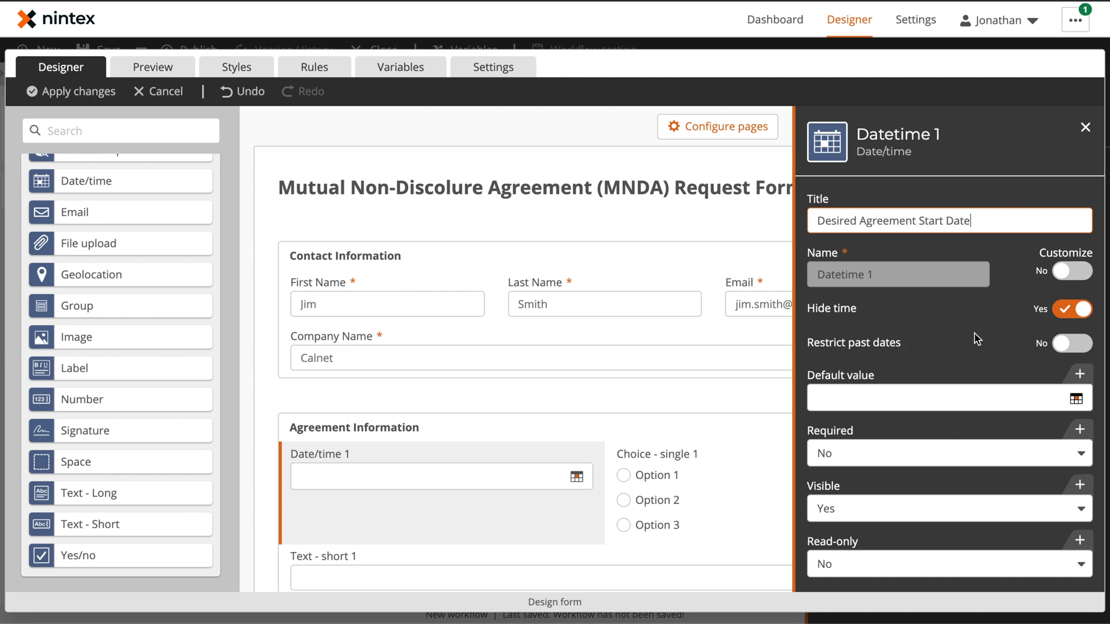
pyautogui.click(1073, 343)
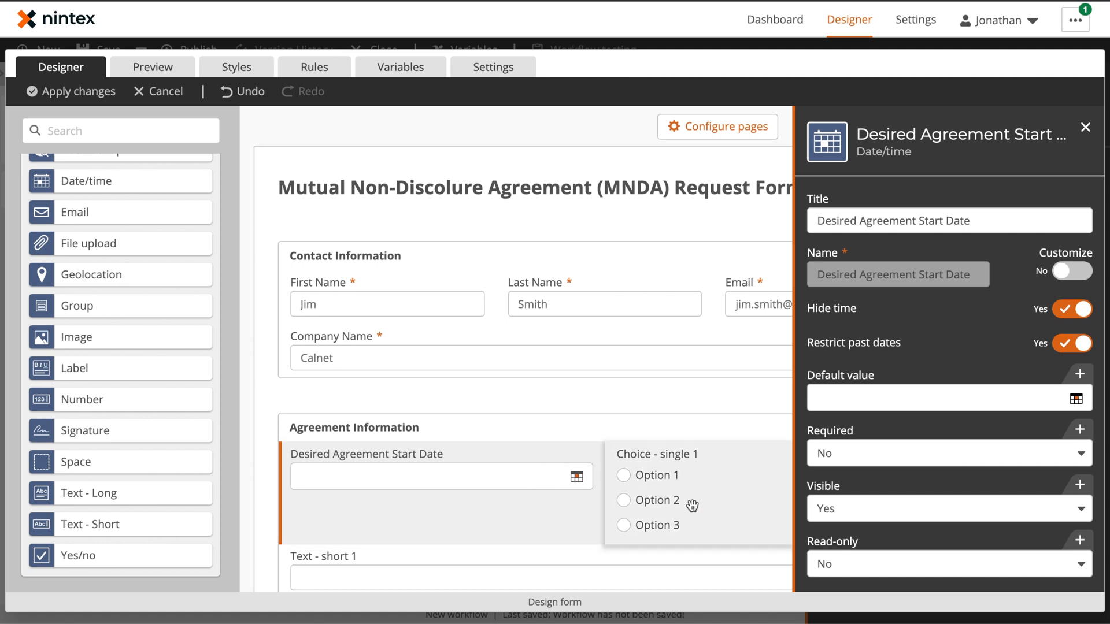
# Step: Title the choice field Relationship Type with options Customer, Prospect, Vendor, Consultant, Partner
pyautogui.click(653, 454)
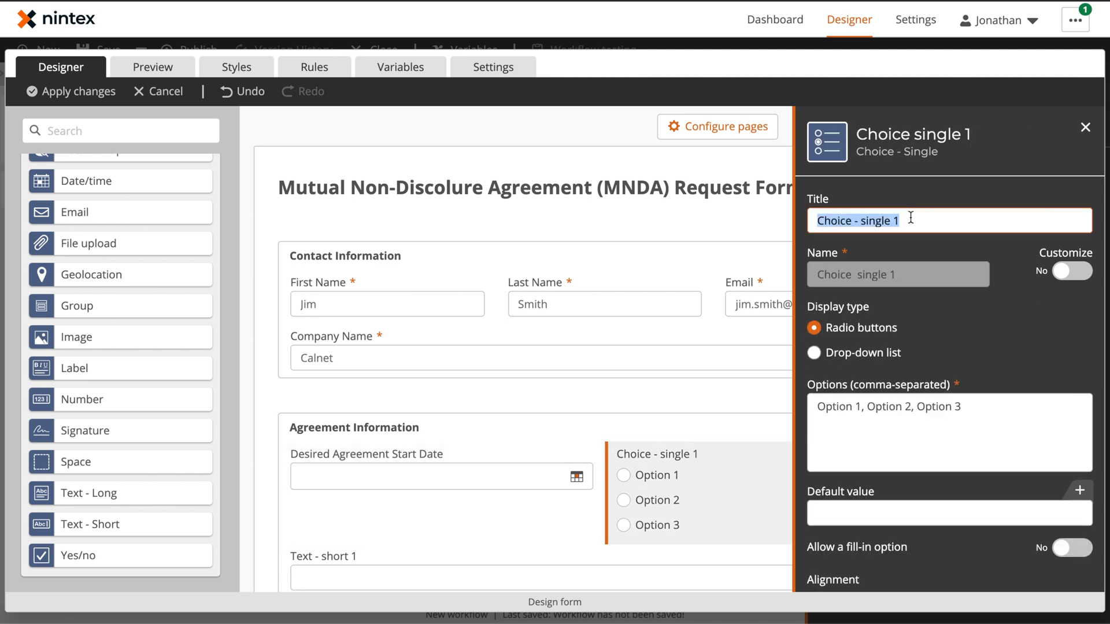
pyautogui.write('Relationship Type')
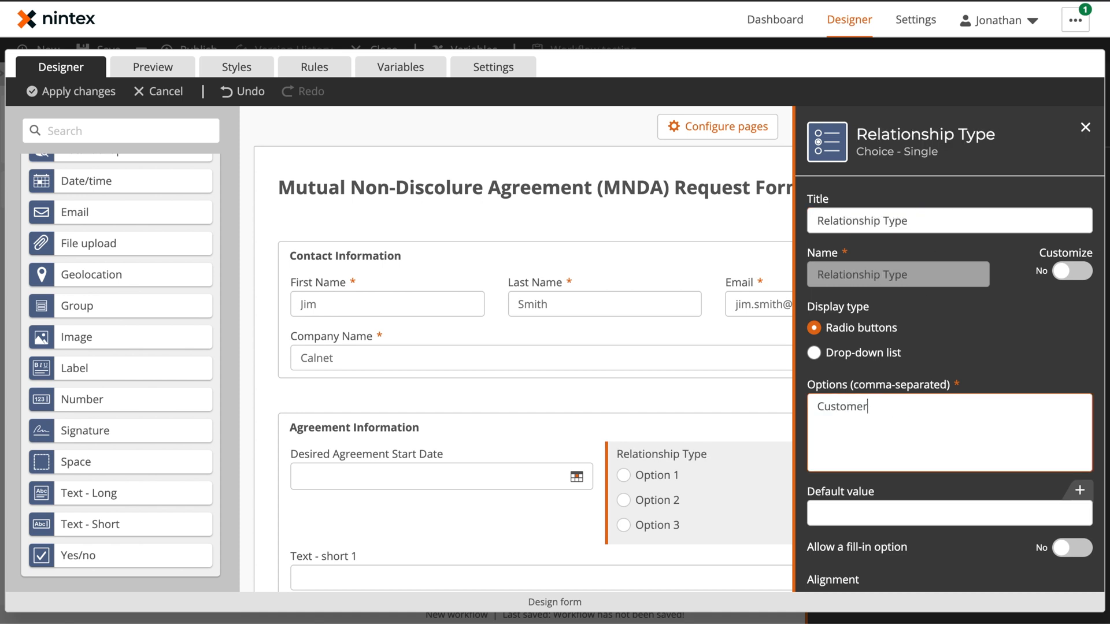
pyautogui.write(', Prospect, Vendor, Consultant, Partner')
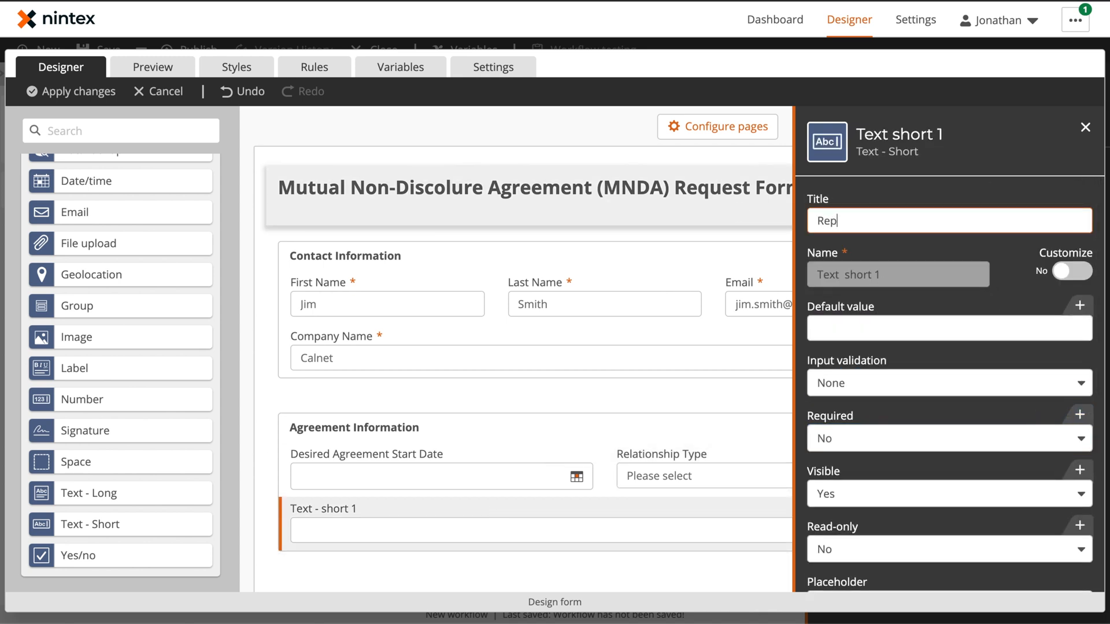
# Step: Title the short text field Relationship Type - Other
pyautogui.write('Relationship Ty')
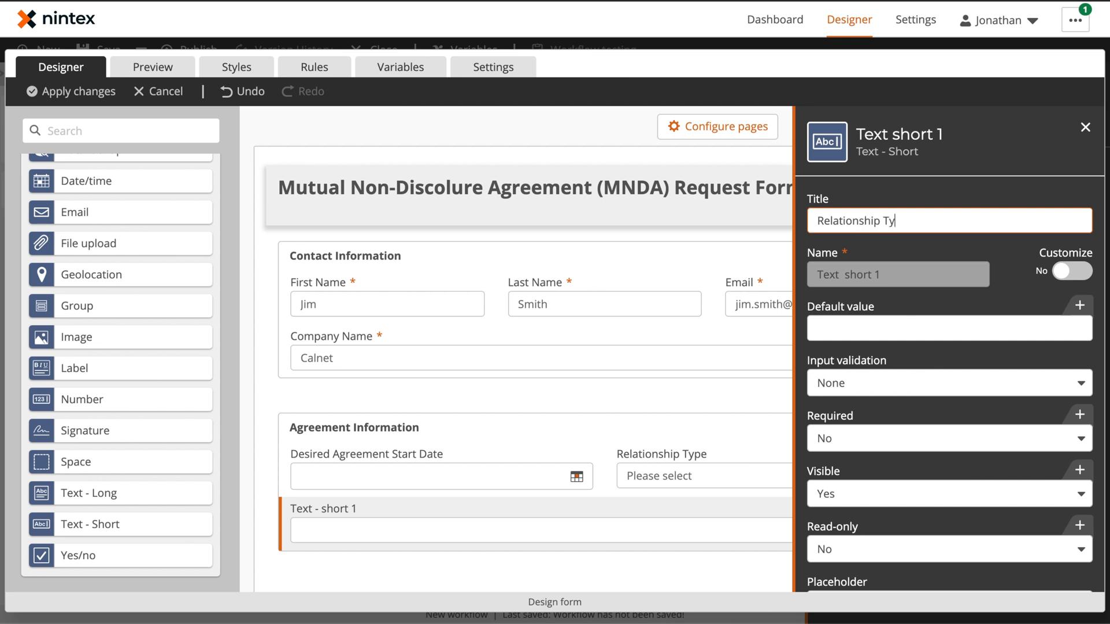
pyautogui.write('pe -')
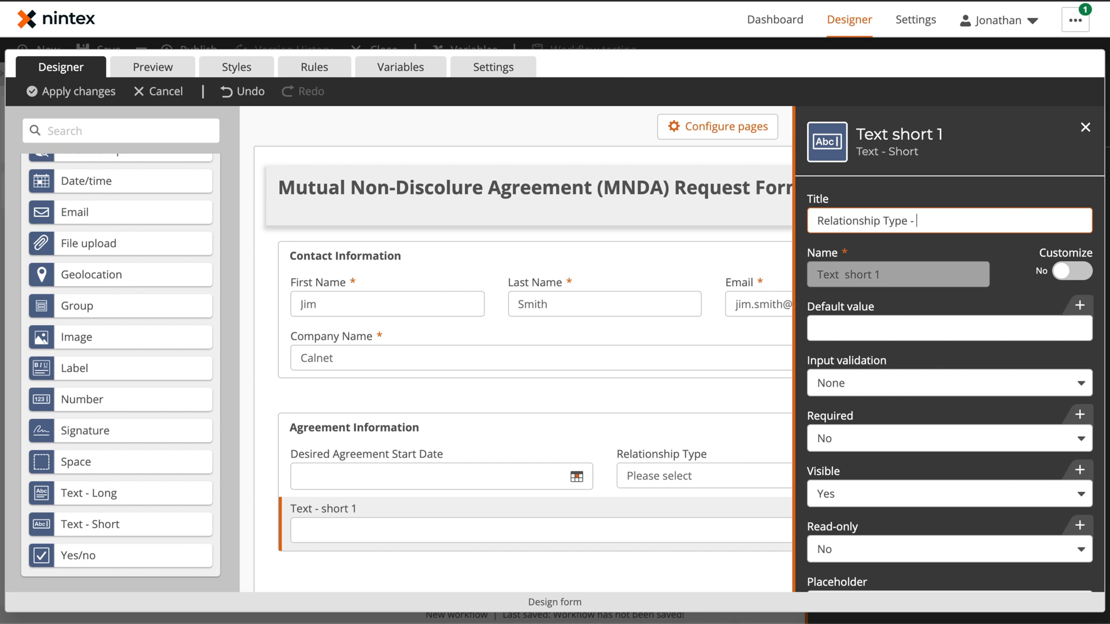
pyautogui.write('Other')
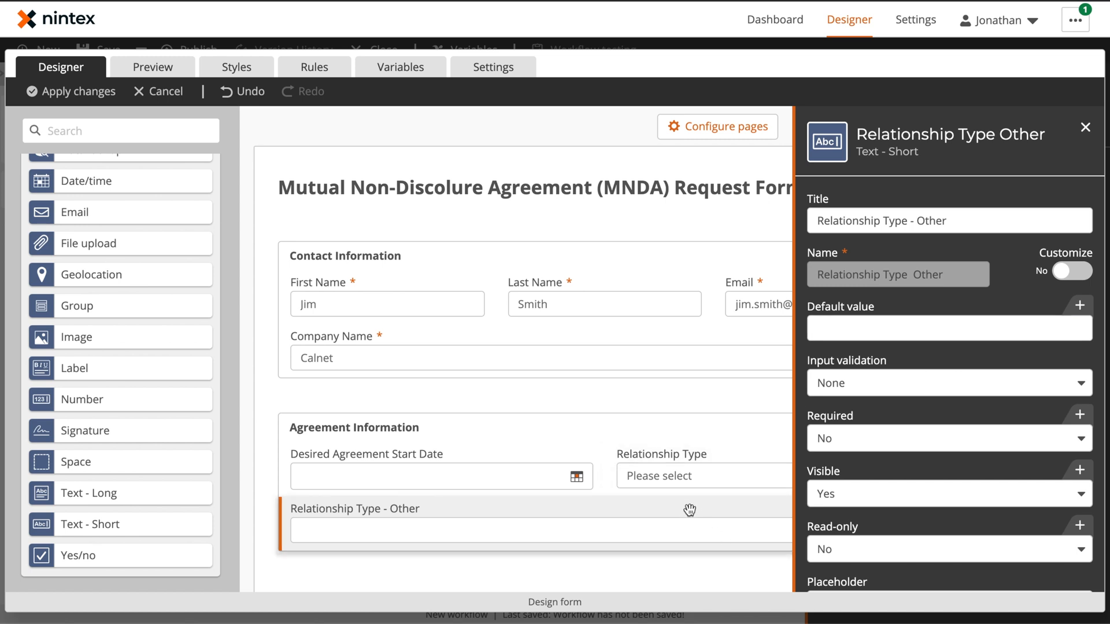
pyautogui.moveTo(152, 67)
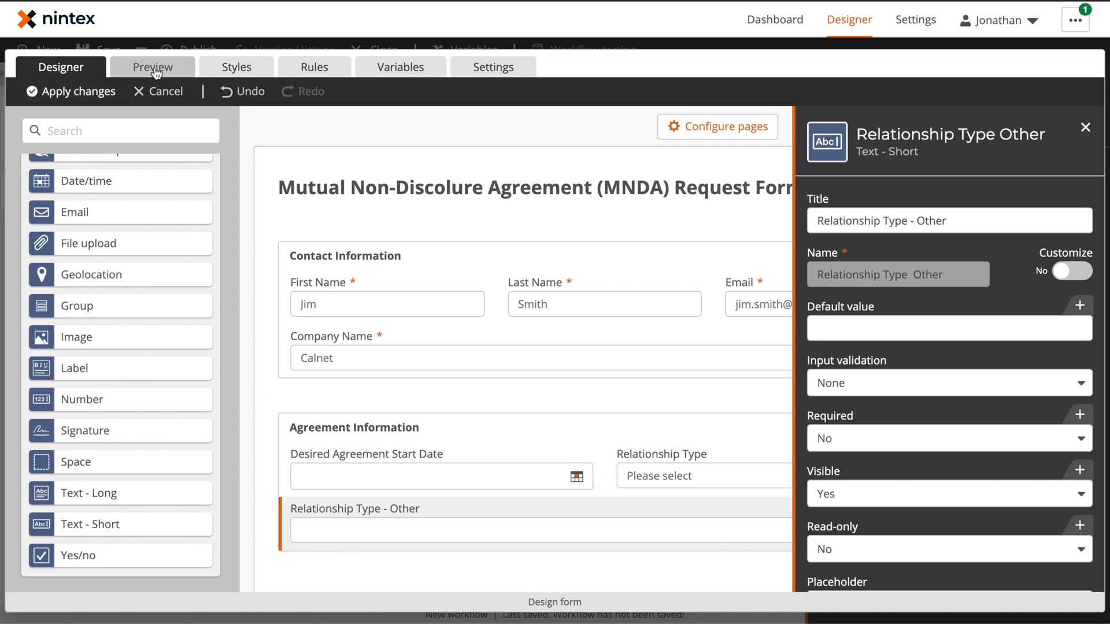
# Step: Preview the form, picking Other and then Customer as Relationship Type
pyautogui.click(152, 67)
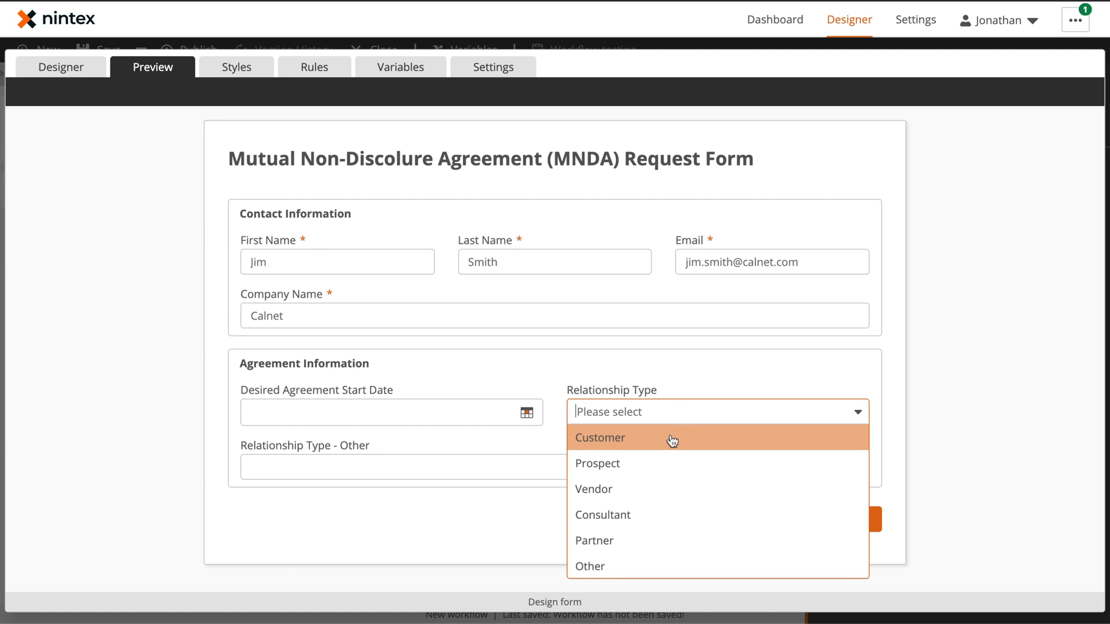
pyautogui.click(590, 565)
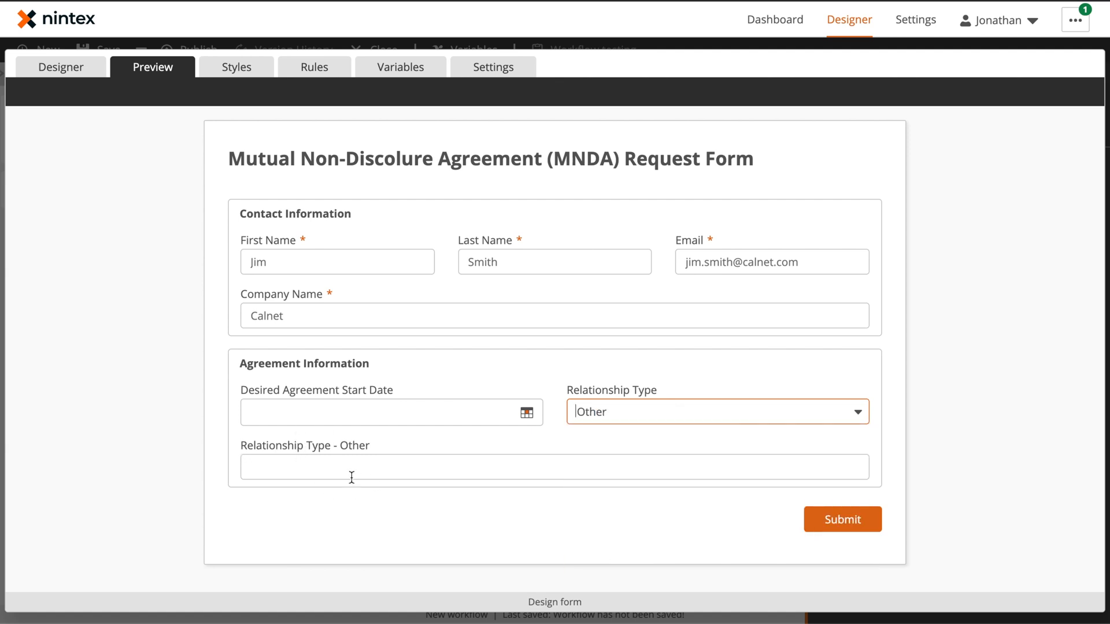
pyautogui.click(717, 411)
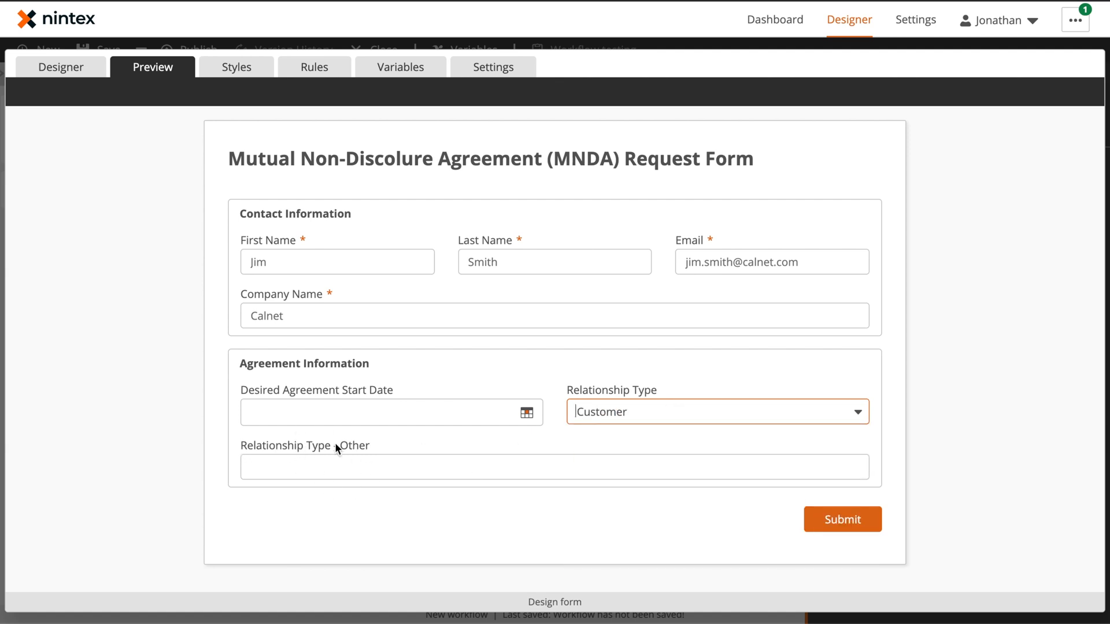
# Step: Create form rule 'Show Relationship Type Other' with condition Relationship Type equals Other
pyautogui.click(313, 66)
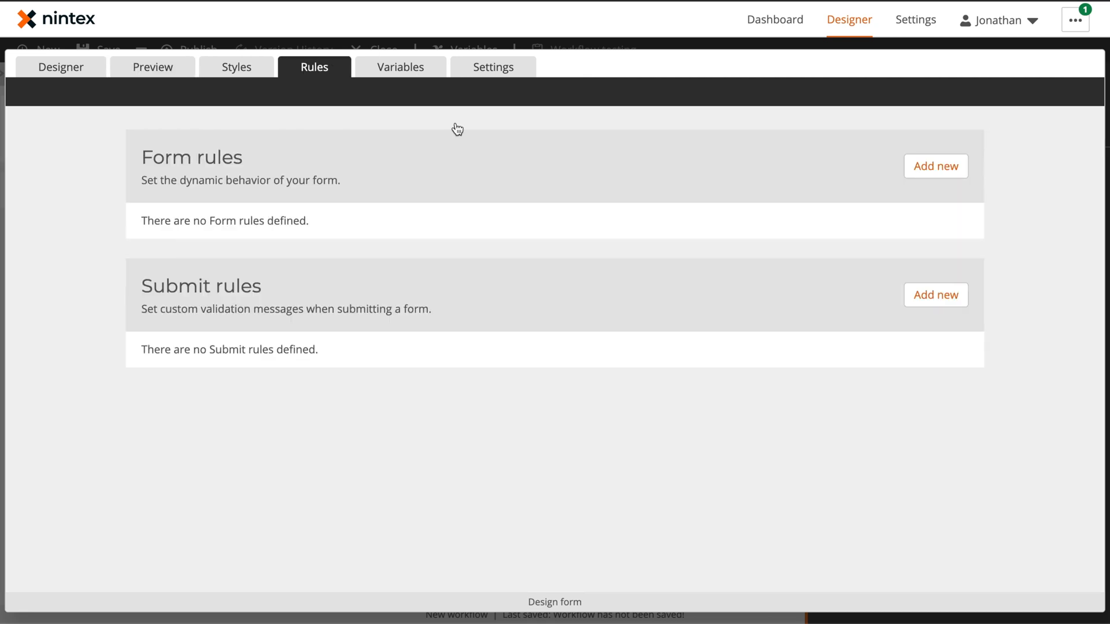
pyautogui.click(935, 166)
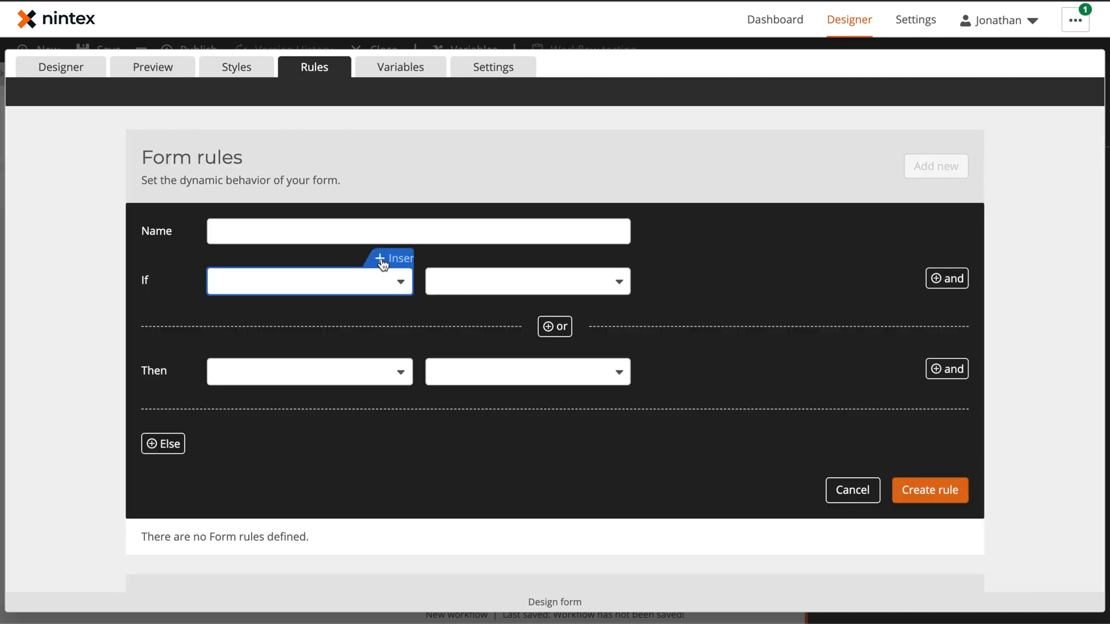
pyautogui.write('Show Relat')
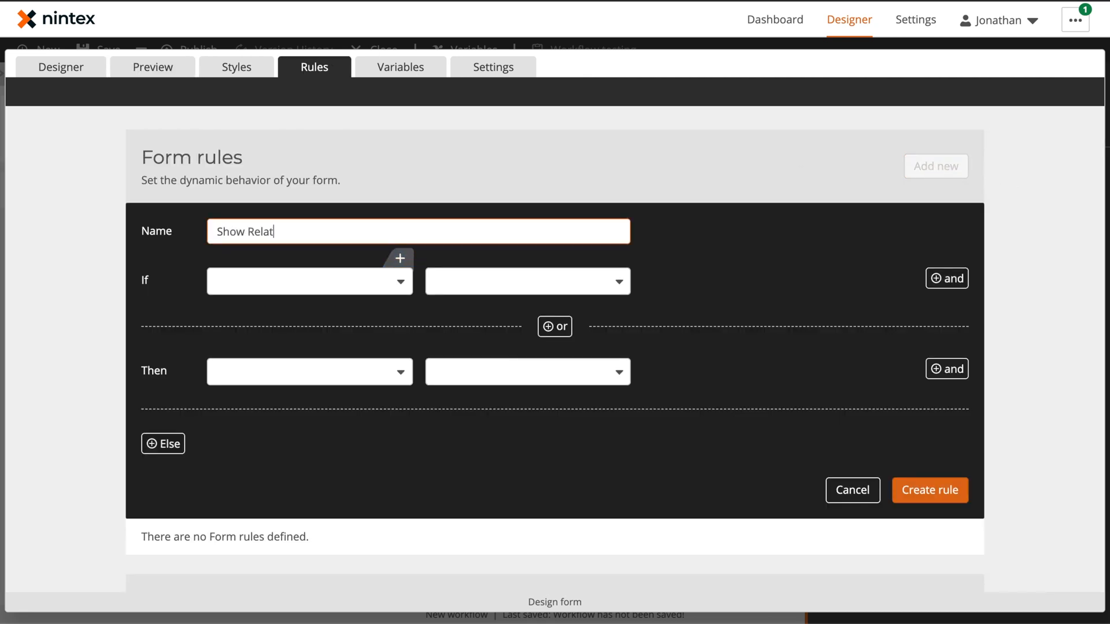
pyautogui.write('ionship Type Oth')
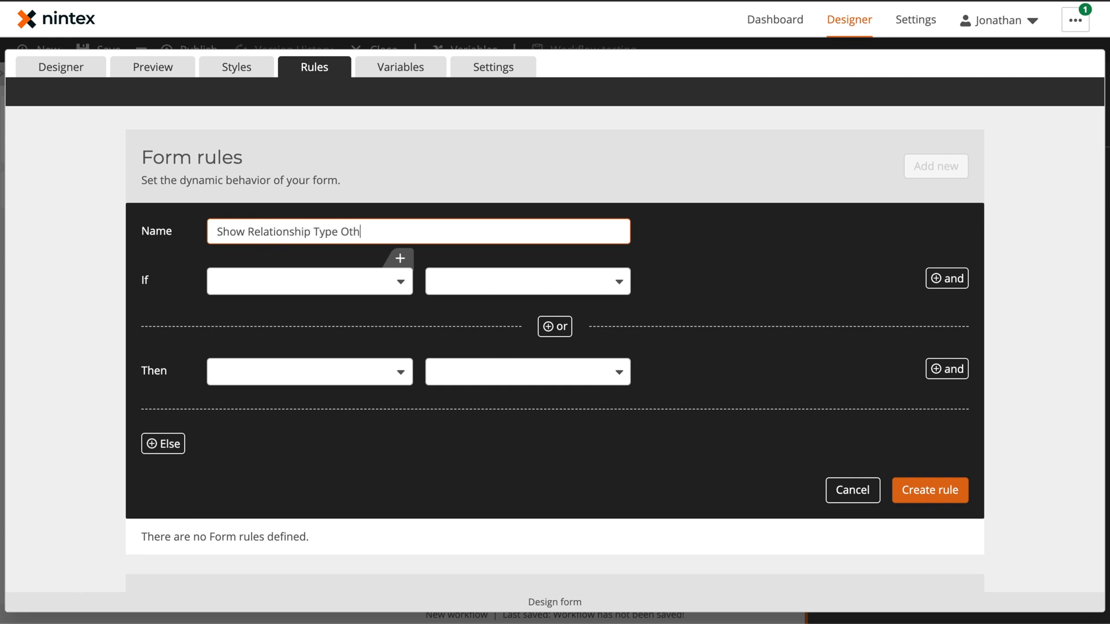
pyautogui.click(308, 281)
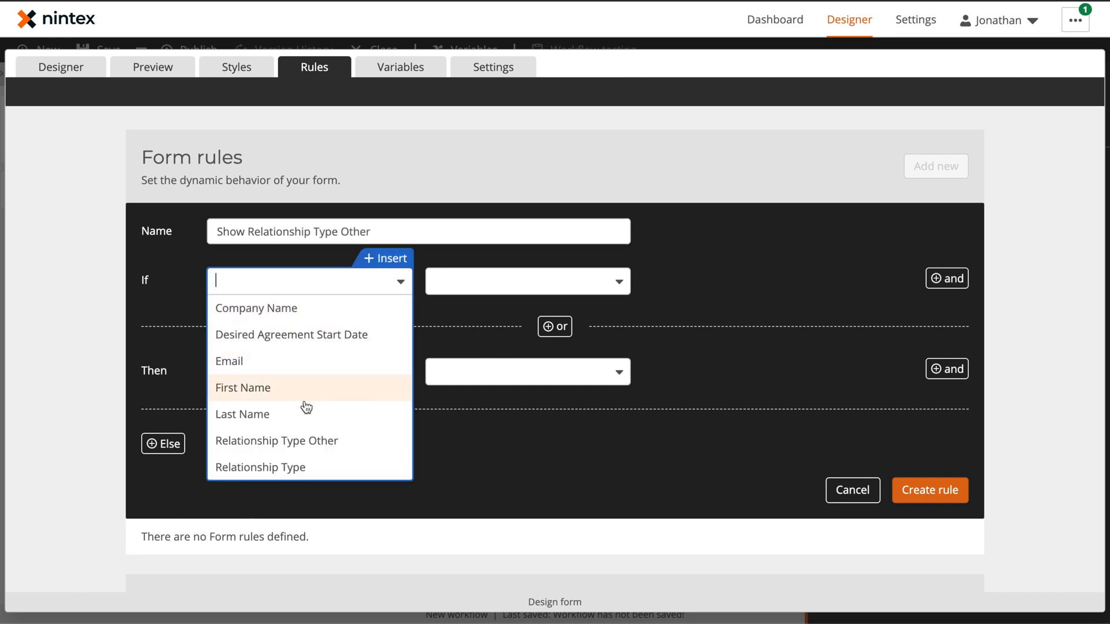
pyautogui.click(259, 466)
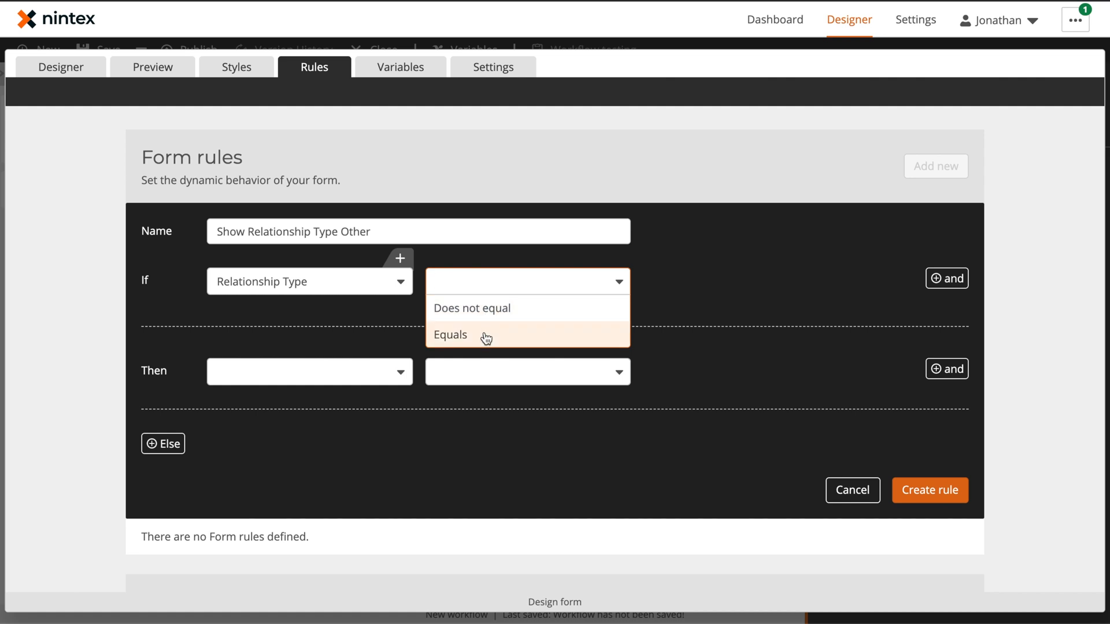
pyautogui.click(449, 335)
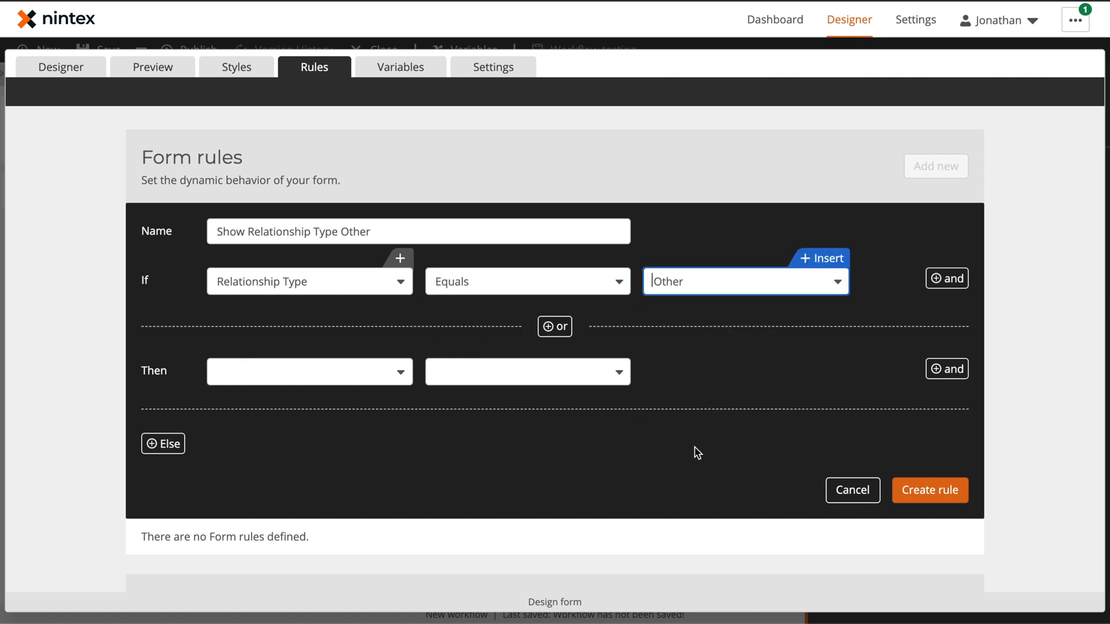
# Step: Make Relationship Type - Other visible and required, with an else branch hiding it
pyautogui.click(308, 371)
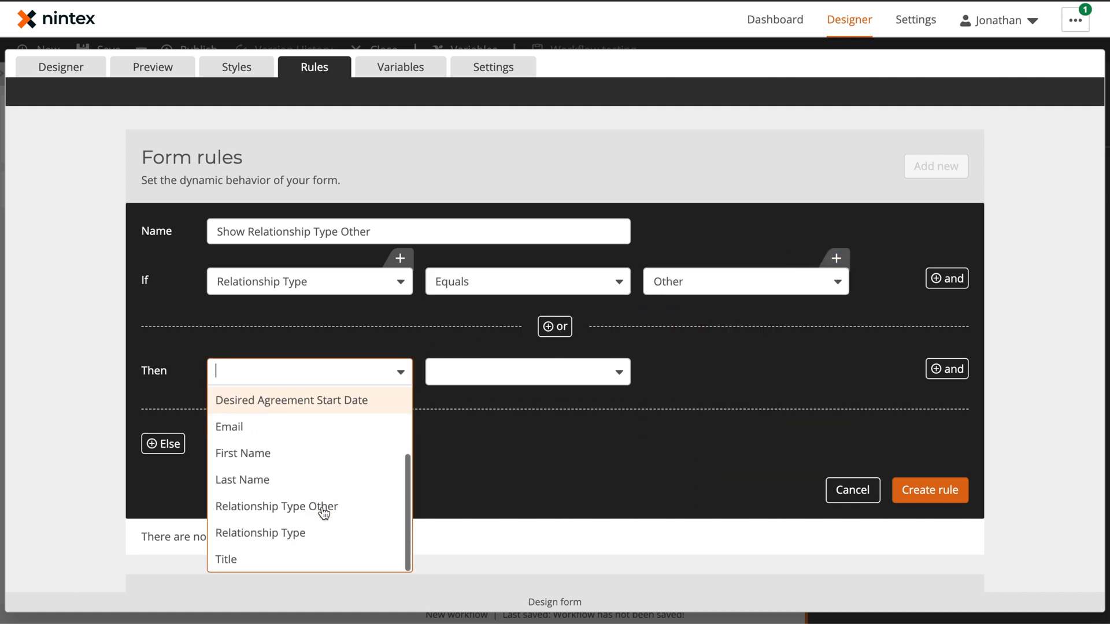
pyautogui.click(276, 506)
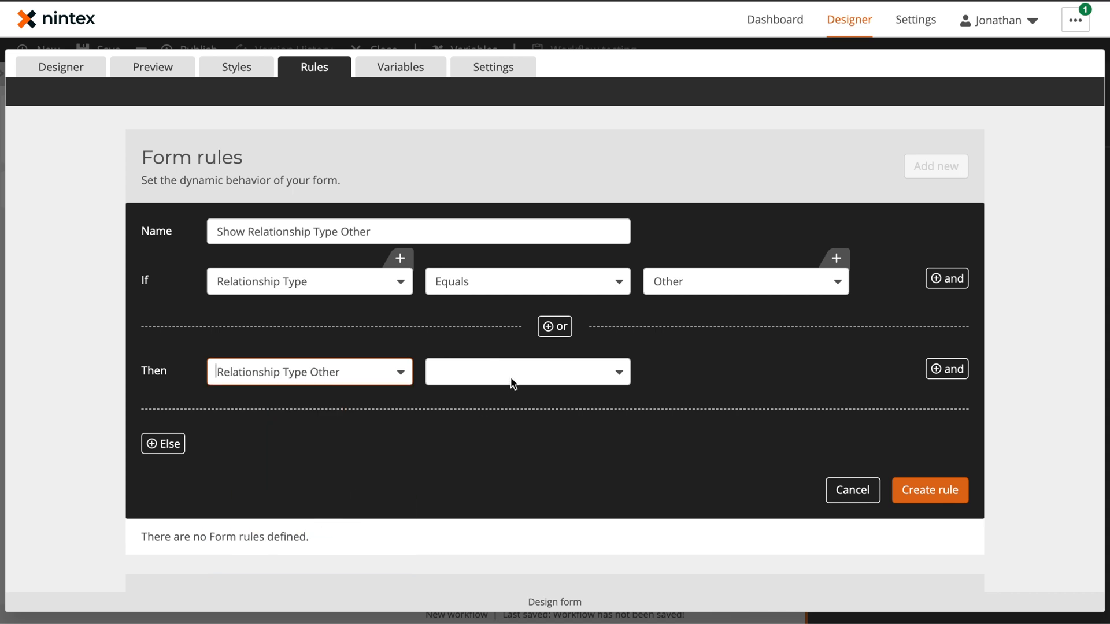
pyautogui.click(527, 372)
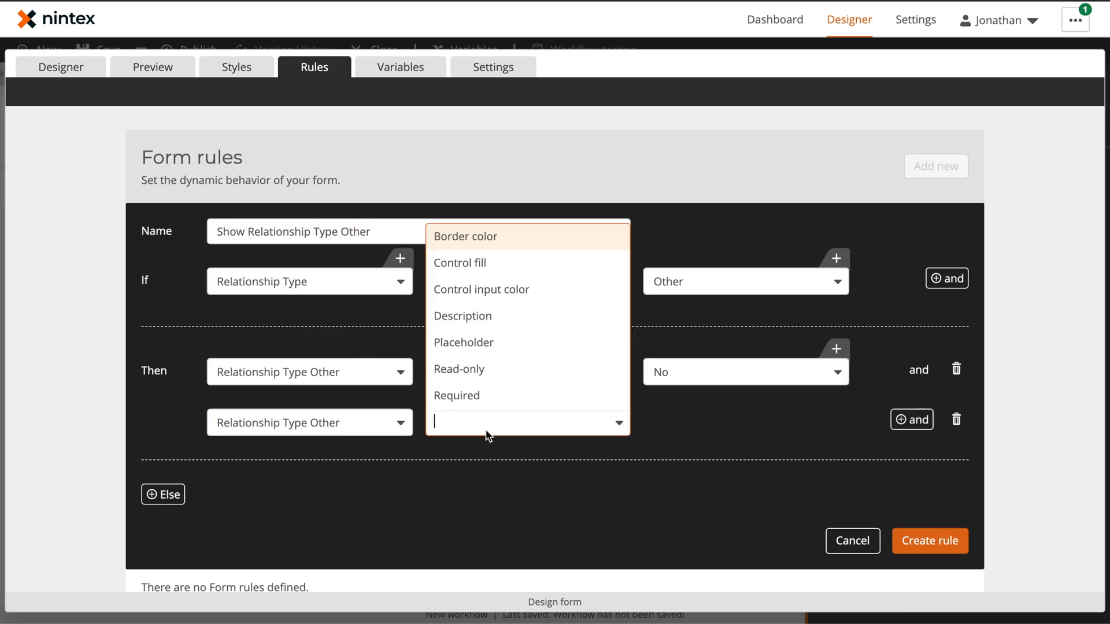
pyautogui.click(457, 395)
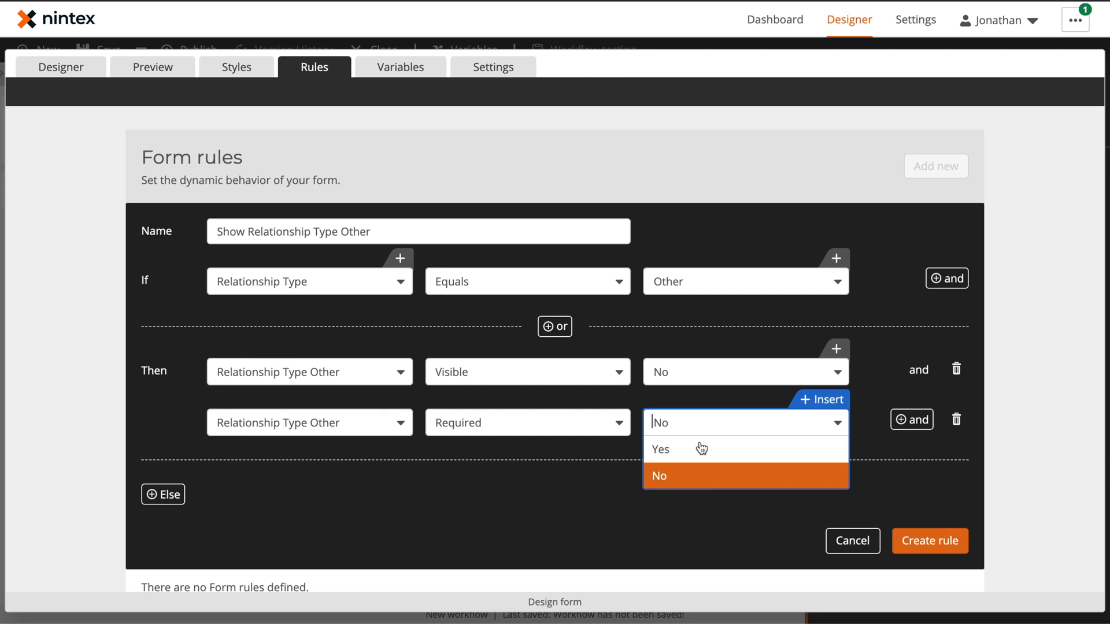
pyautogui.click(659, 448)
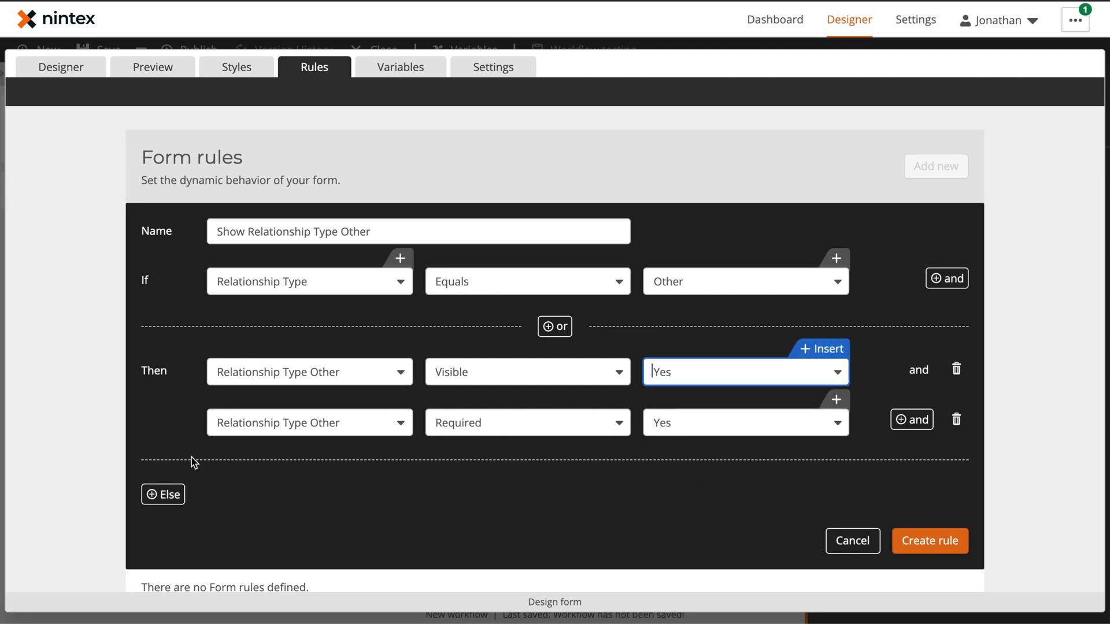
pyautogui.click(161, 494)
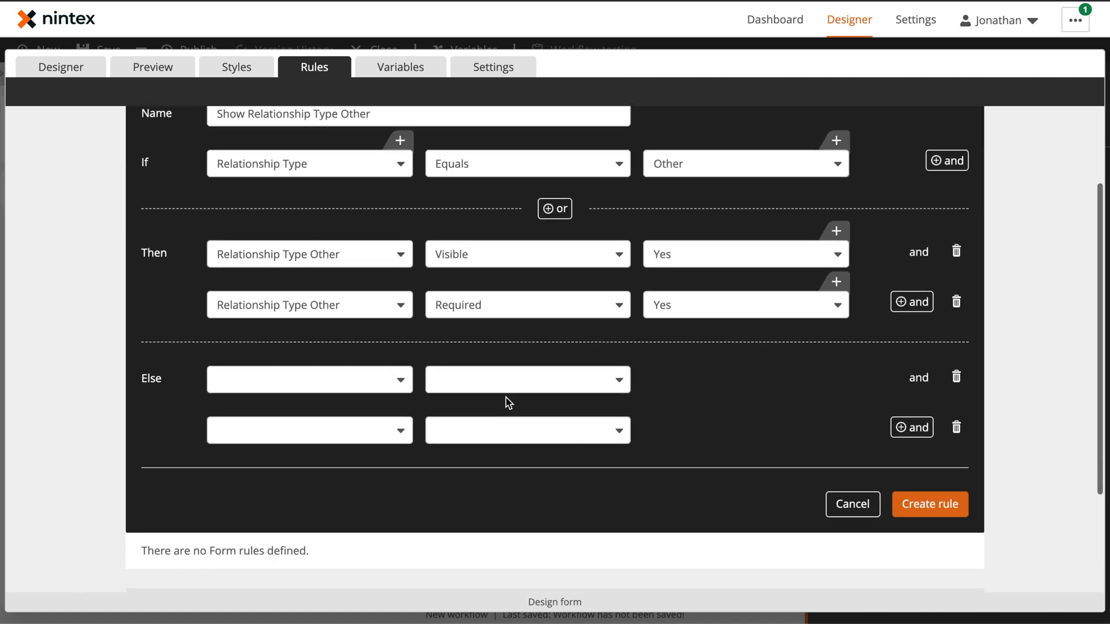
pyautogui.click(309, 378)
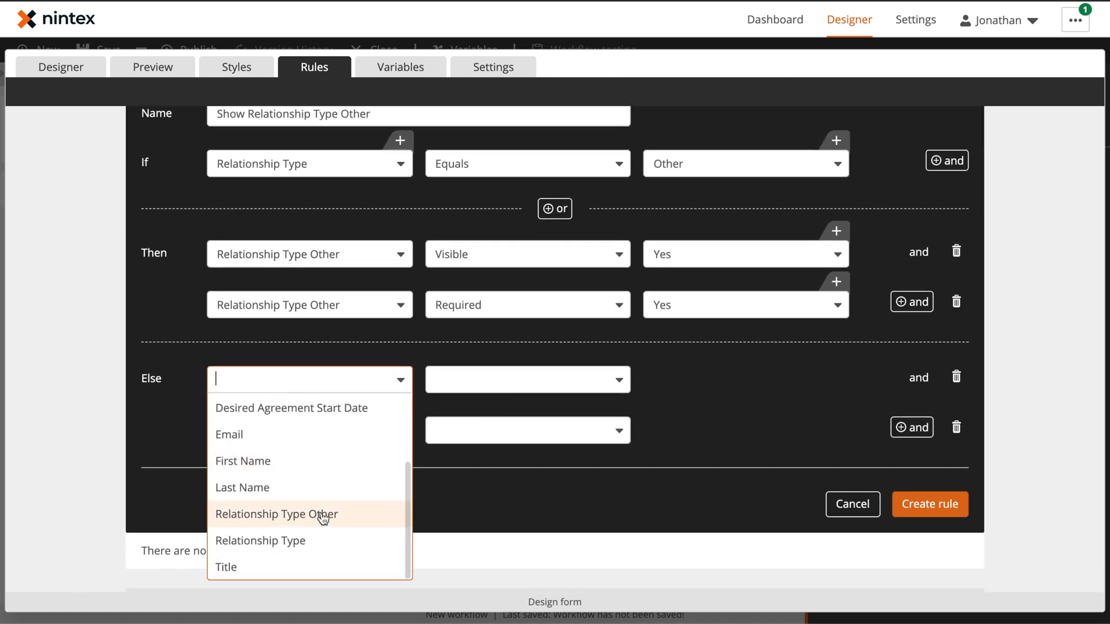
pyautogui.click(276, 514)
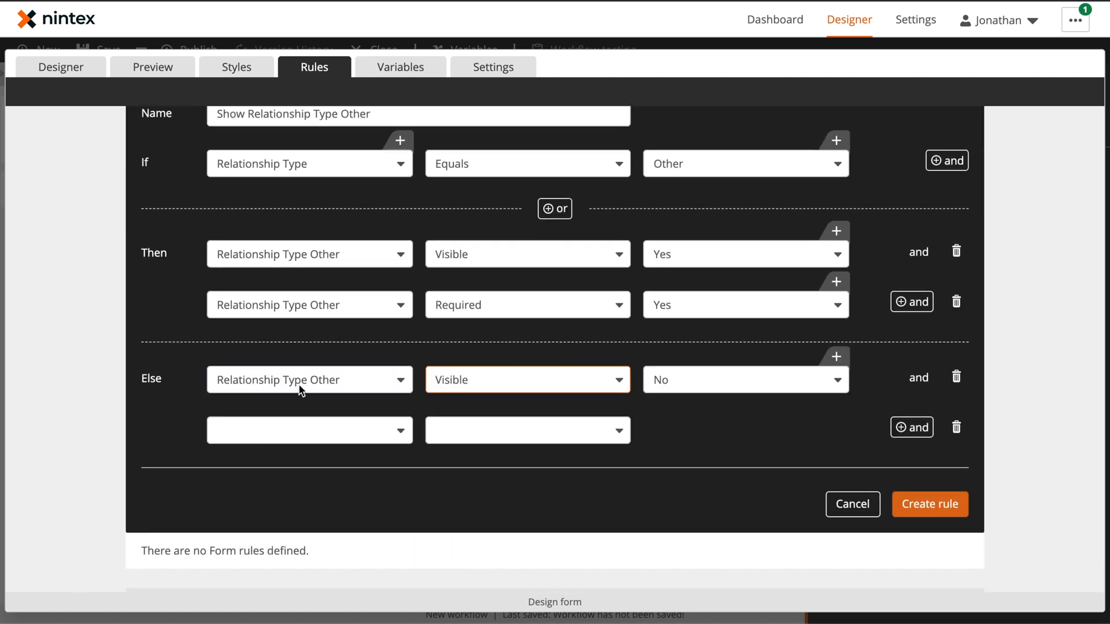
# Step: Save the Other-field rule, then preview Relationship Type as Other, then Customer
pyautogui.click(528, 430)
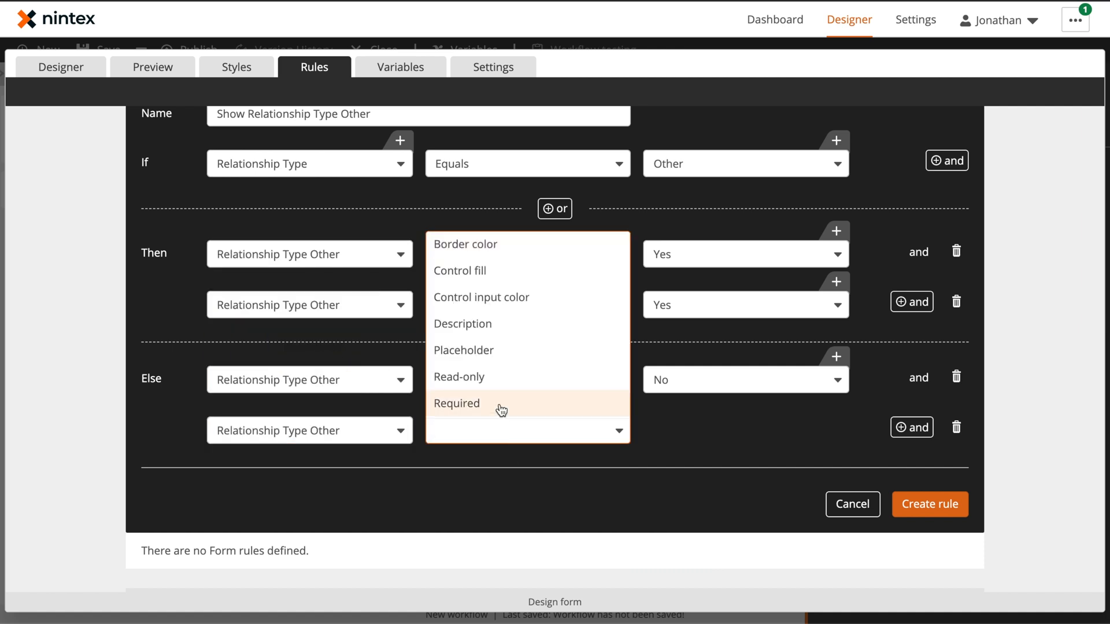
pyautogui.click(929, 504)
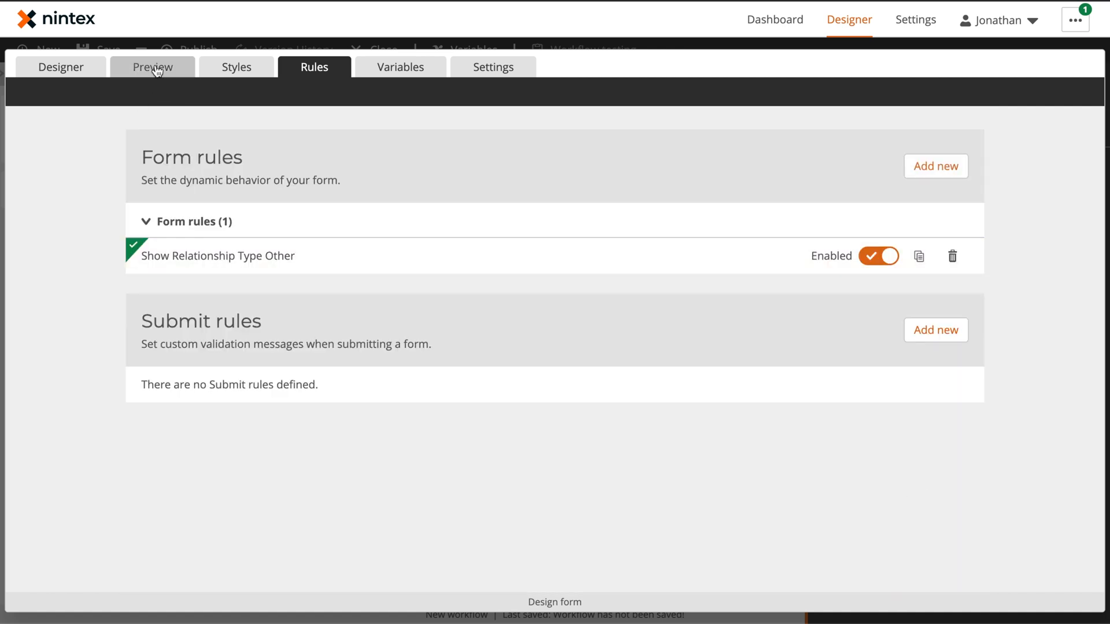
pyautogui.click(152, 66)
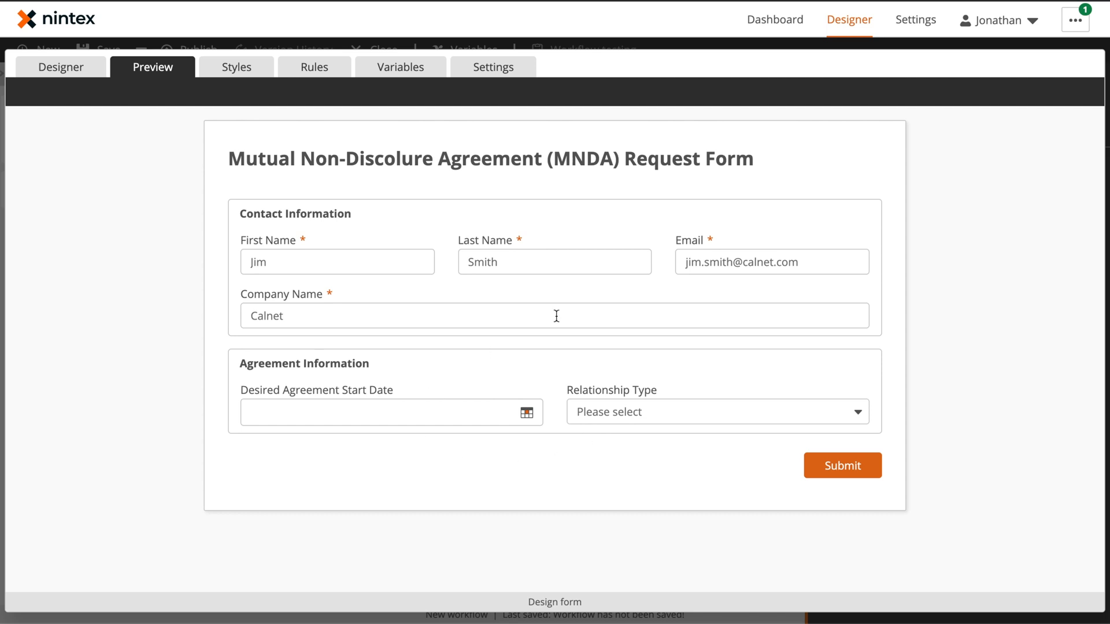
pyautogui.click(717, 411)
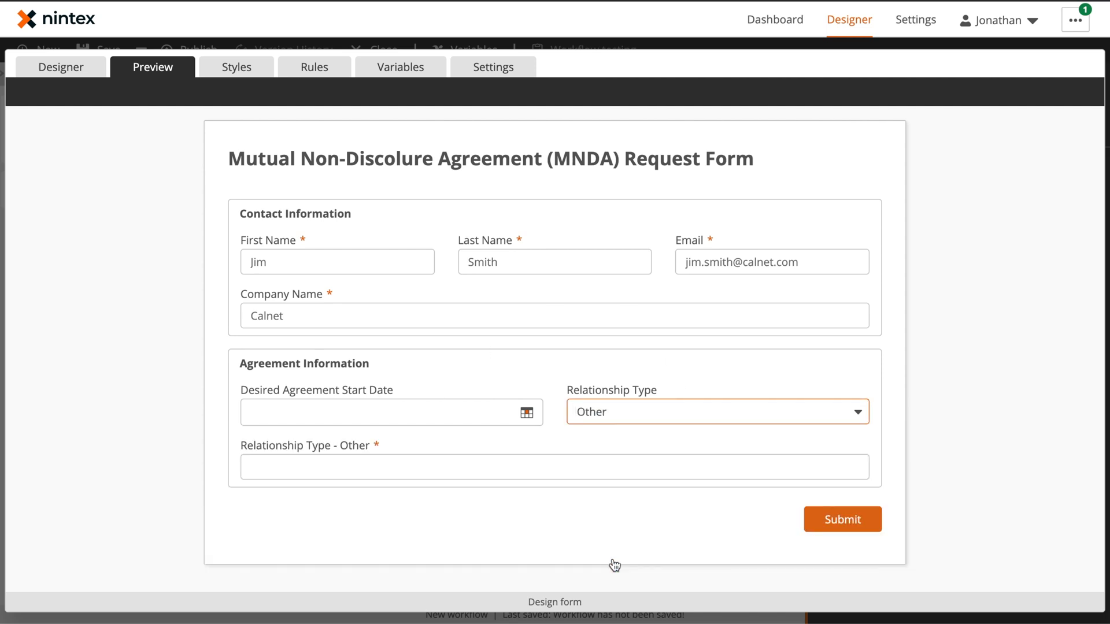
pyautogui.click(716, 411)
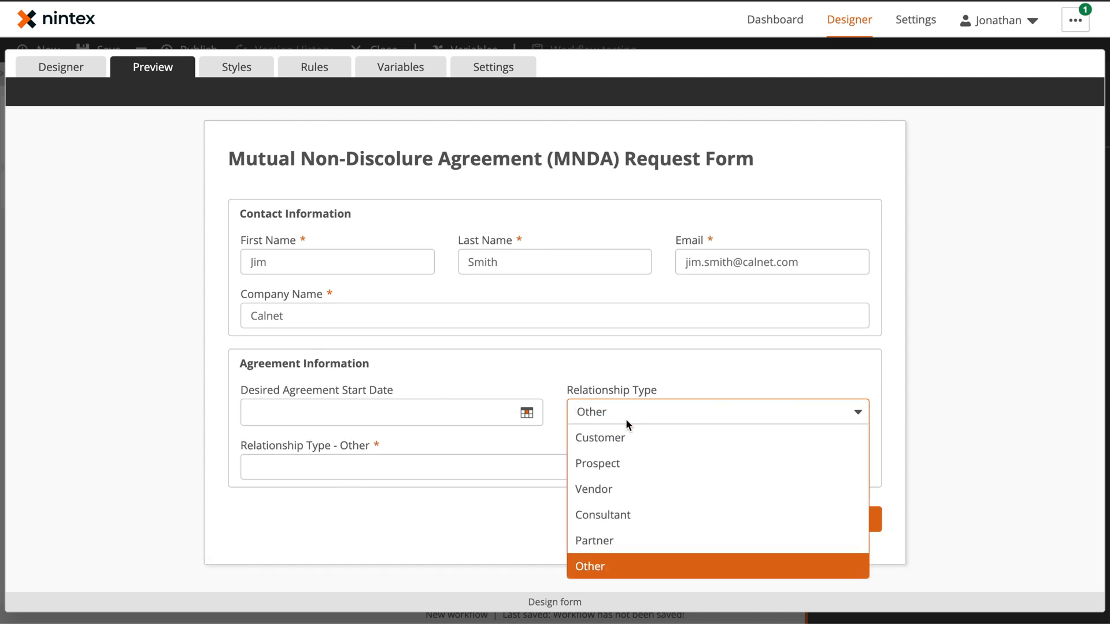
pyautogui.click(599, 437)
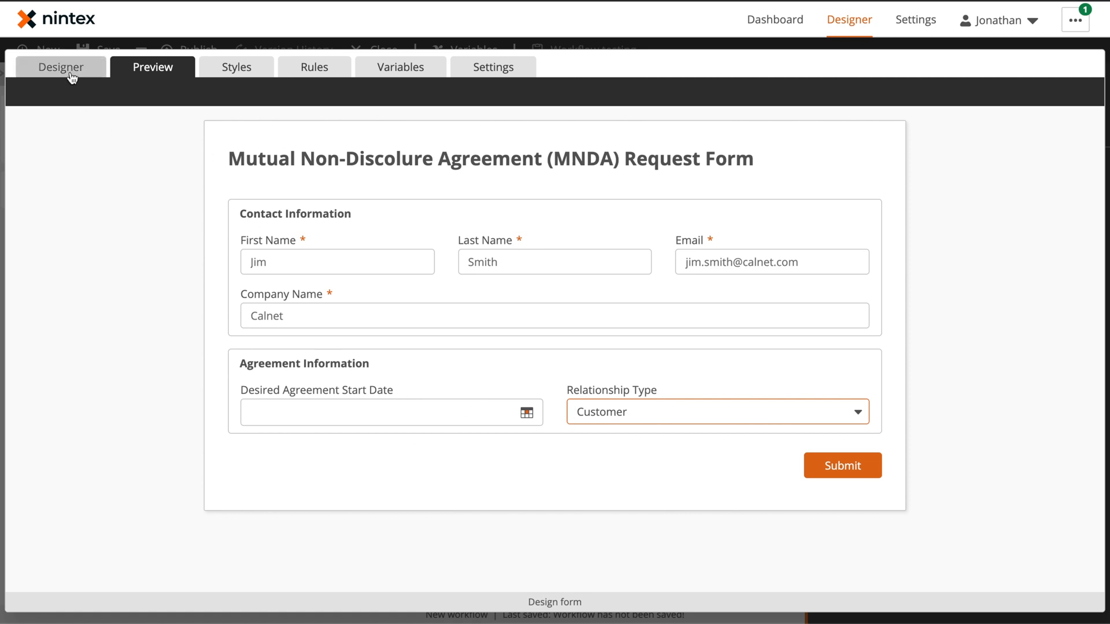
# Step: Leave the form preview and show, then hide, the Start event's form variables
pyautogui.click(60, 67)
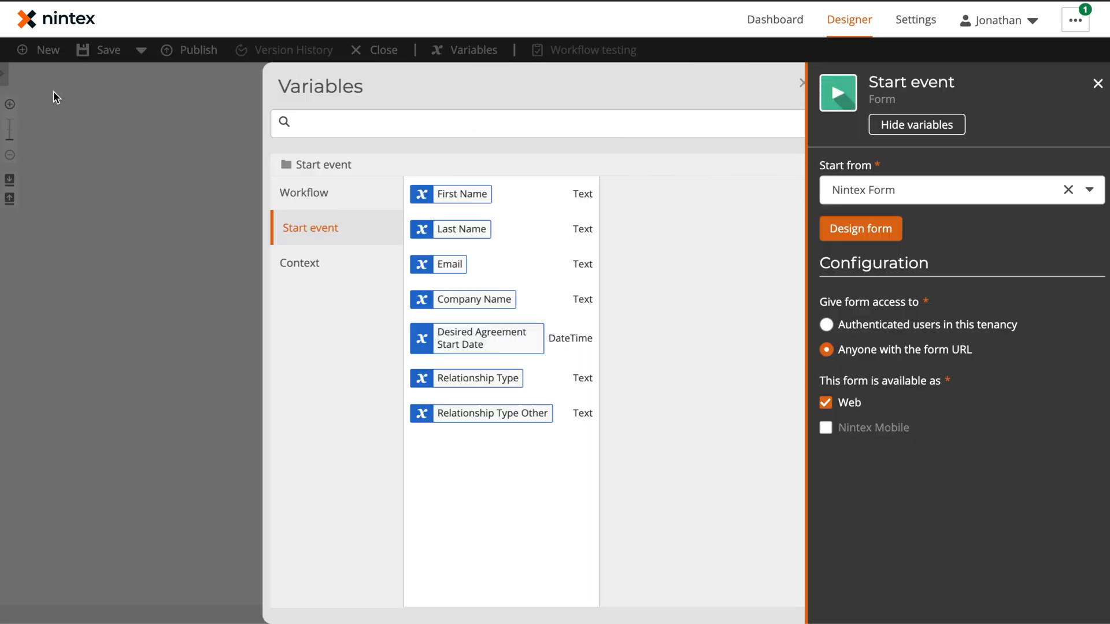
pyautogui.click(916, 124)
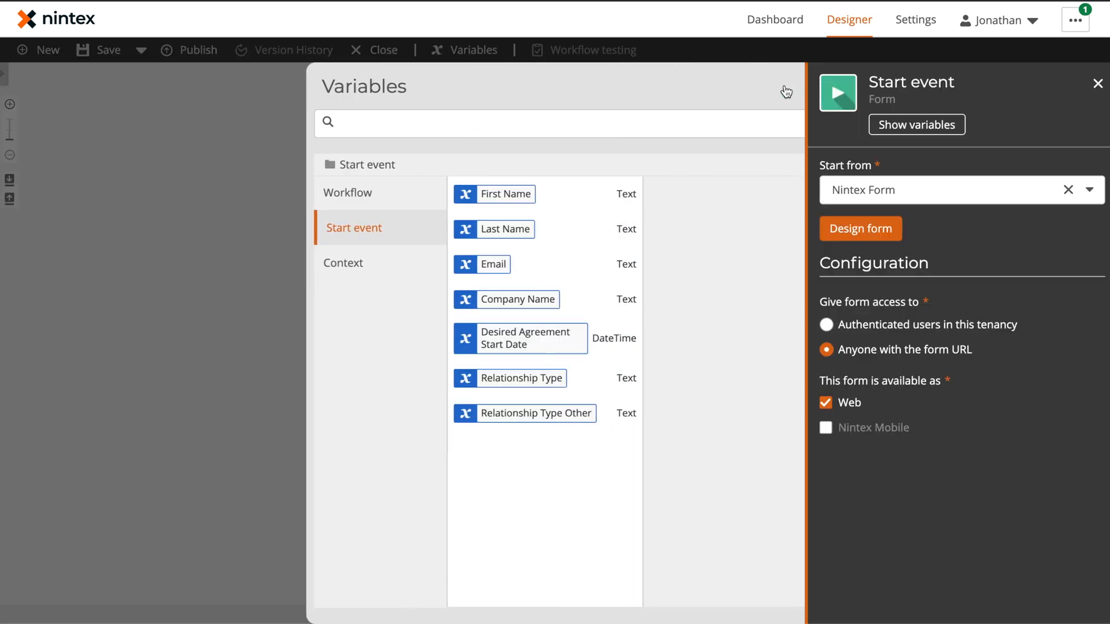
pyautogui.click(785, 92)
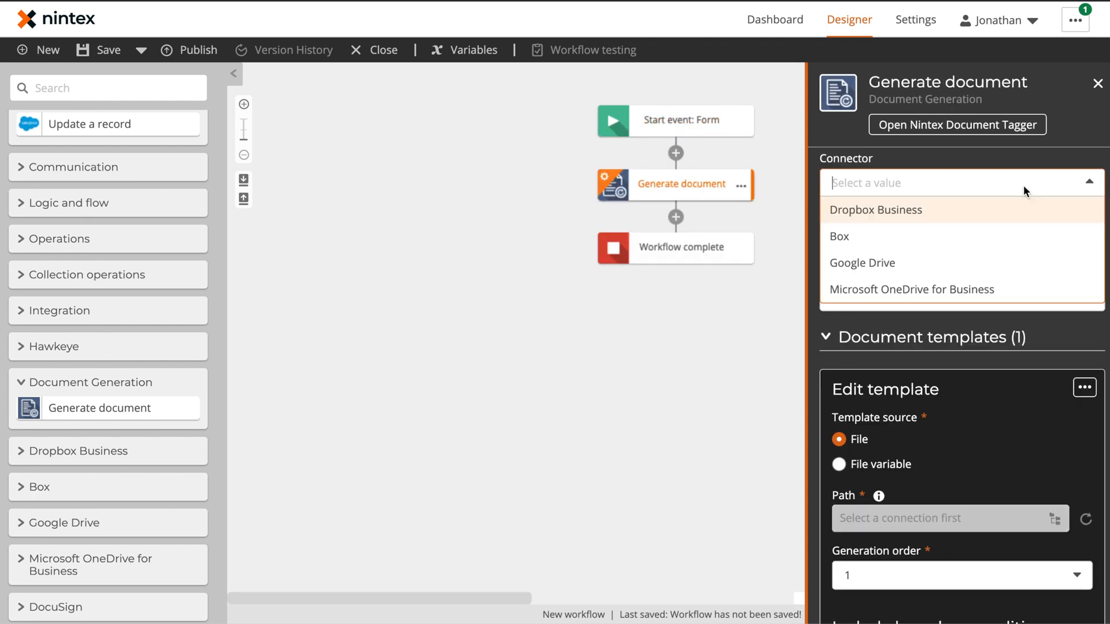
# Step: Use the Box connector and select the MNDA template from Template Gallery DocGen Templates
pyautogui.click(838, 235)
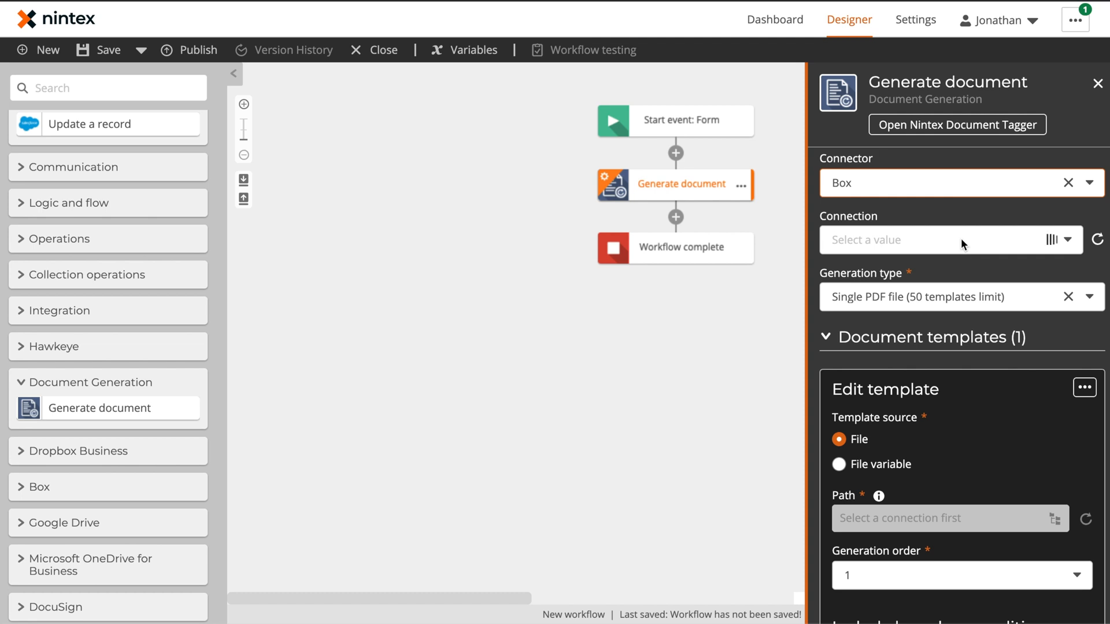
pyautogui.click(948, 240)
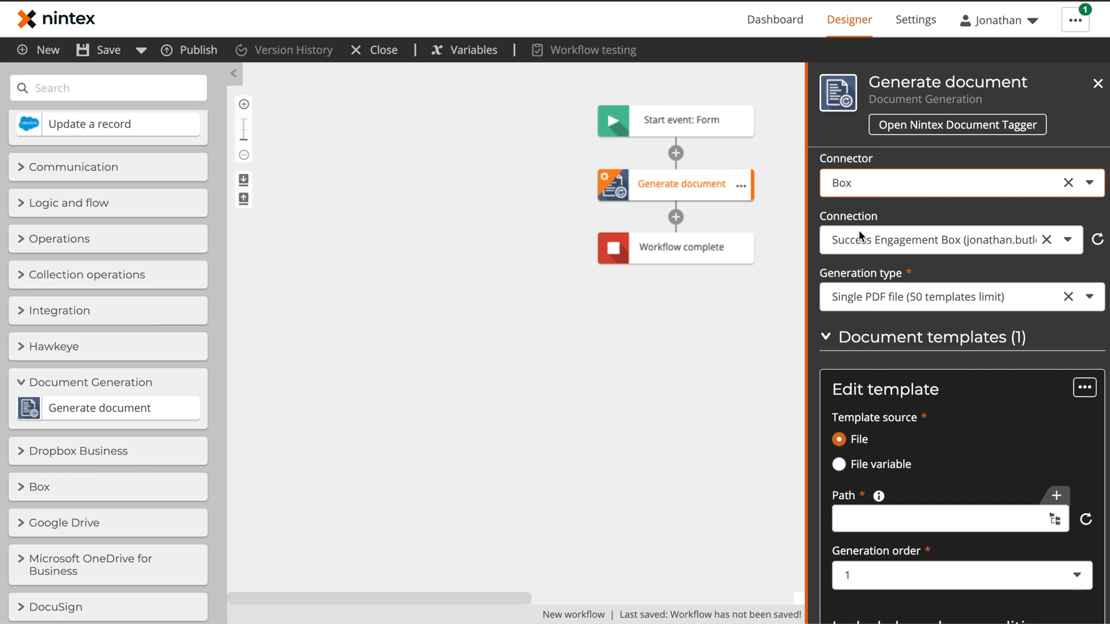
pyautogui.scroll(-3)
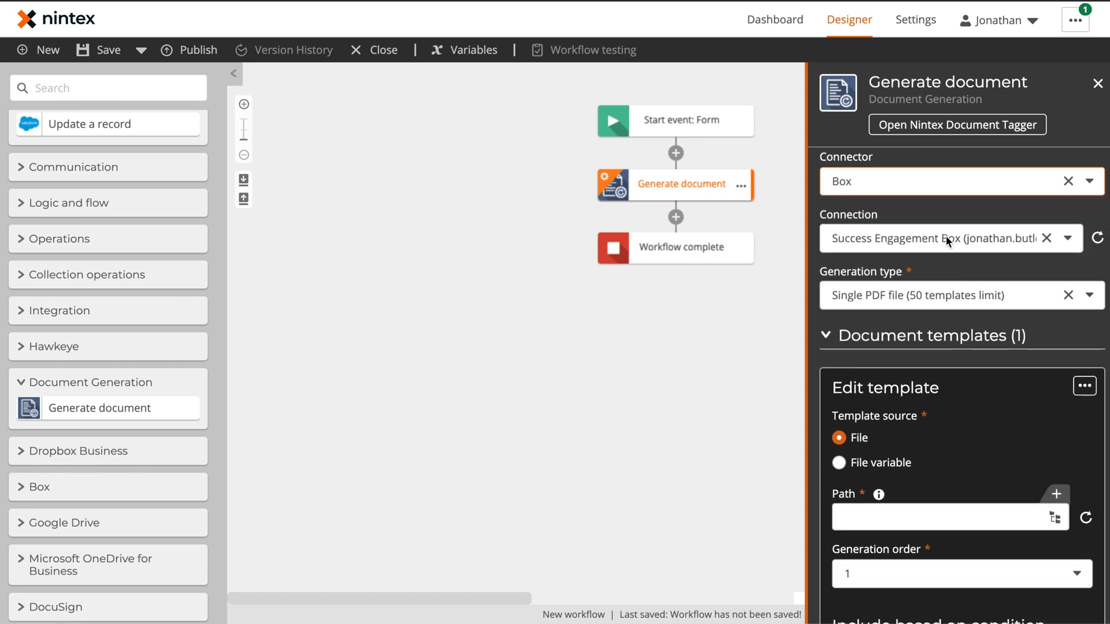
pyautogui.click(1065, 238)
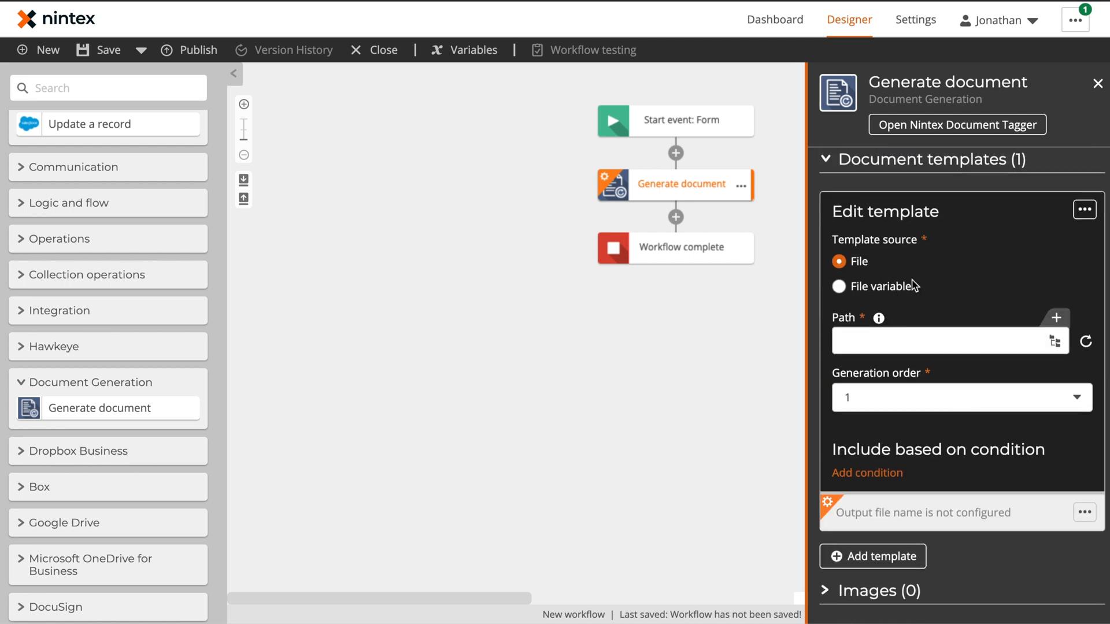
pyautogui.click(1053, 341)
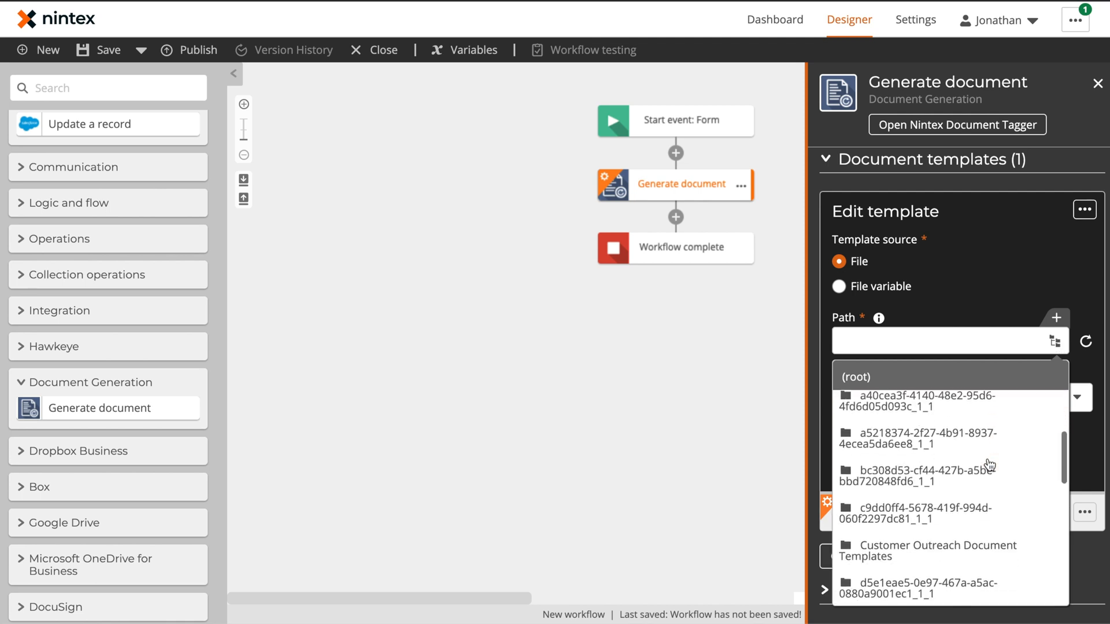
pyautogui.scroll(-3)
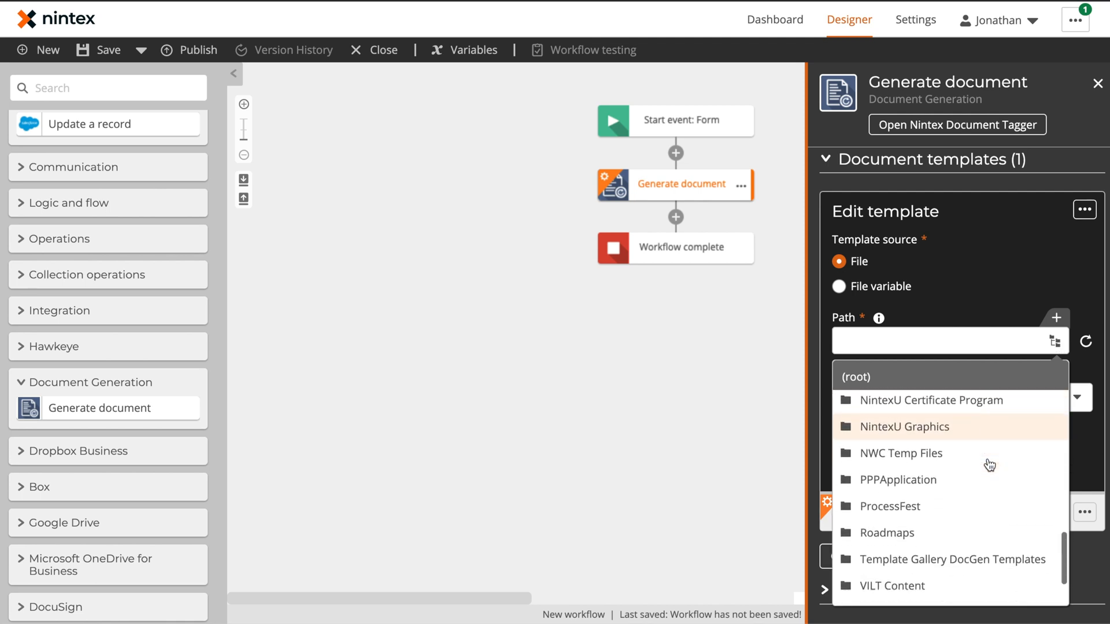
pyautogui.click(953, 559)
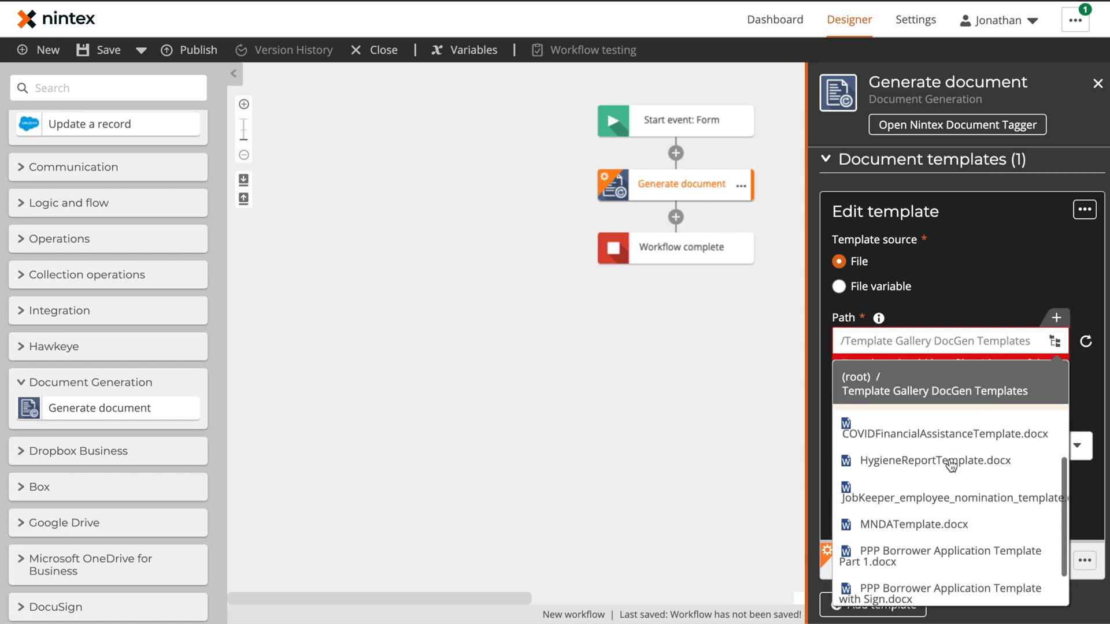
pyautogui.click(912, 524)
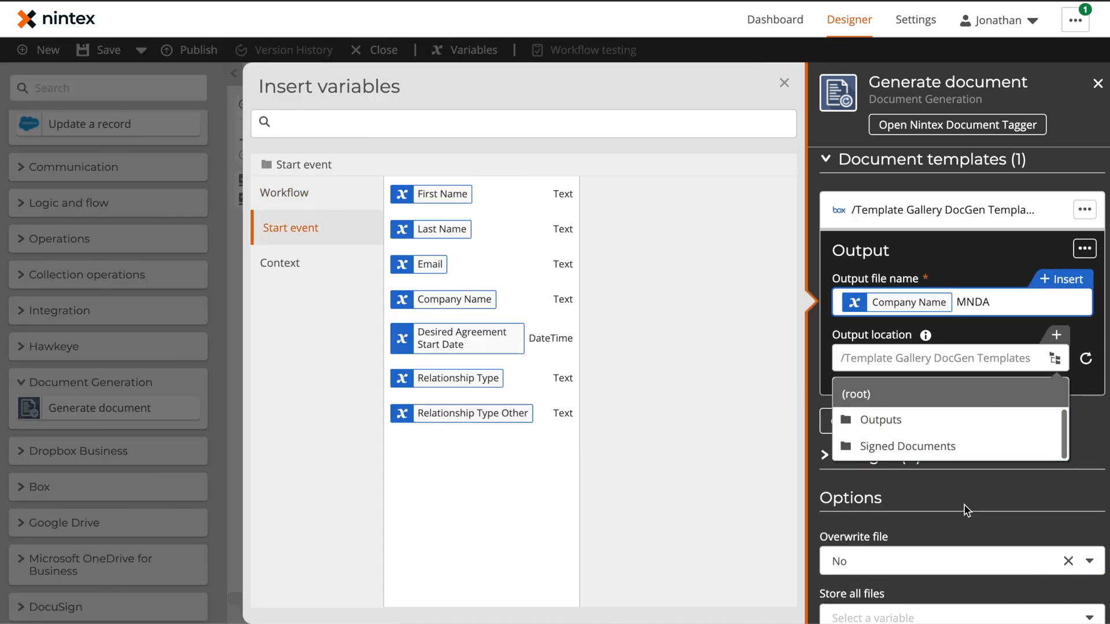
# Step: Finish the output file settings and create a File Paths variable for stored paths
pyautogui.click(784, 82)
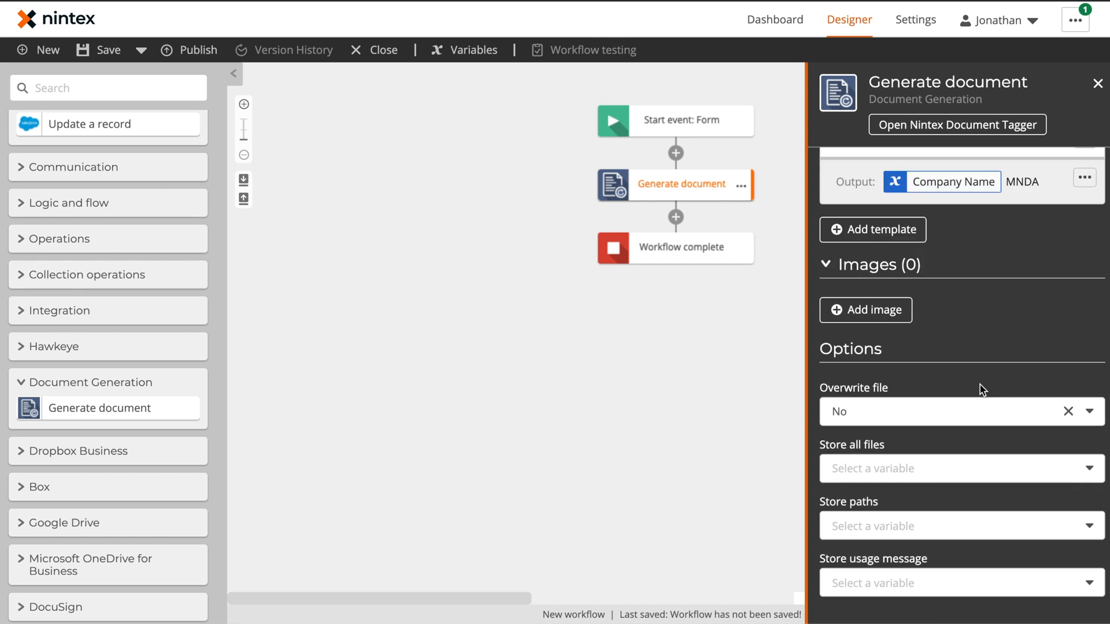
pyautogui.click(951, 526)
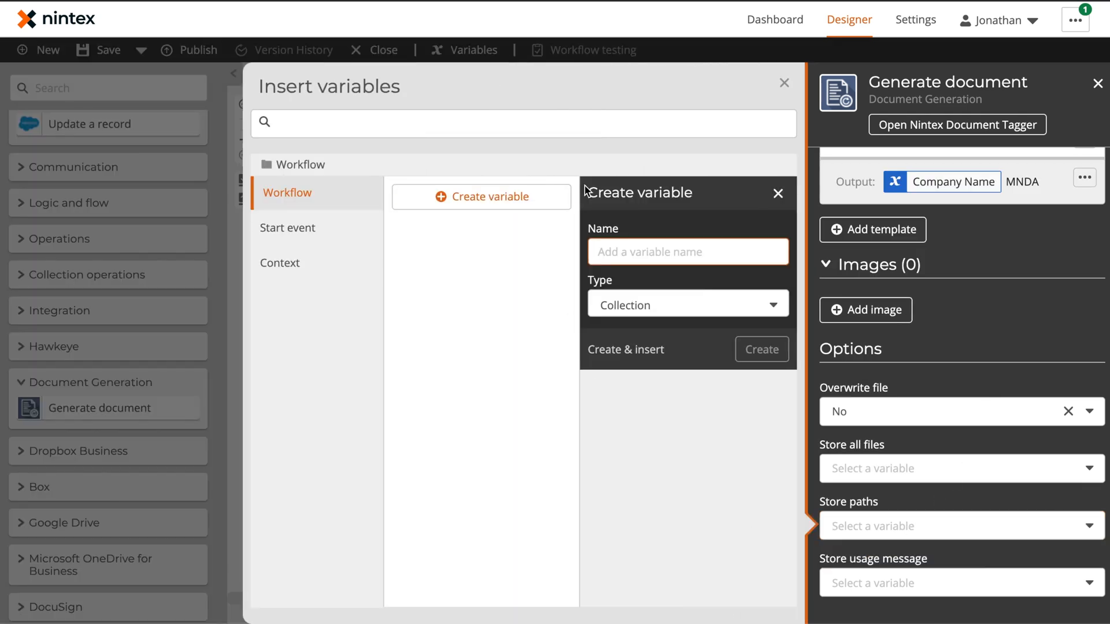
pyautogui.write('File Pa')
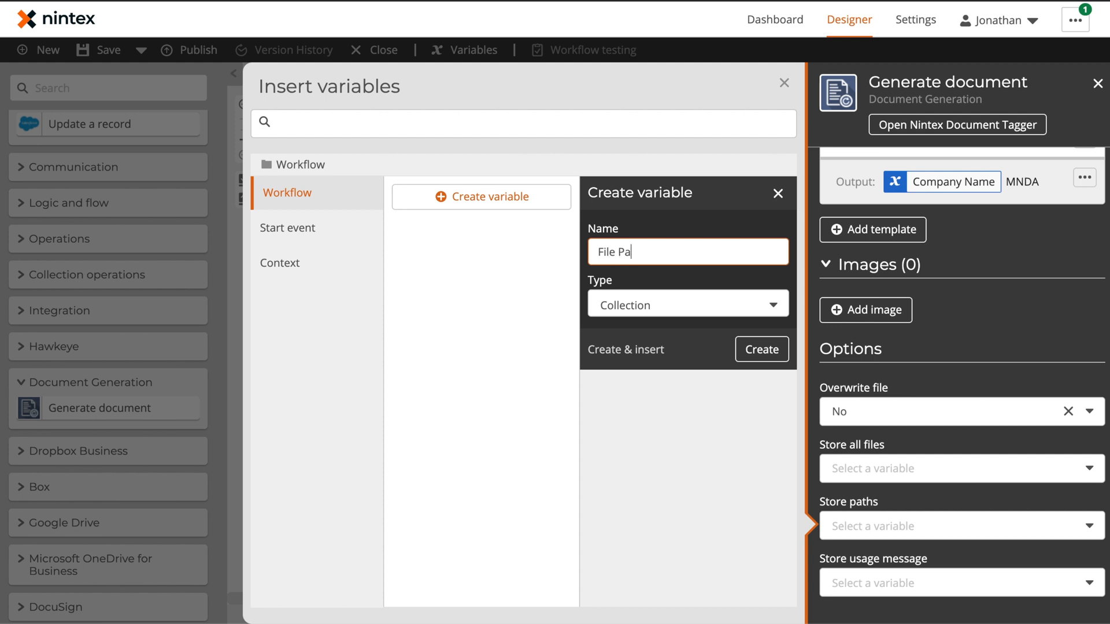
pyautogui.write('ths')
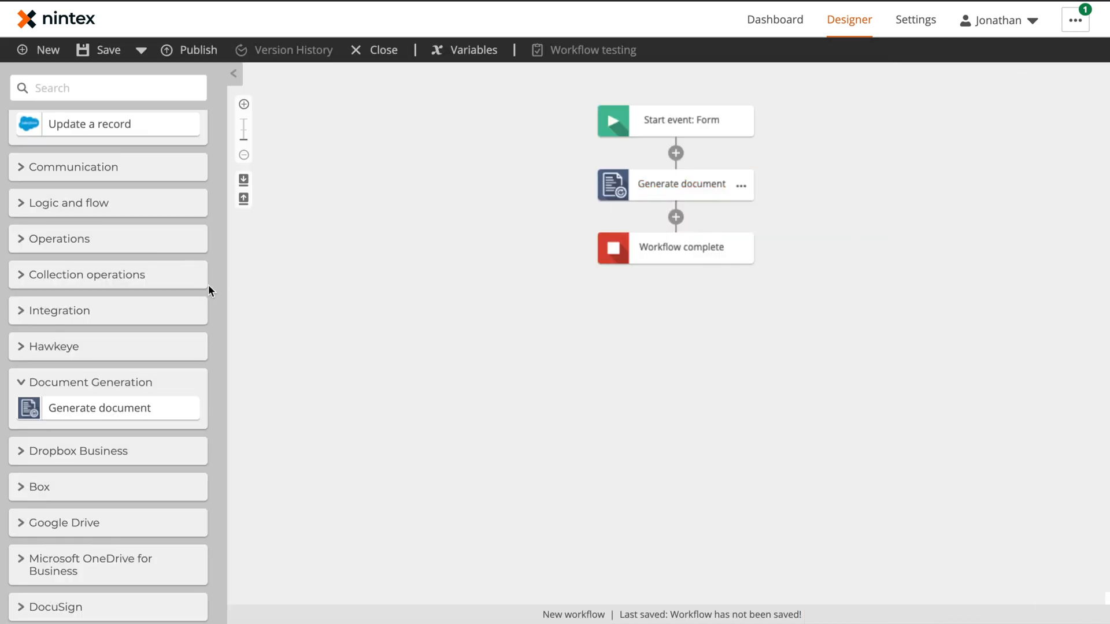
# Step: Add Get item from collection storing item 0 in a new File Path variable, renamed Get File Path
pyautogui.click(88, 274)
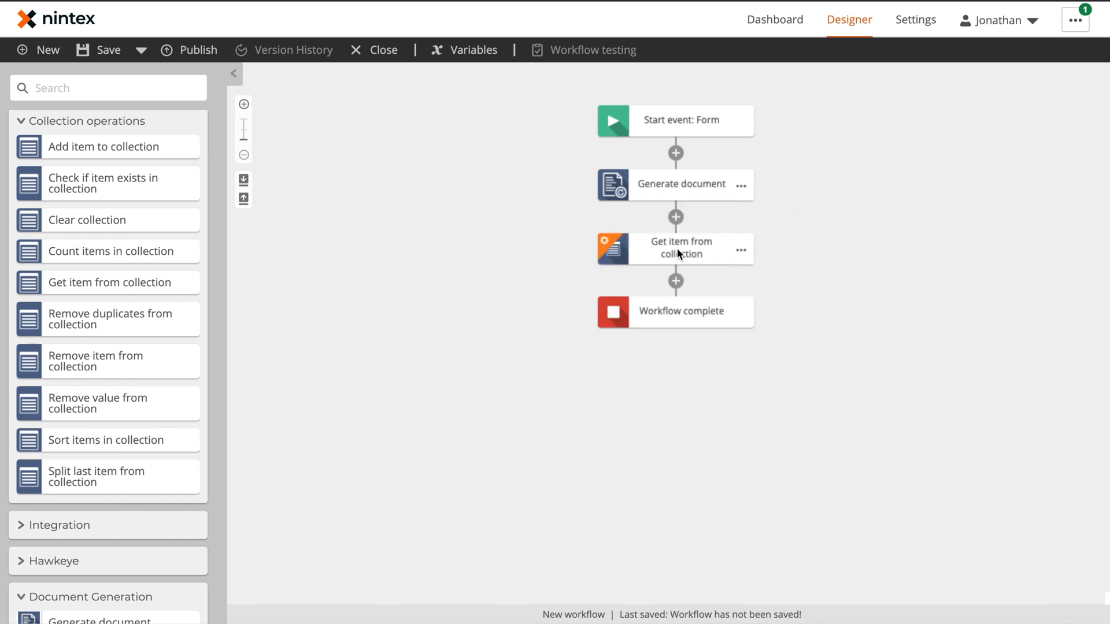
pyautogui.click(673, 249)
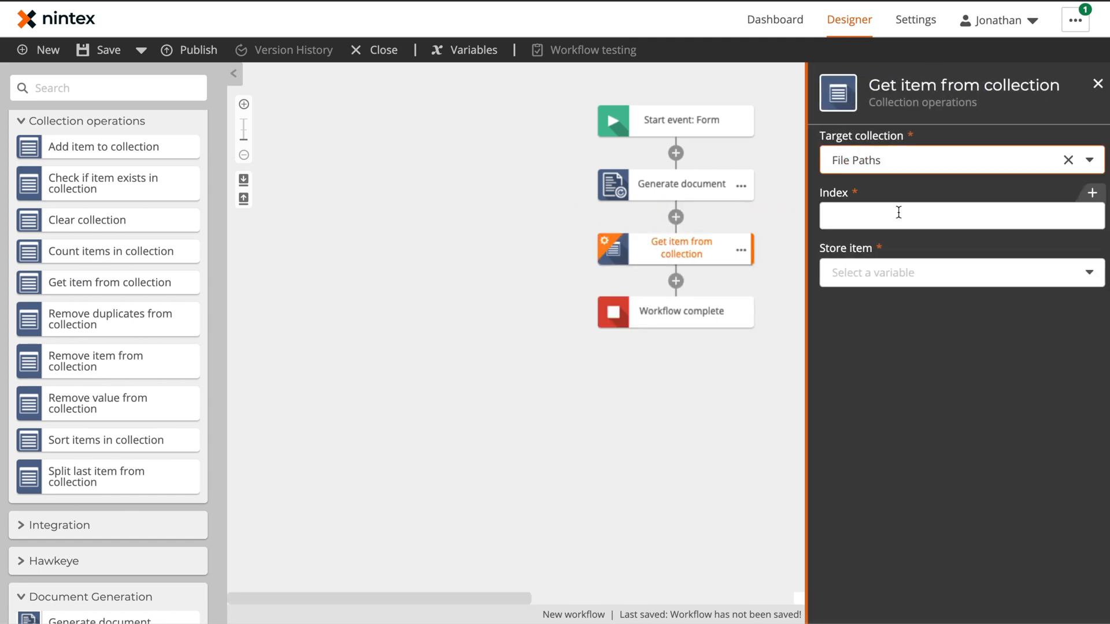
pyautogui.click(955, 272)
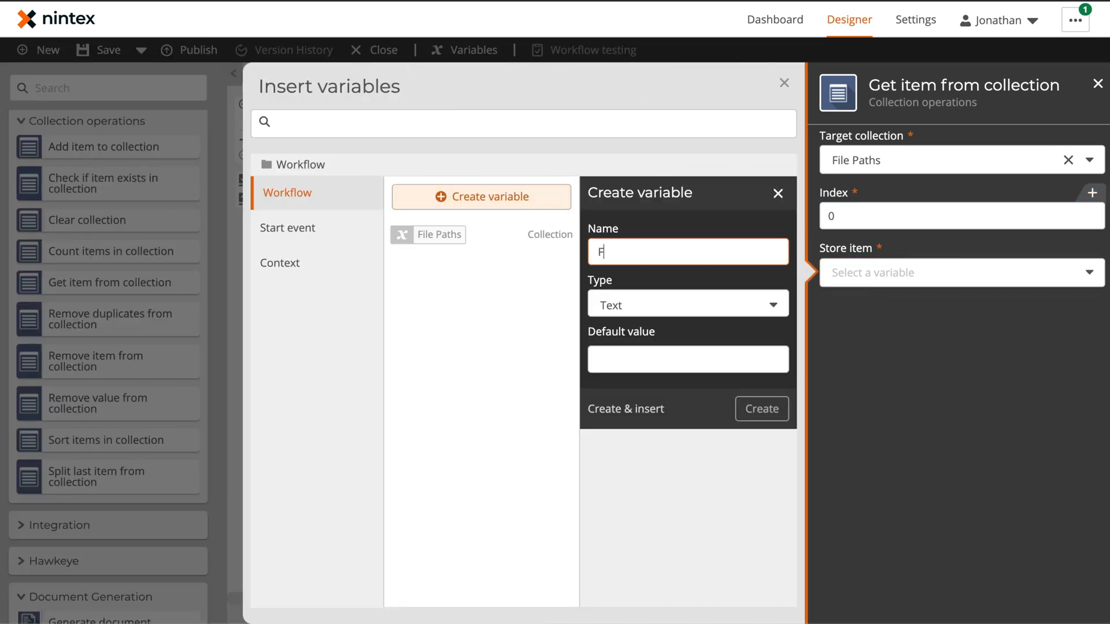
pyautogui.write('ile Path')
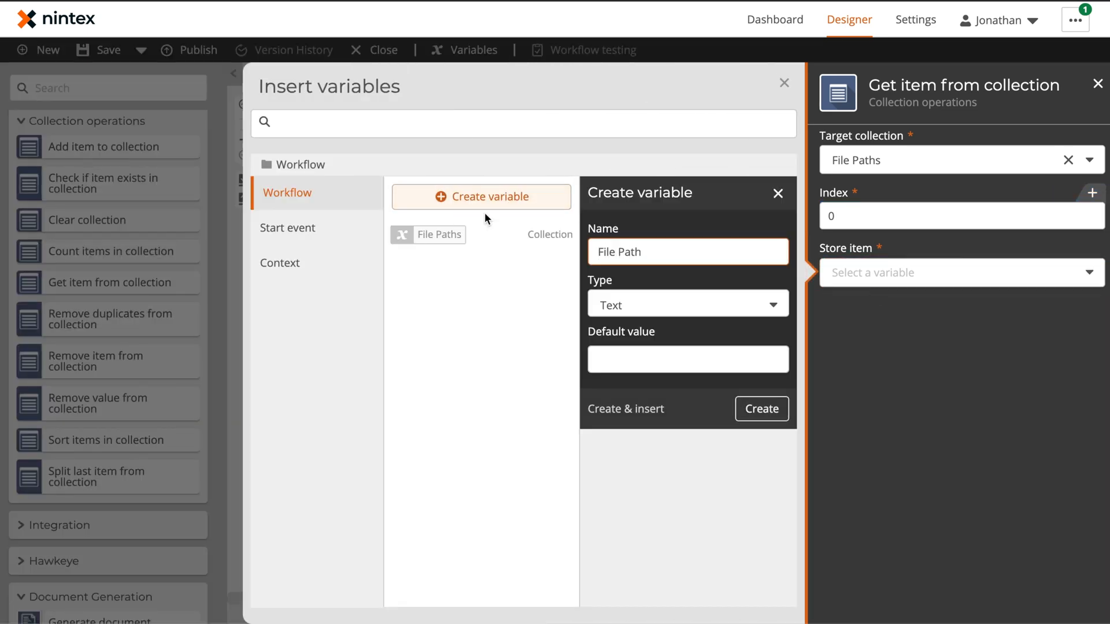
pyautogui.click(761, 409)
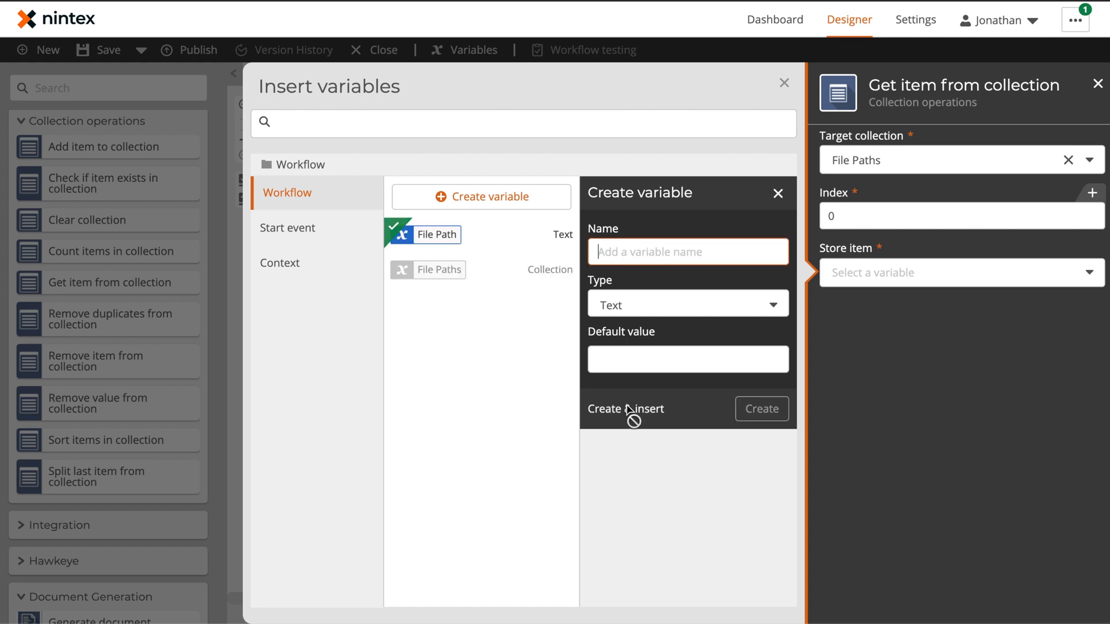
pyautogui.click(437, 234)
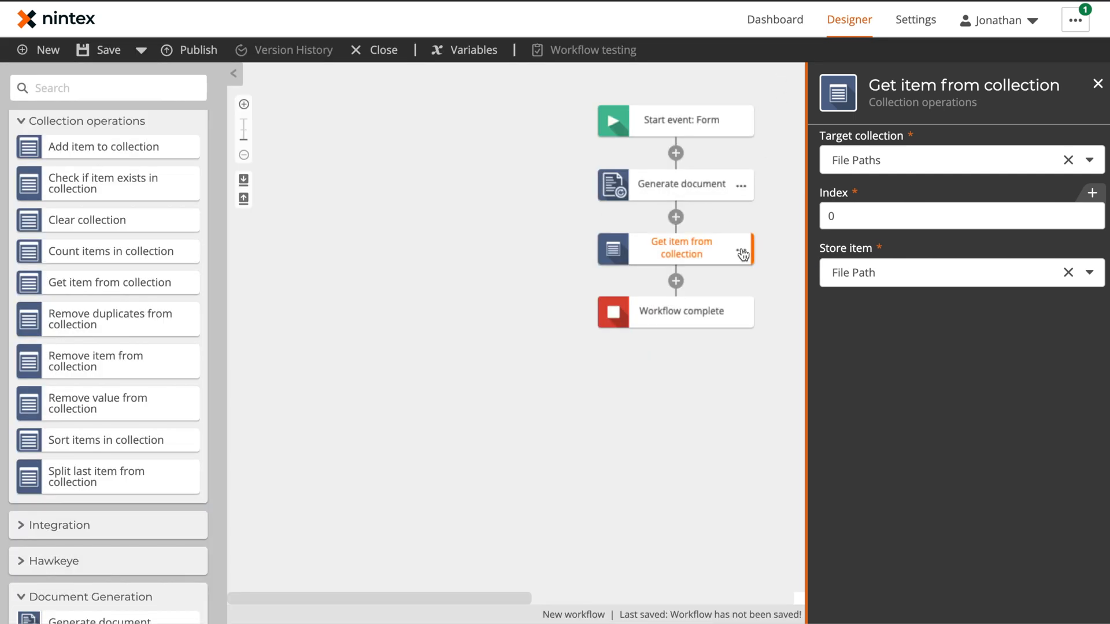
pyautogui.write('Get File Path')
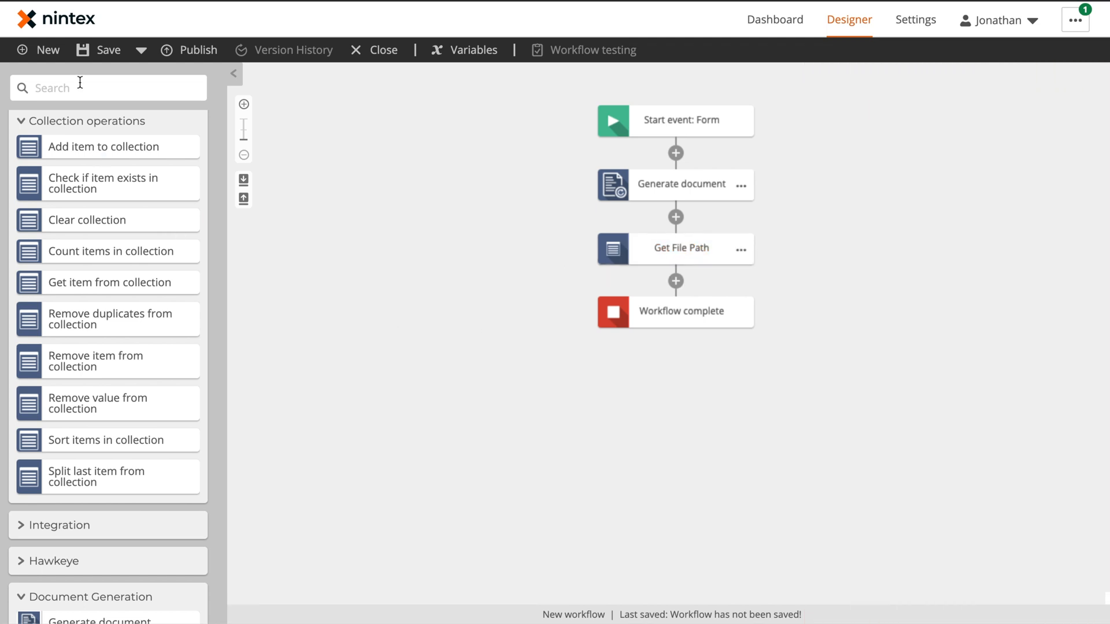
# Step: Add Get signature with First Name, Last Name and Email as signer, using Email authentication
pyautogui.click(108, 88)
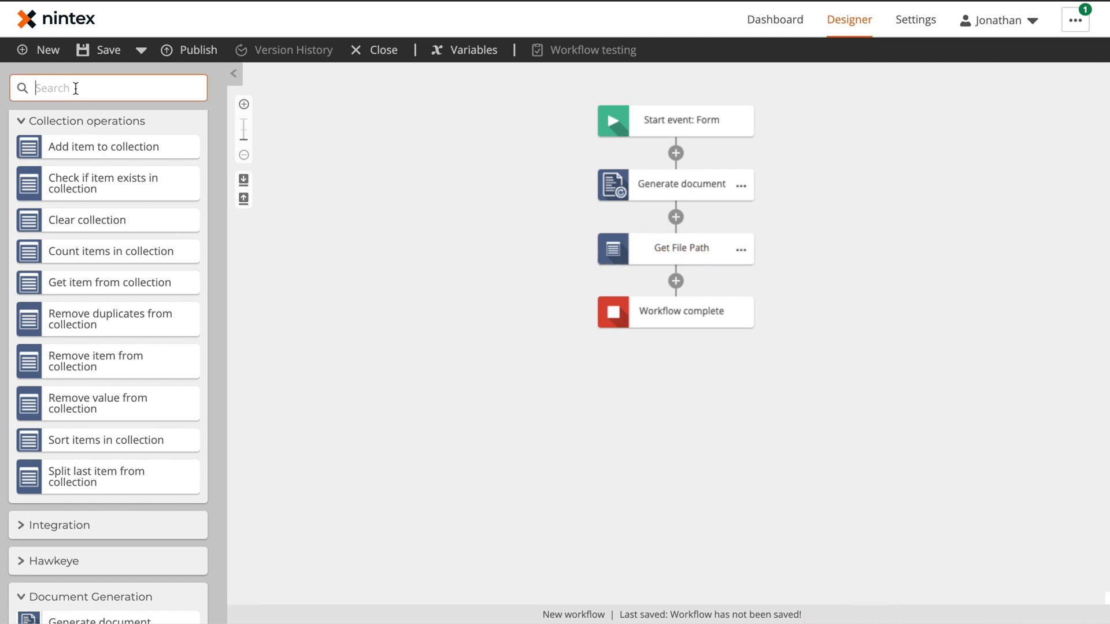
pyautogui.write('get sign')
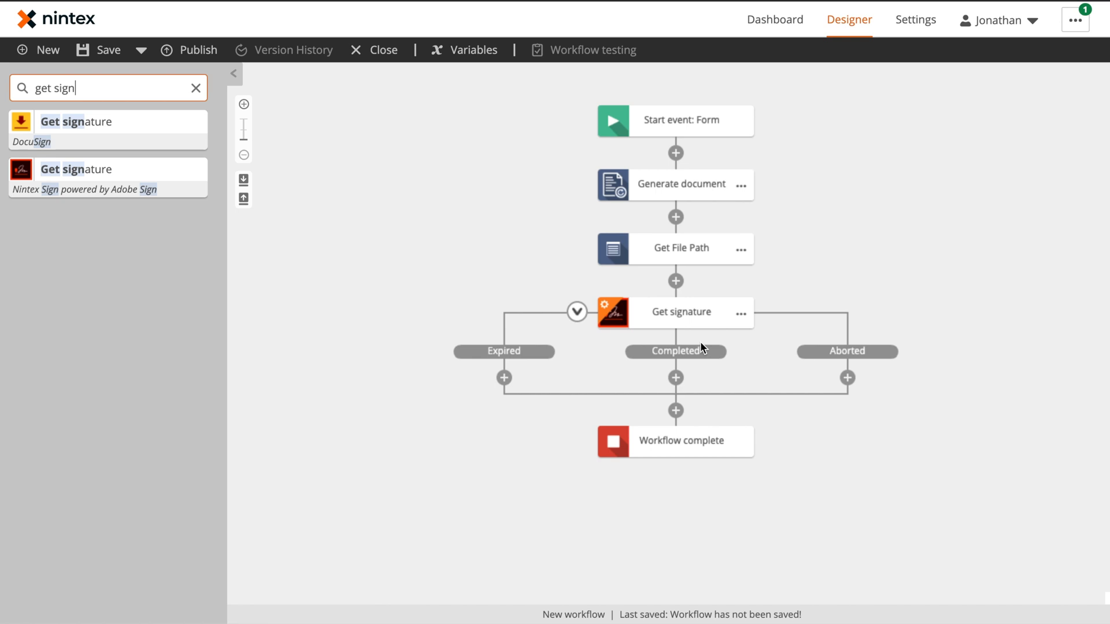
pyautogui.click(678, 313)
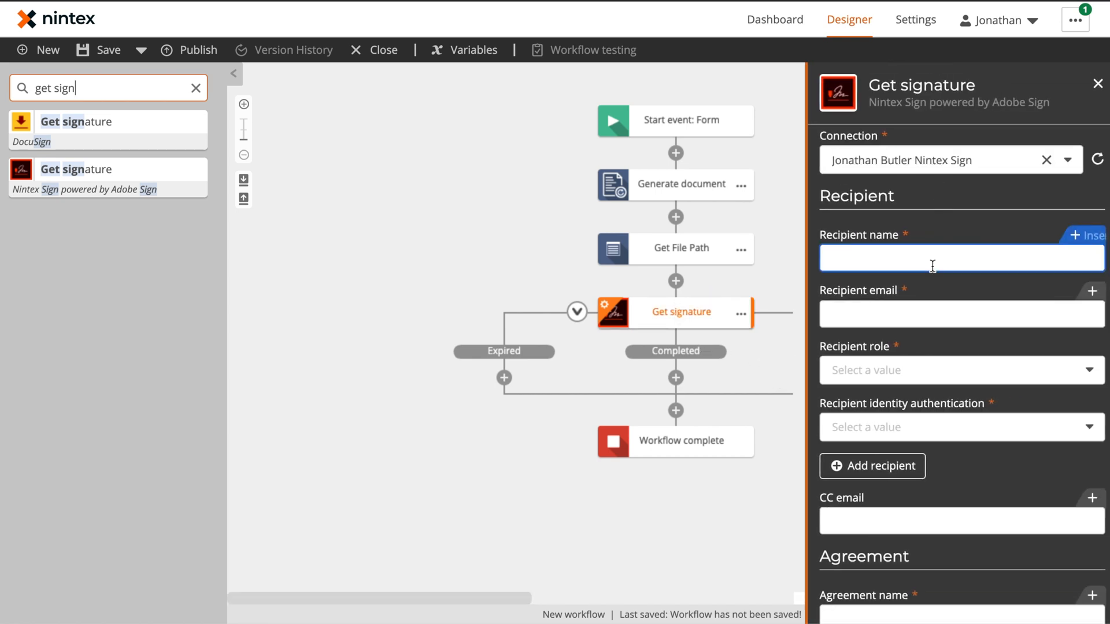
pyautogui.click(1073, 234)
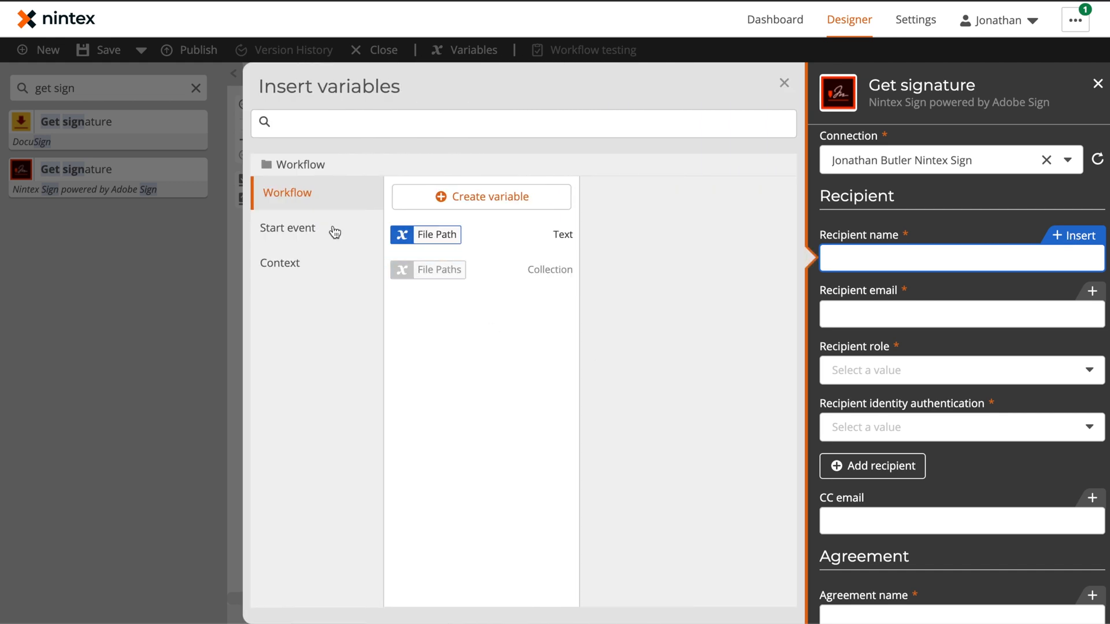
pyautogui.click(287, 227)
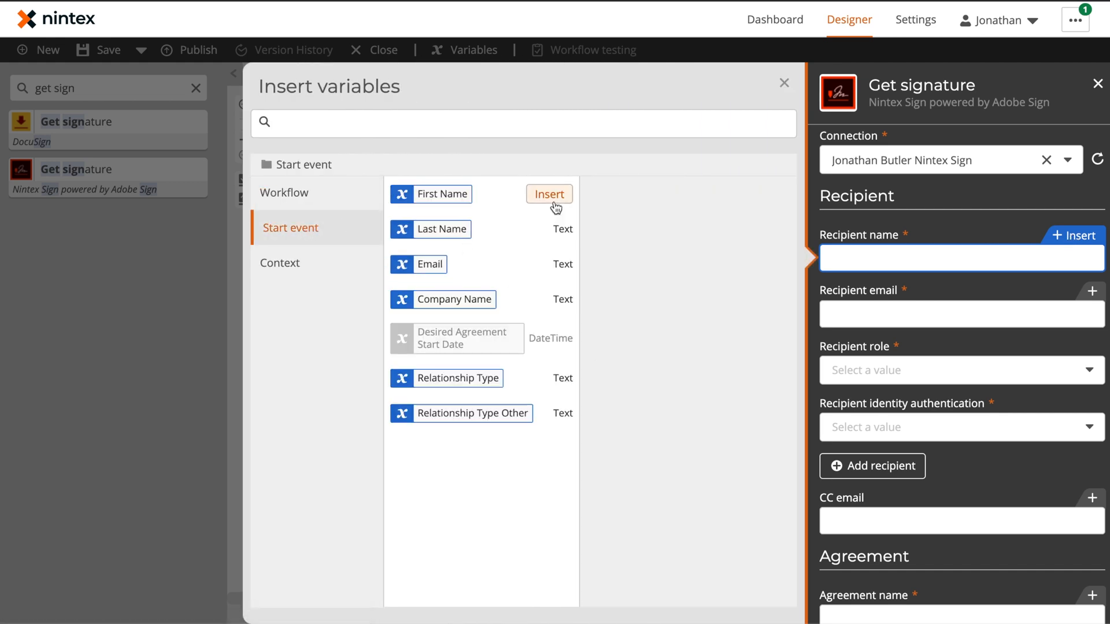
pyautogui.click(549, 194)
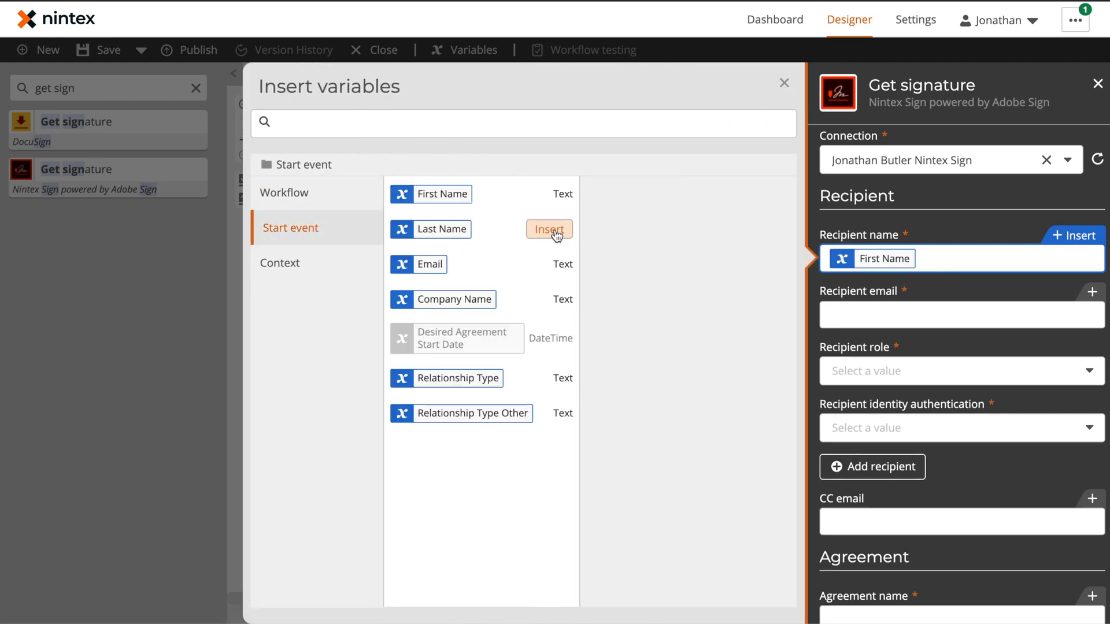
pyautogui.click(548, 229)
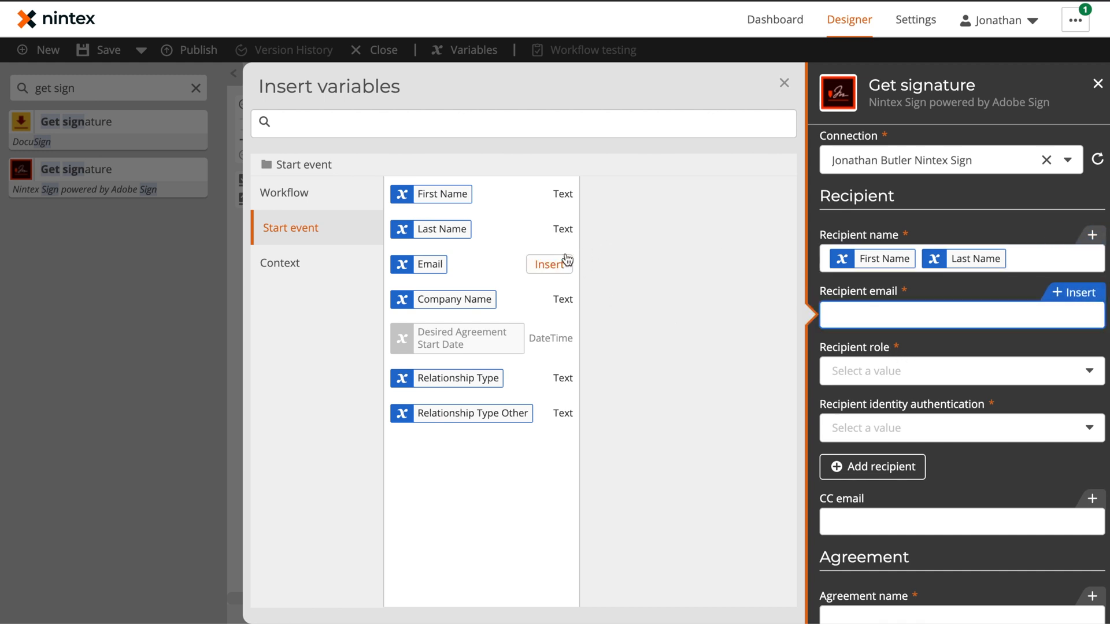
pyautogui.click(549, 264)
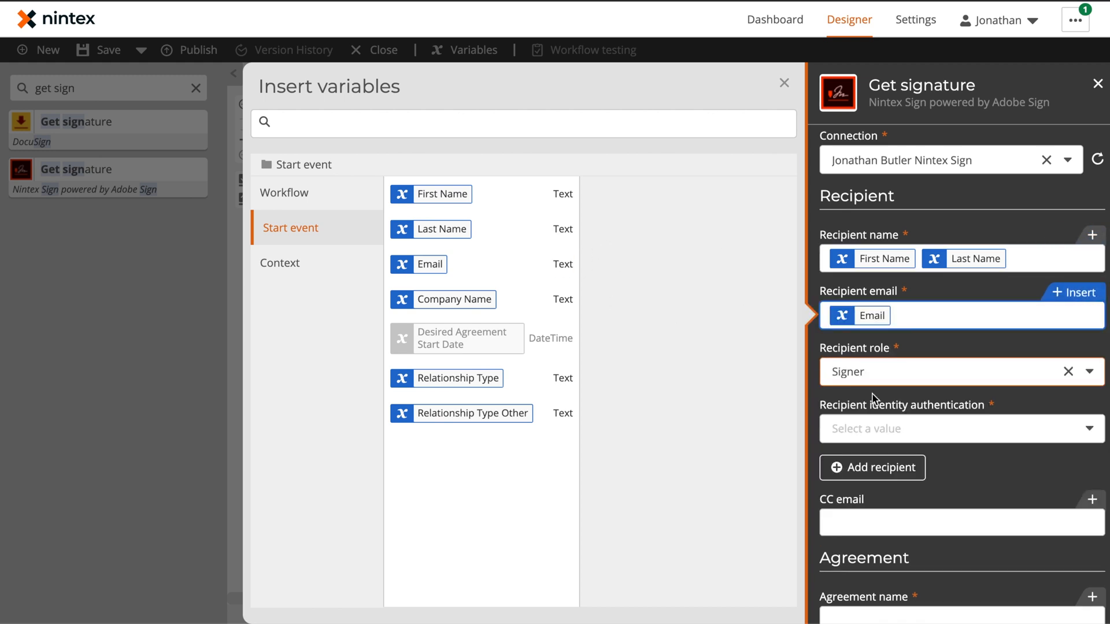
pyautogui.click(961, 429)
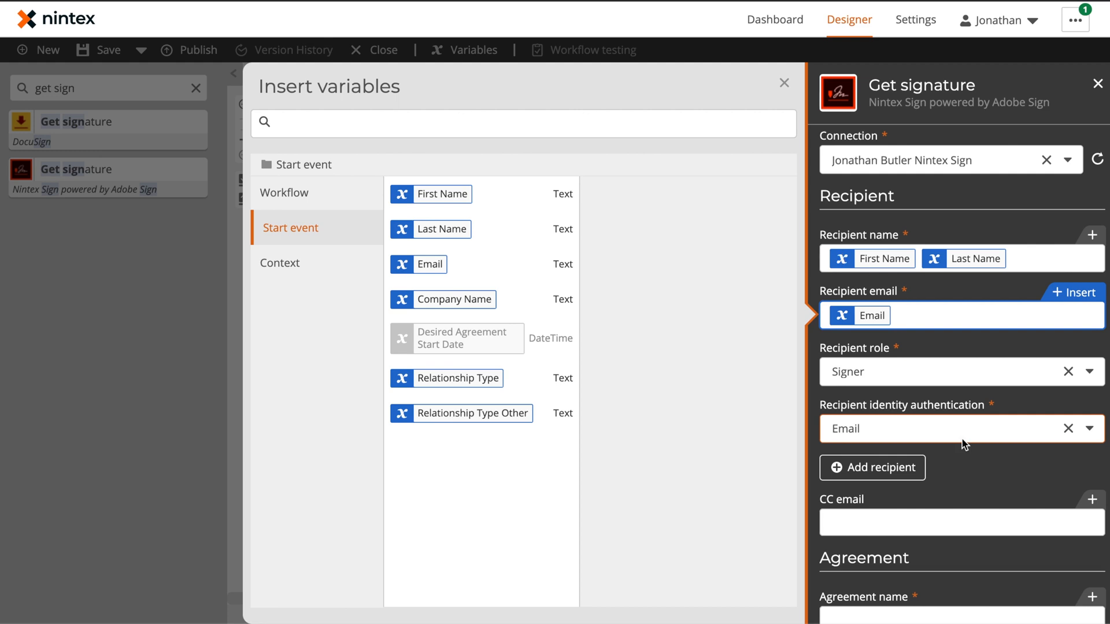
# Step: Name the agreement 'Company Name MNDA' and write a 'Hi ,' greeting message
pyautogui.click(784, 83)
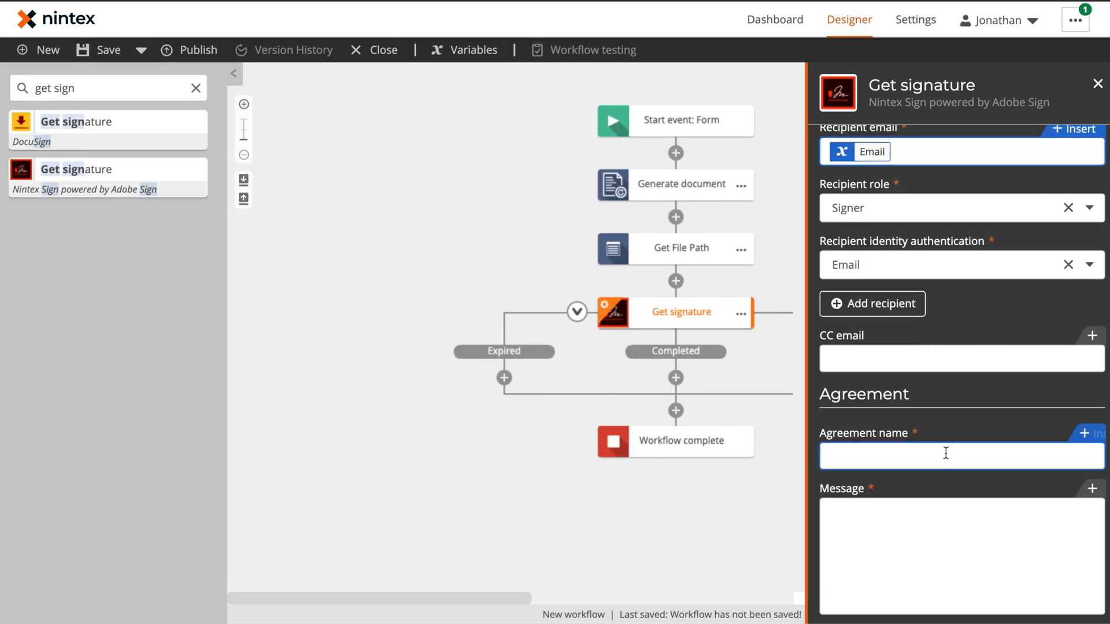
pyautogui.click(1072, 433)
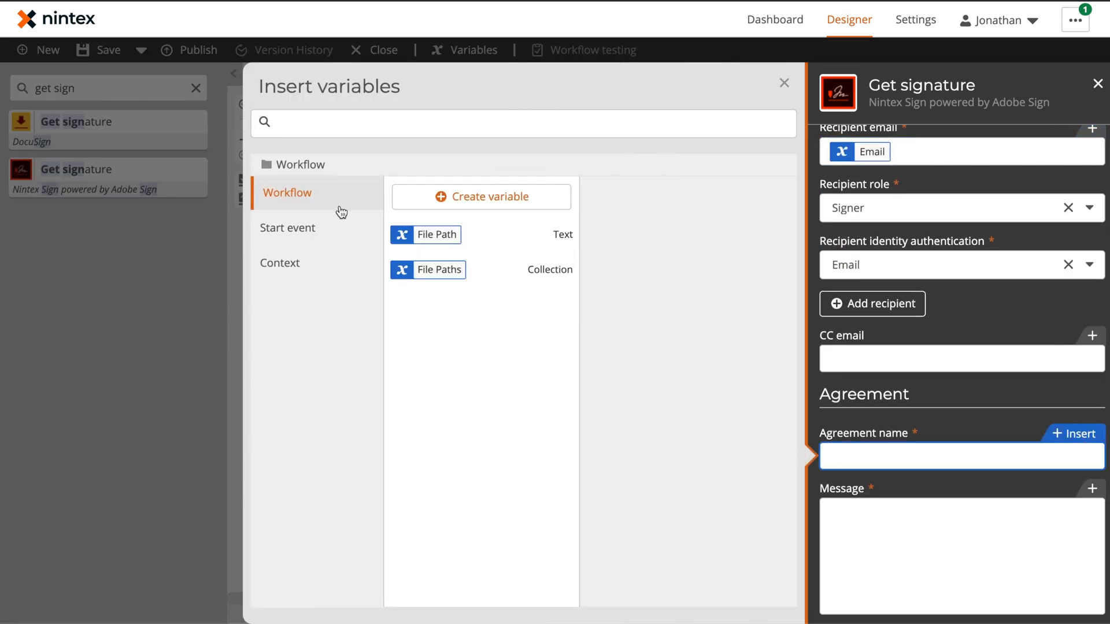
pyautogui.click(548, 300)
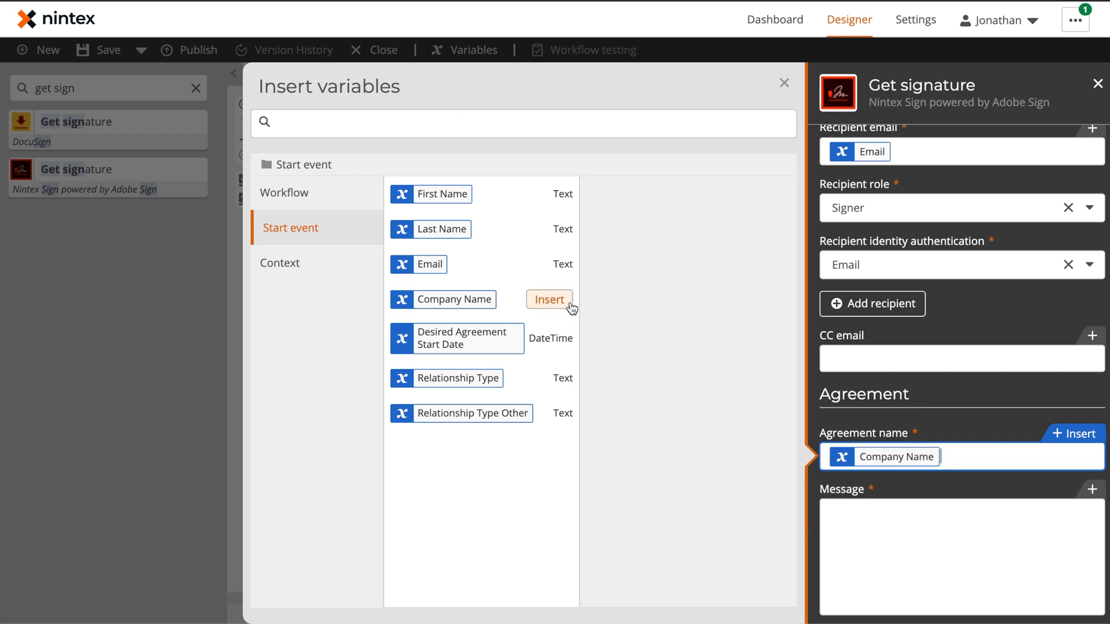
pyautogui.write('MNDA')
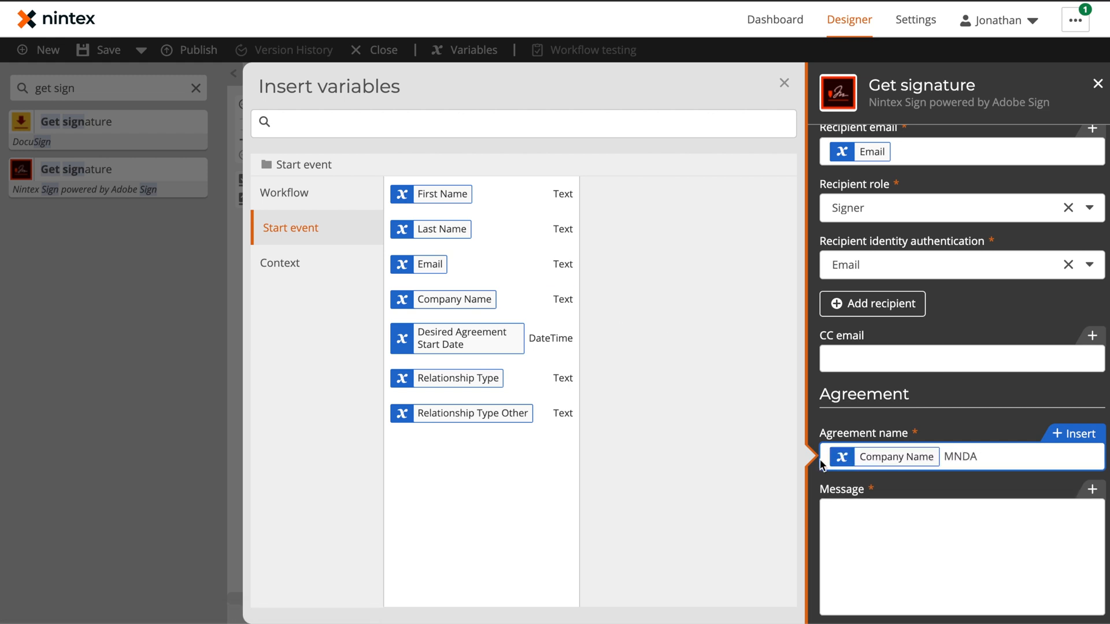
pyautogui.moveTo(753, 208)
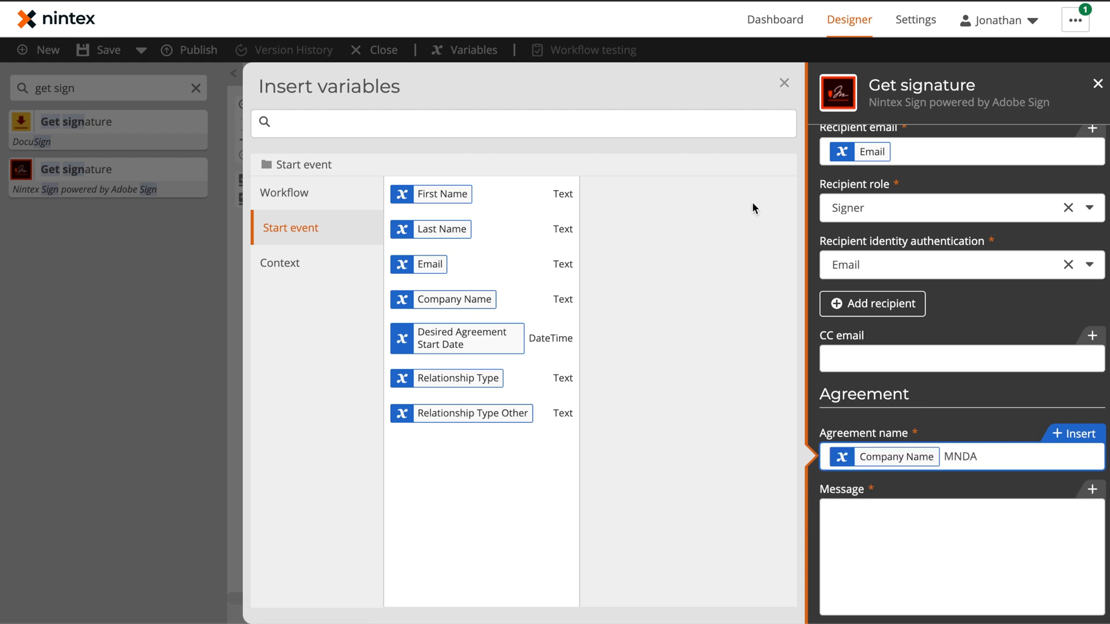
pyautogui.moveTo(942, 344)
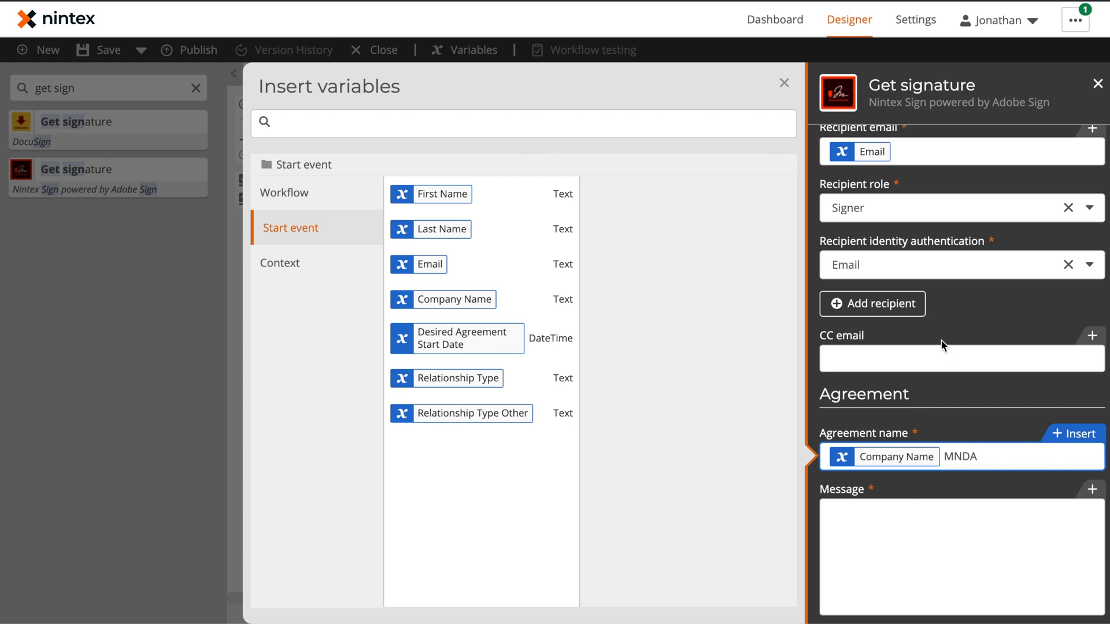
pyautogui.click(782, 82)
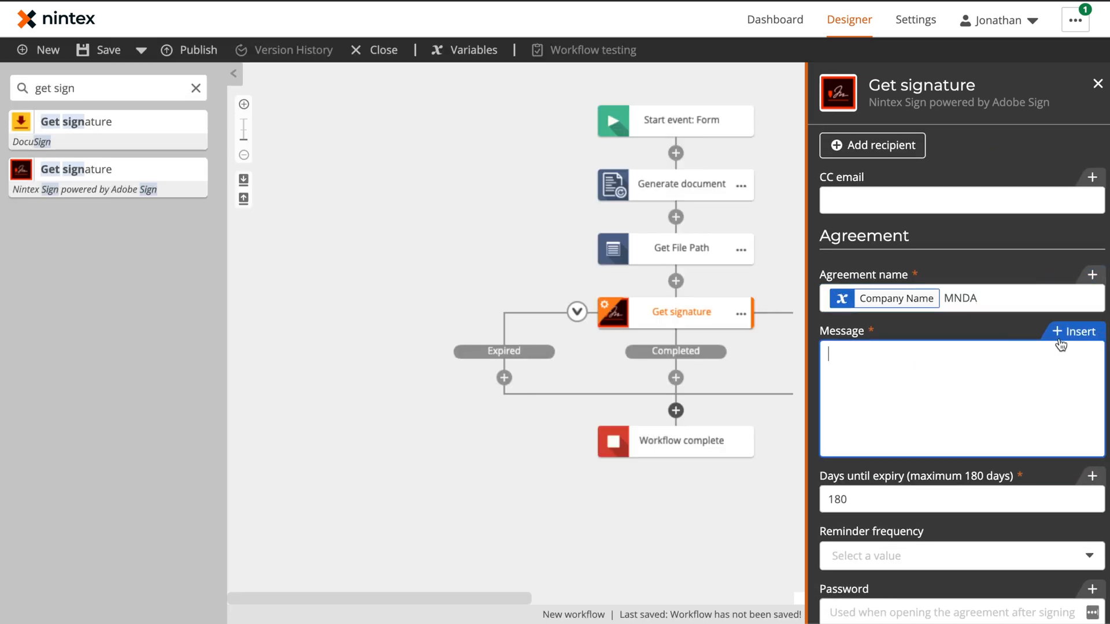
pyautogui.click(1073, 331)
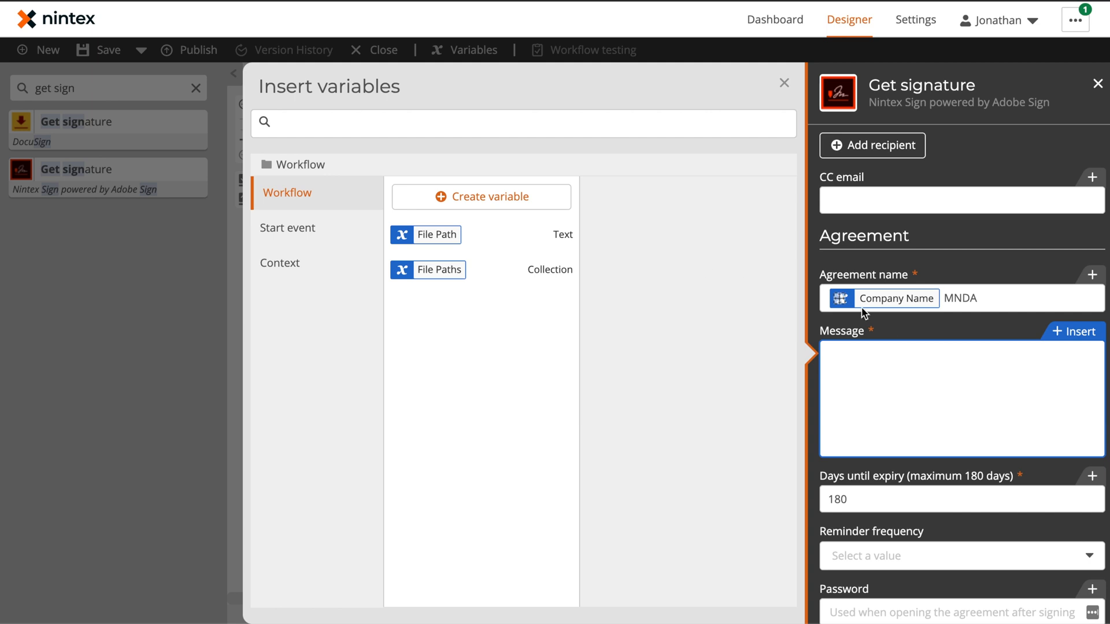
pyautogui.write('Hi First Name')
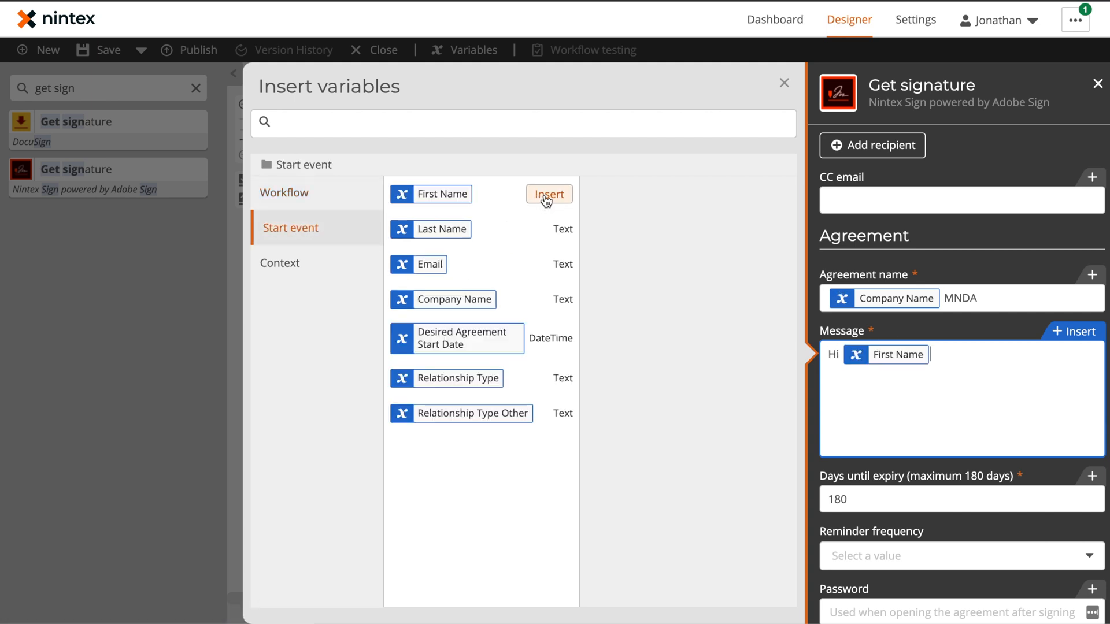
pyautogui.write(',')
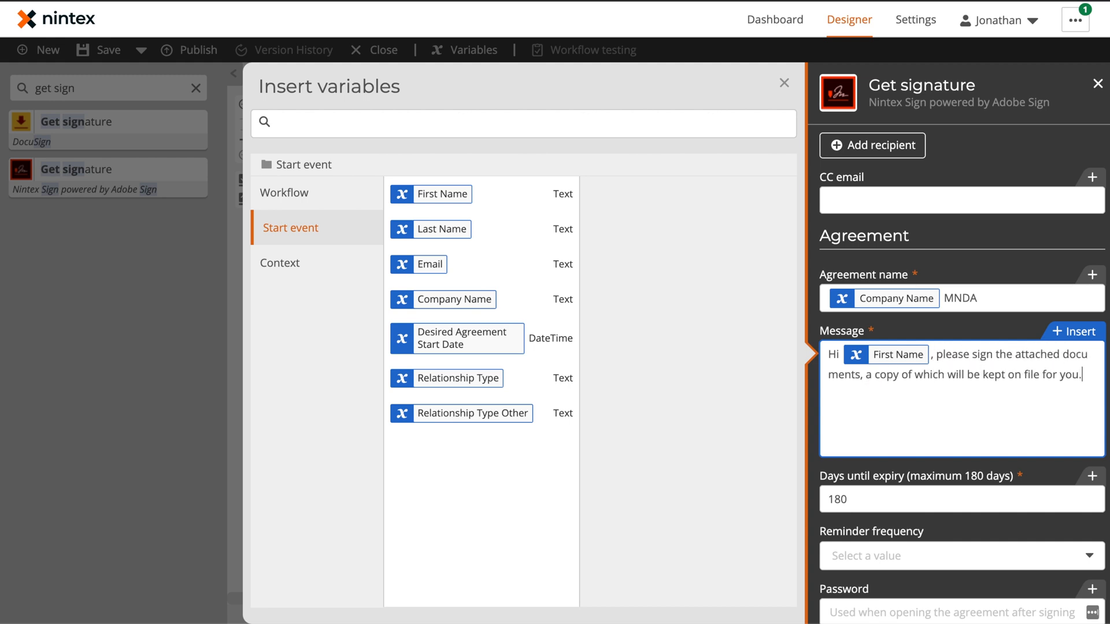
pyautogui.click(782, 83)
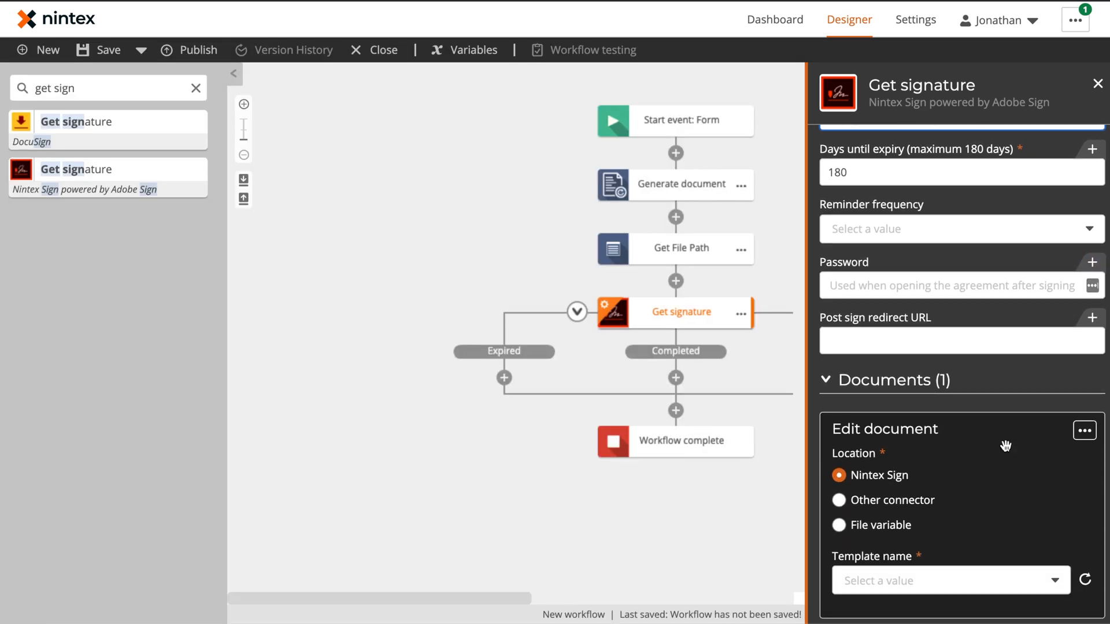
# Step: Take the document from the Box connector at File Path and choose outputs to store
pyautogui.scroll(-3)
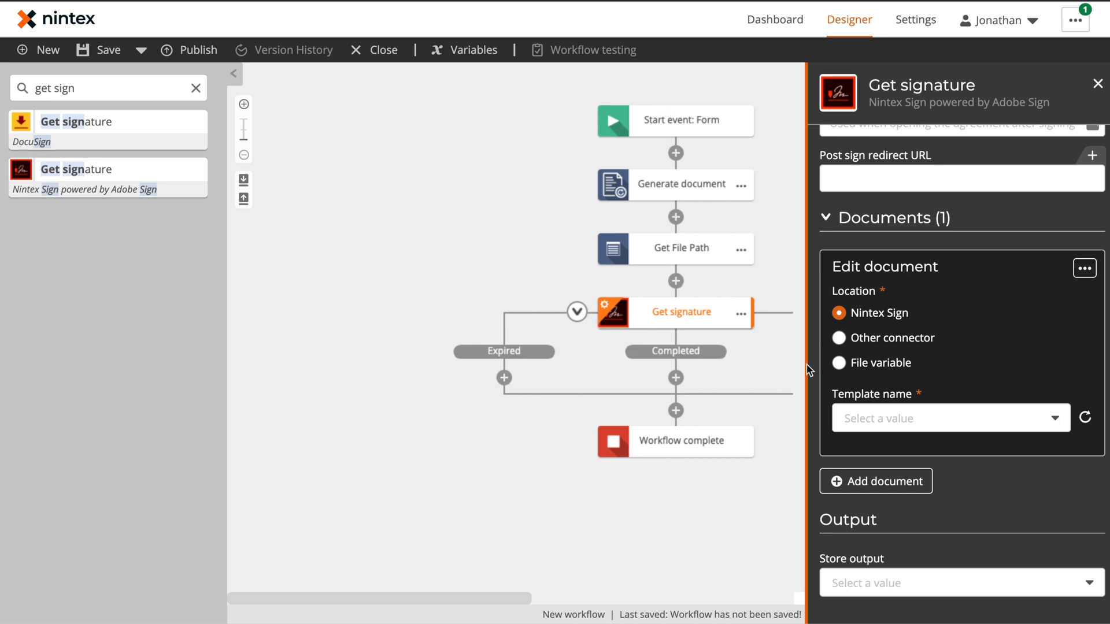
pyautogui.moveTo(907, 381)
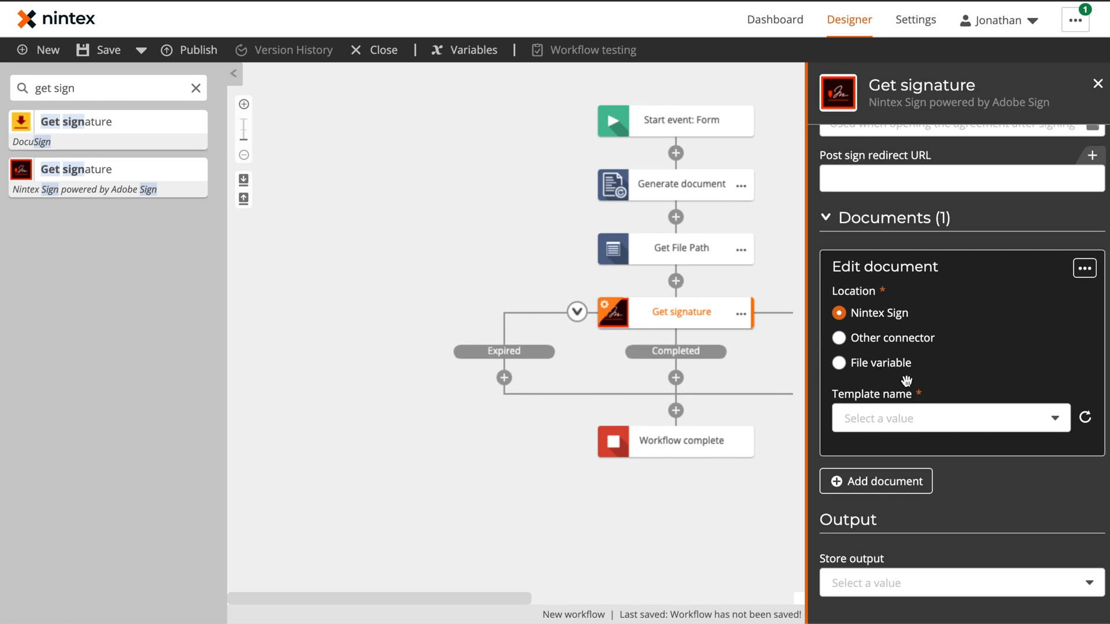
pyautogui.moveTo(895, 345)
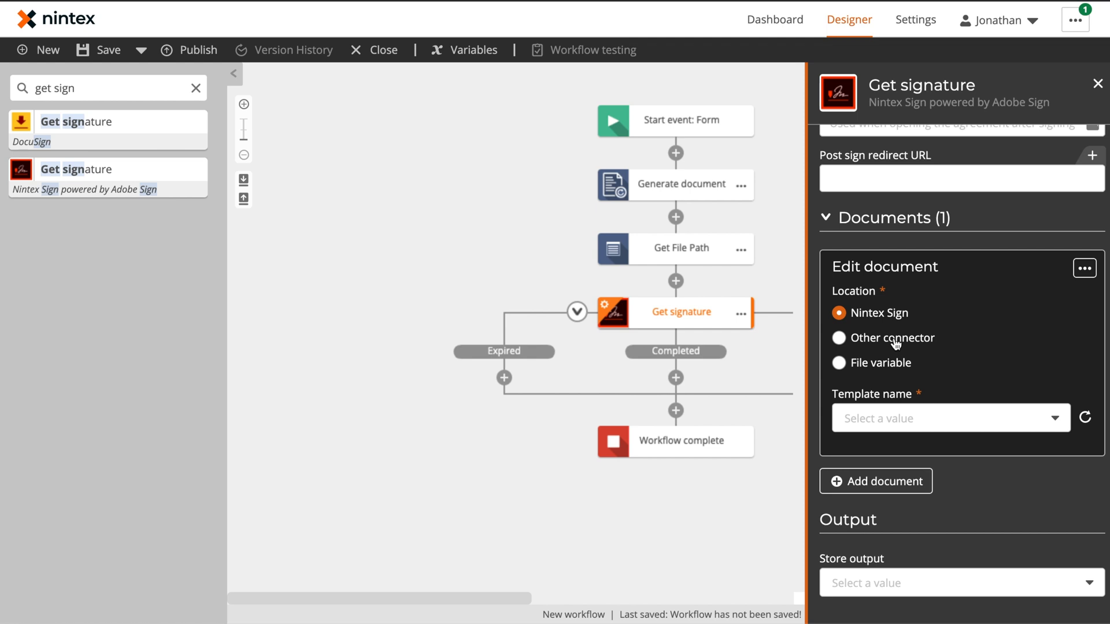
pyautogui.click(838, 338)
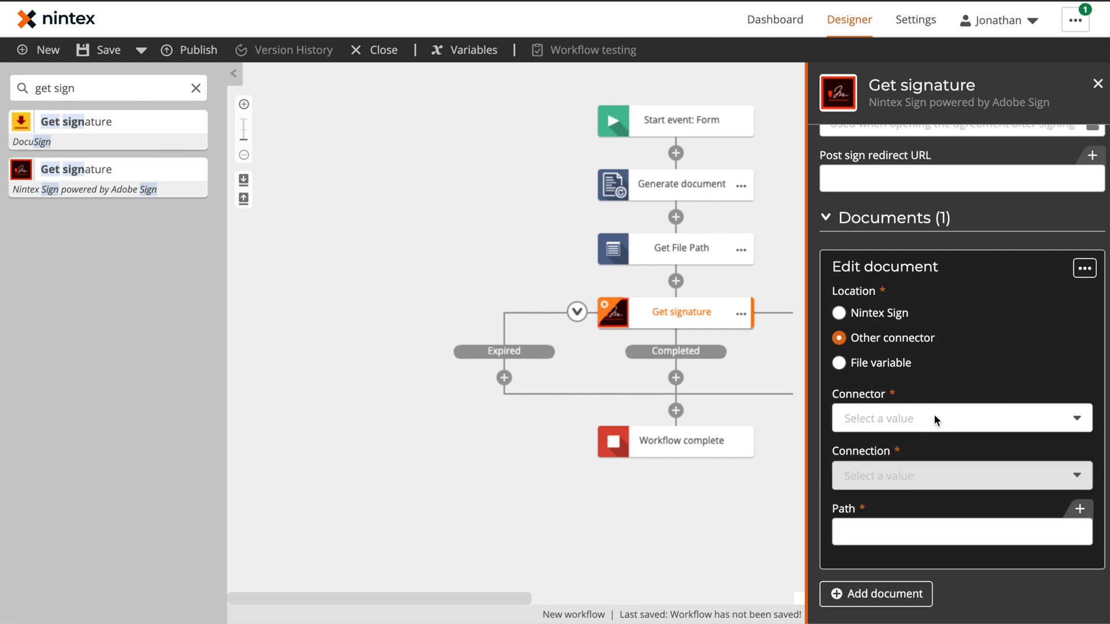
pyautogui.click(960, 417)
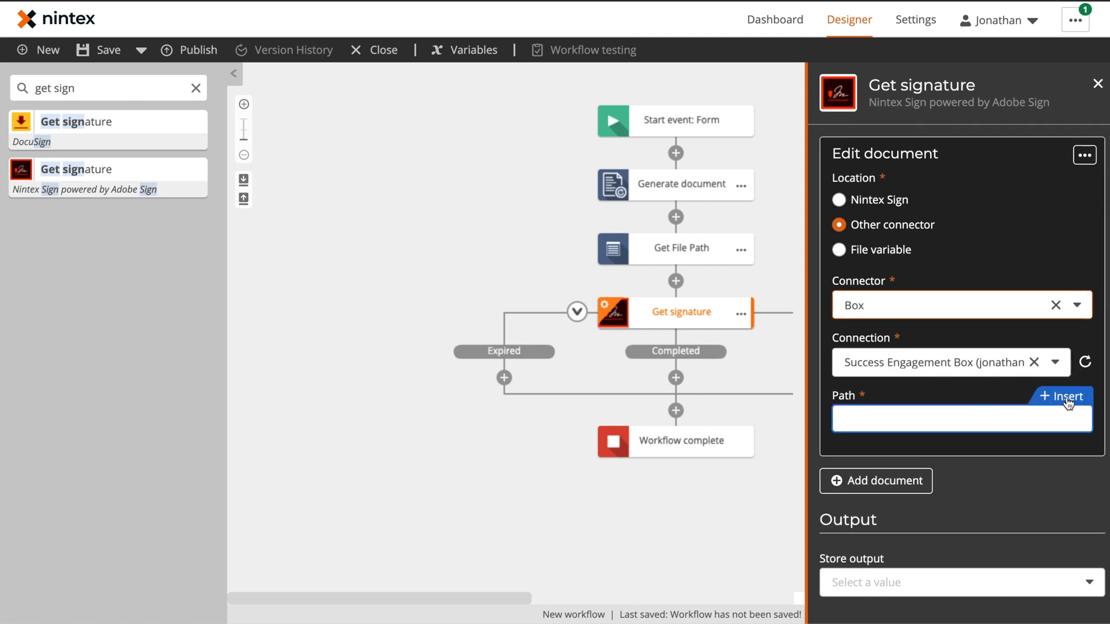
pyautogui.click(1061, 396)
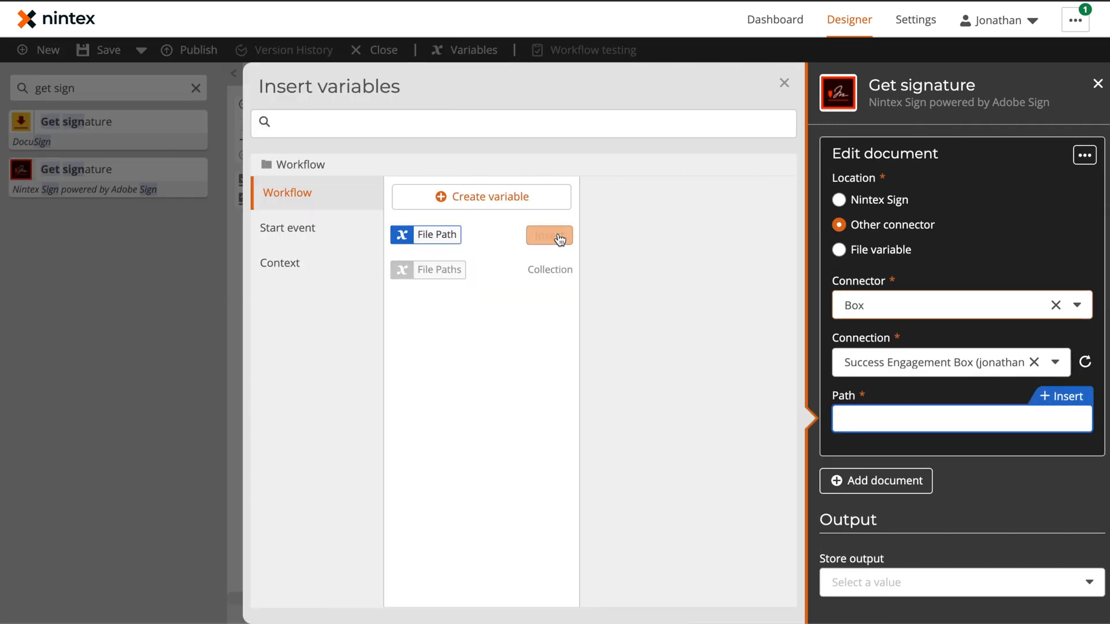
pyautogui.click(549, 234)
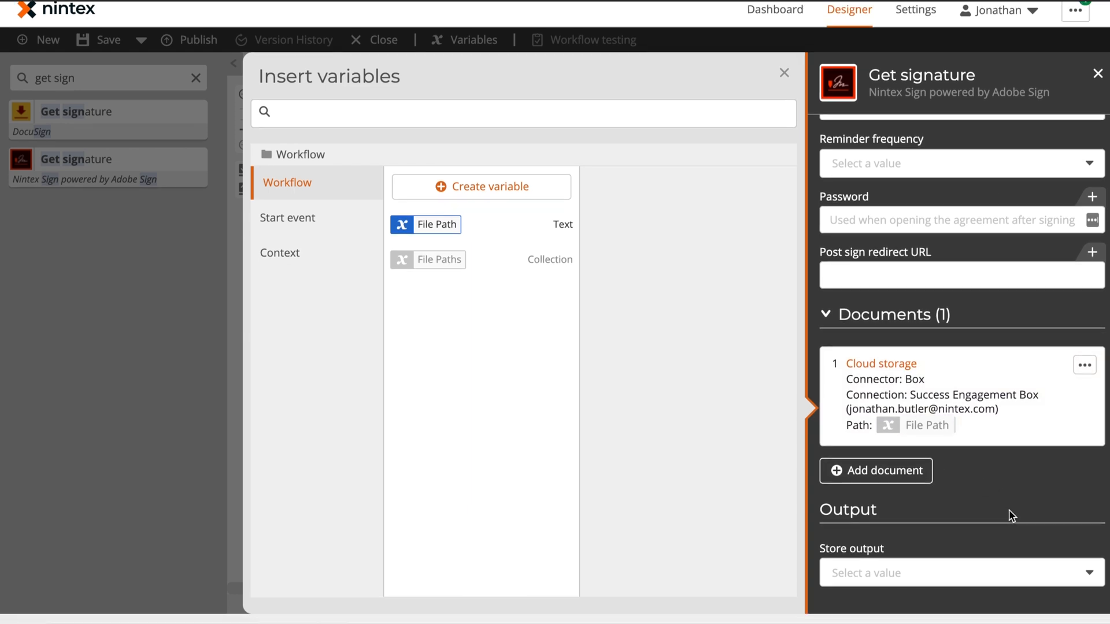
pyautogui.click(958, 573)
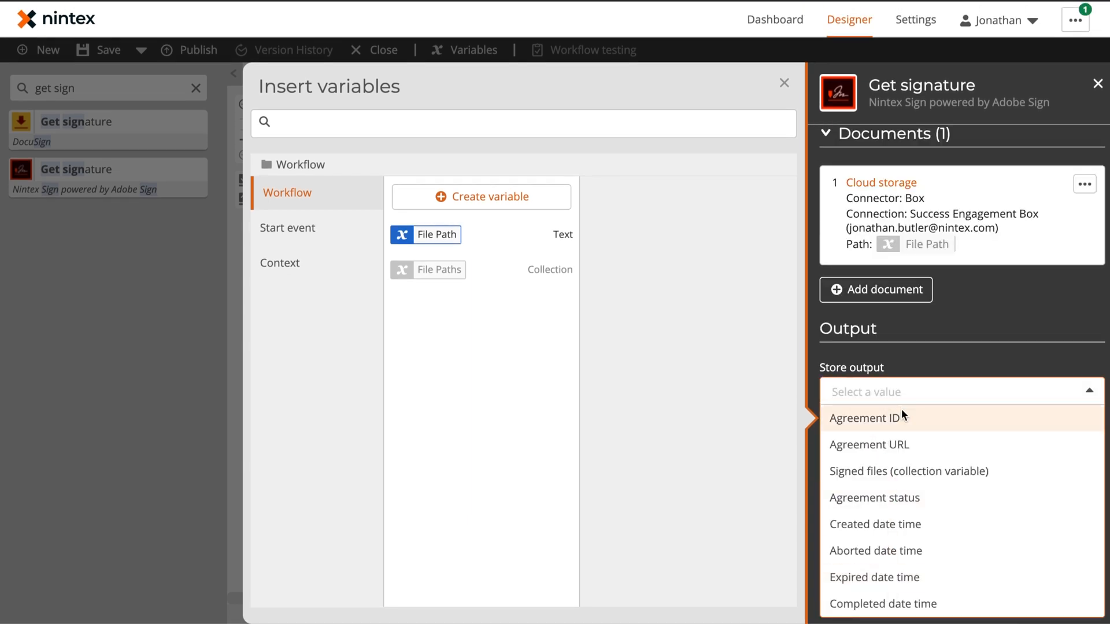
pyautogui.click(482, 196)
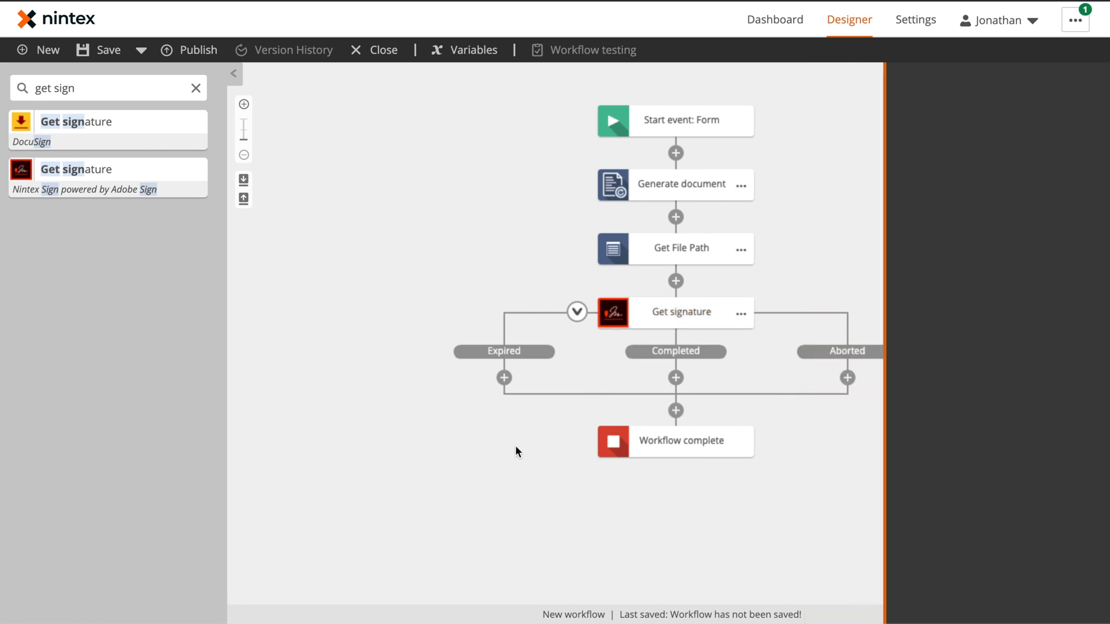
pyautogui.moveTo(520, 352)
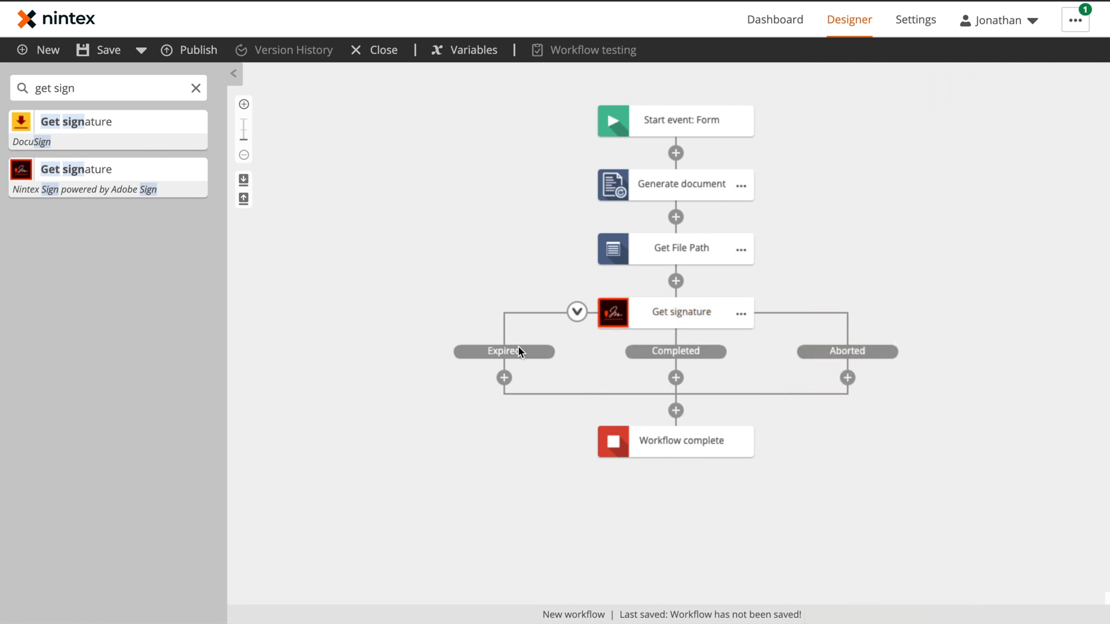
pyautogui.moveTo(196, 85)
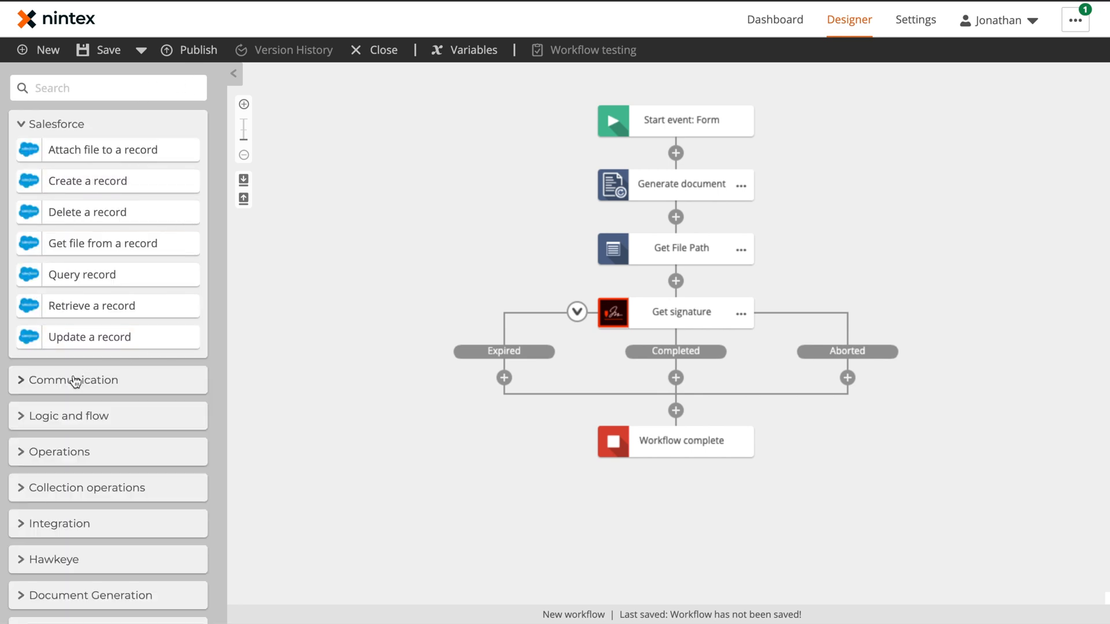
# Step: Paste the email step into the Aborted branch and search the actions for 'store'
pyautogui.click(74, 379)
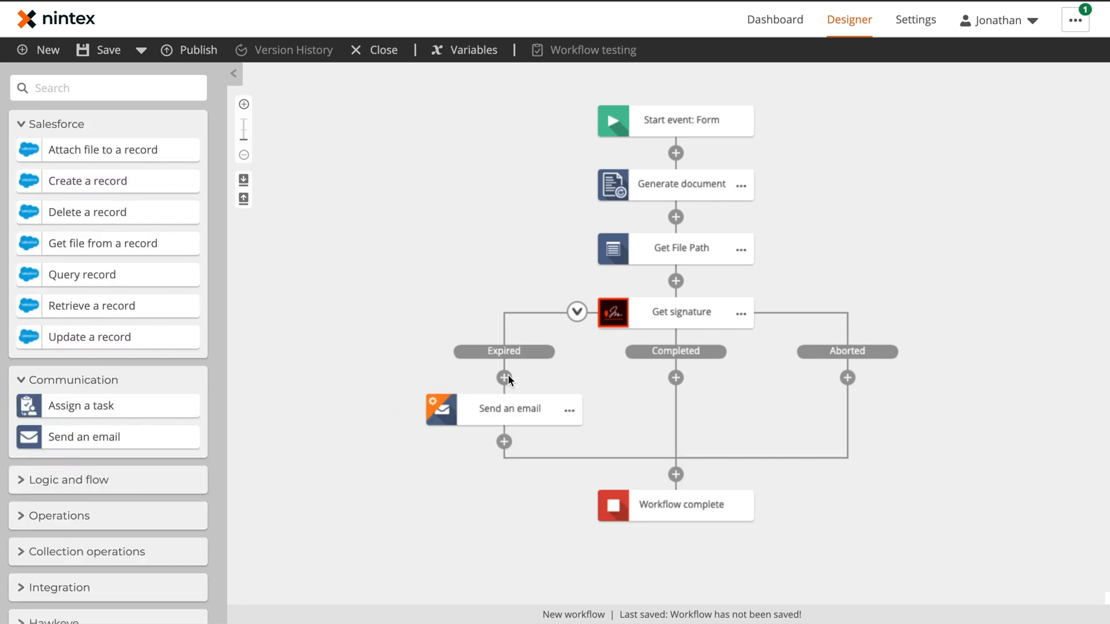
pyautogui.click(569, 408)
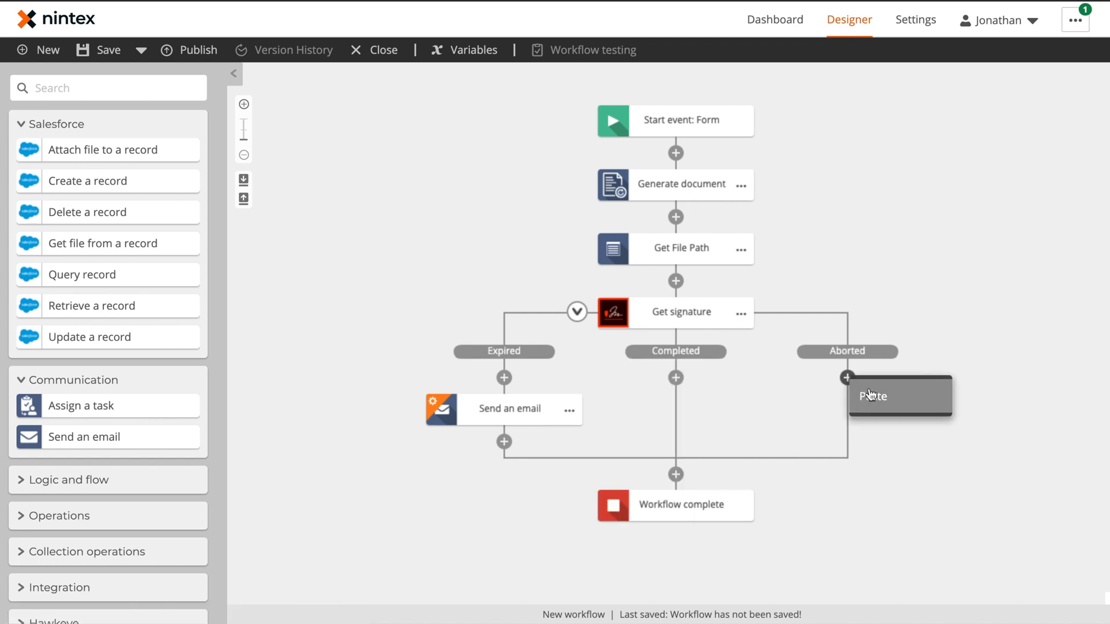
pyautogui.click(508, 408)
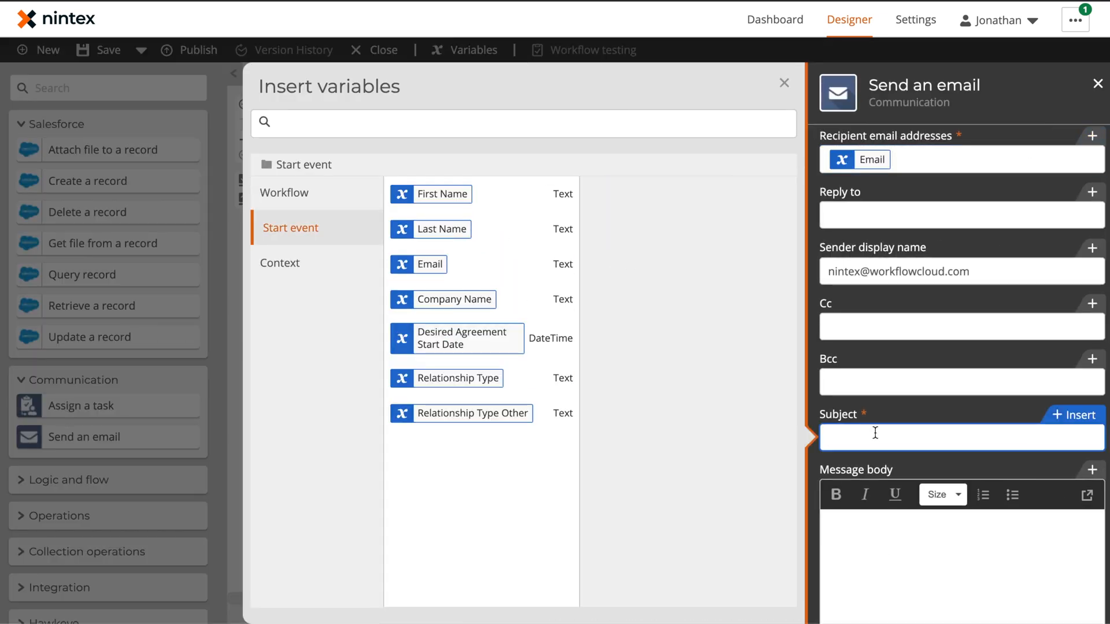
pyautogui.click(784, 83)
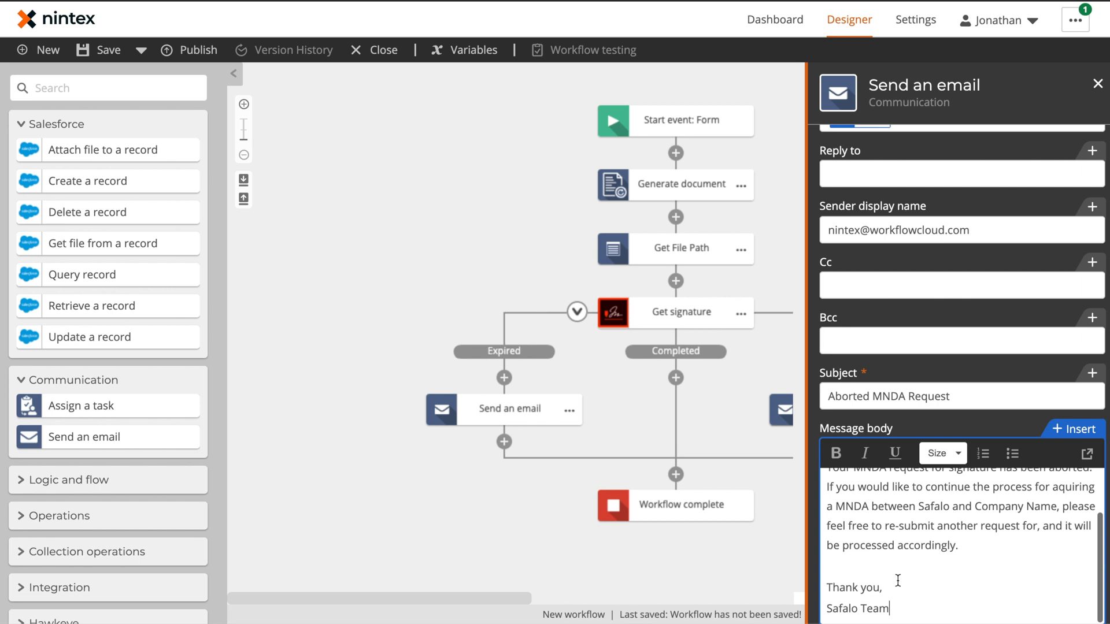
pyautogui.write('store')
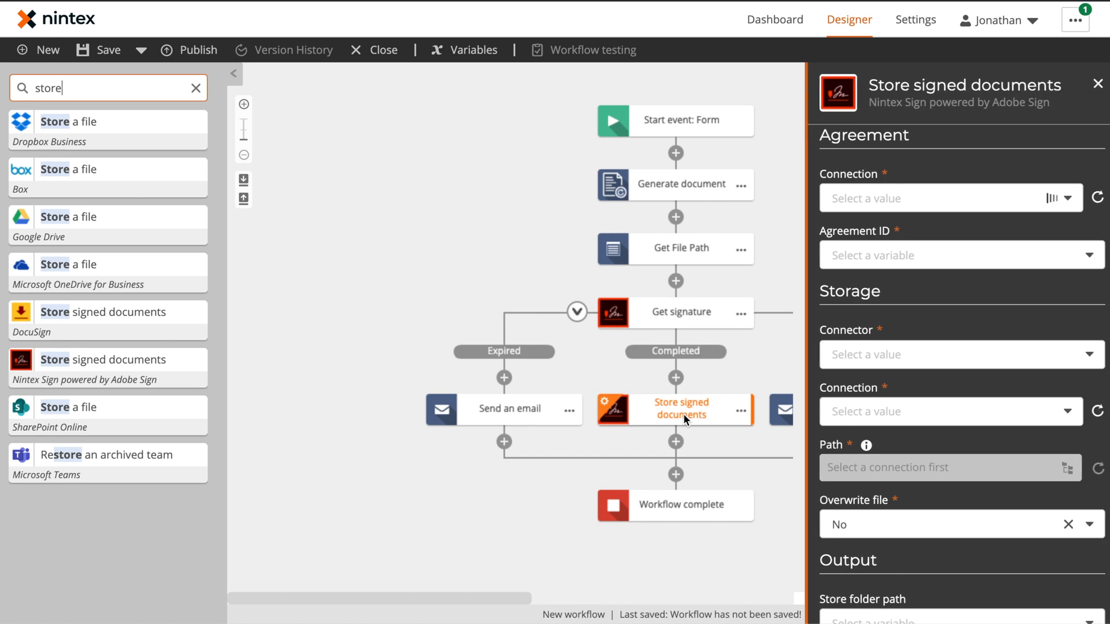
# Step: Store the Agreement ID's signed document in Box's Signed Documents folder, saving paths in File Paths
pyautogui.click(948, 198)
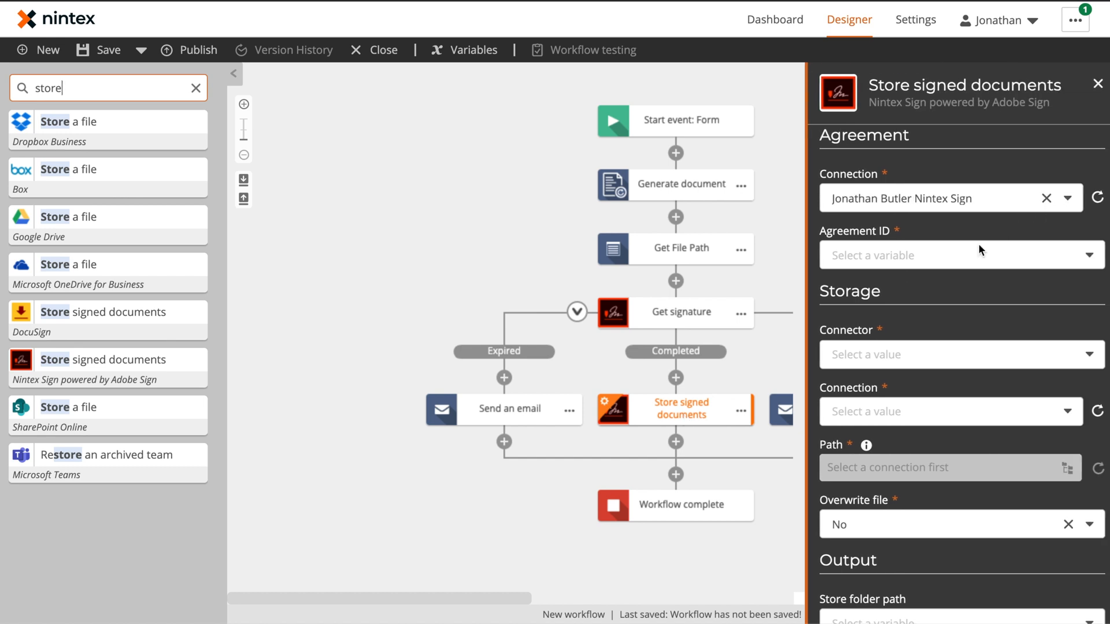
pyautogui.click(955, 255)
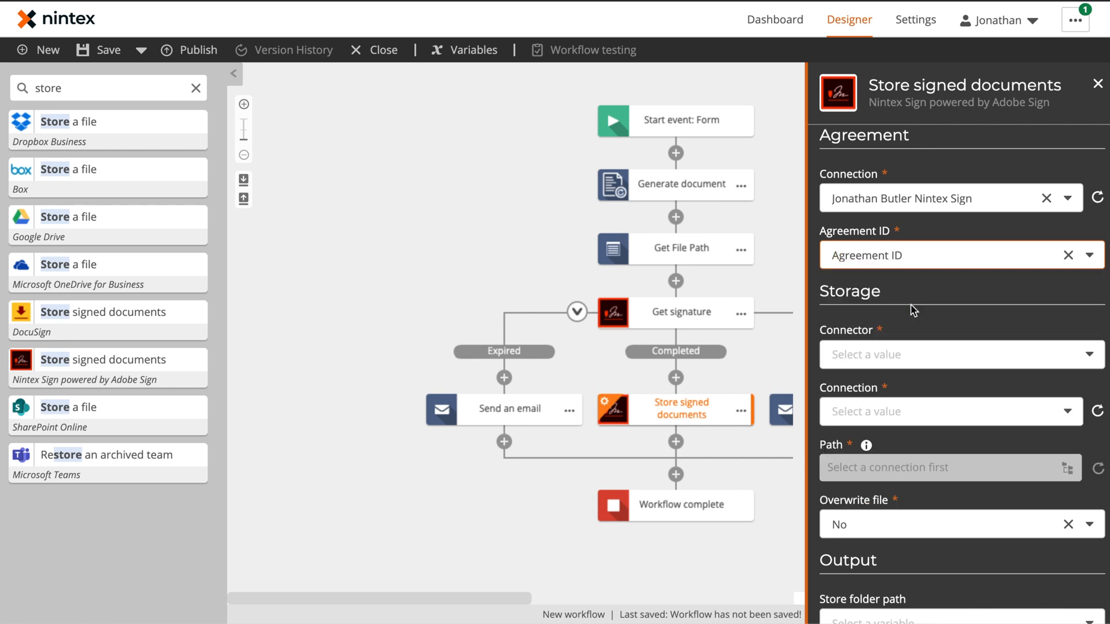
pyautogui.click(956, 354)
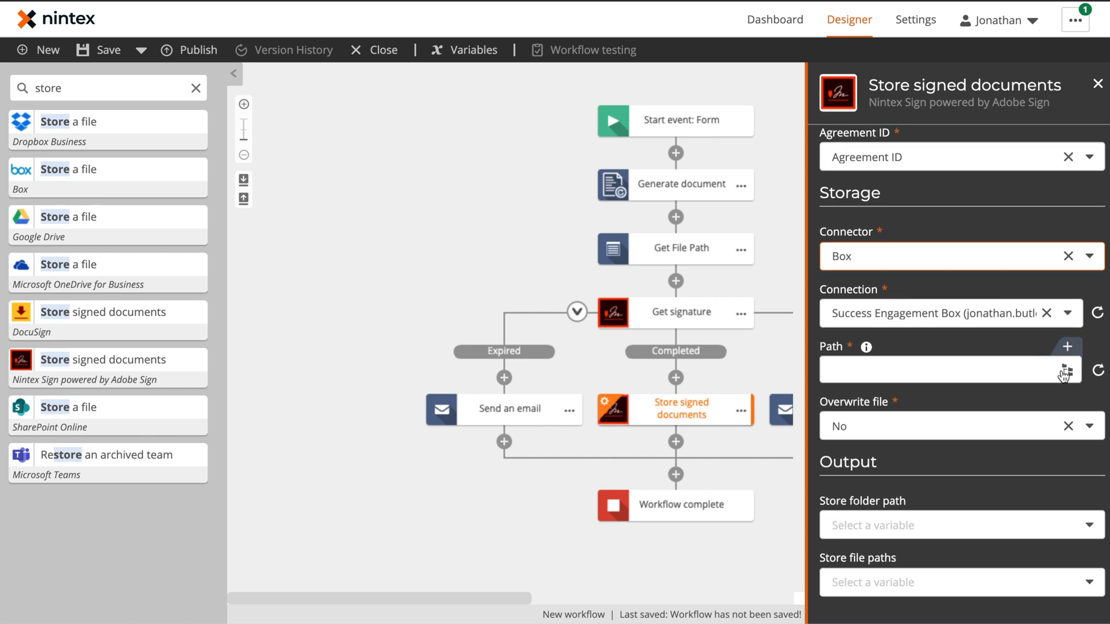
pyautogui.click(1069, 369)
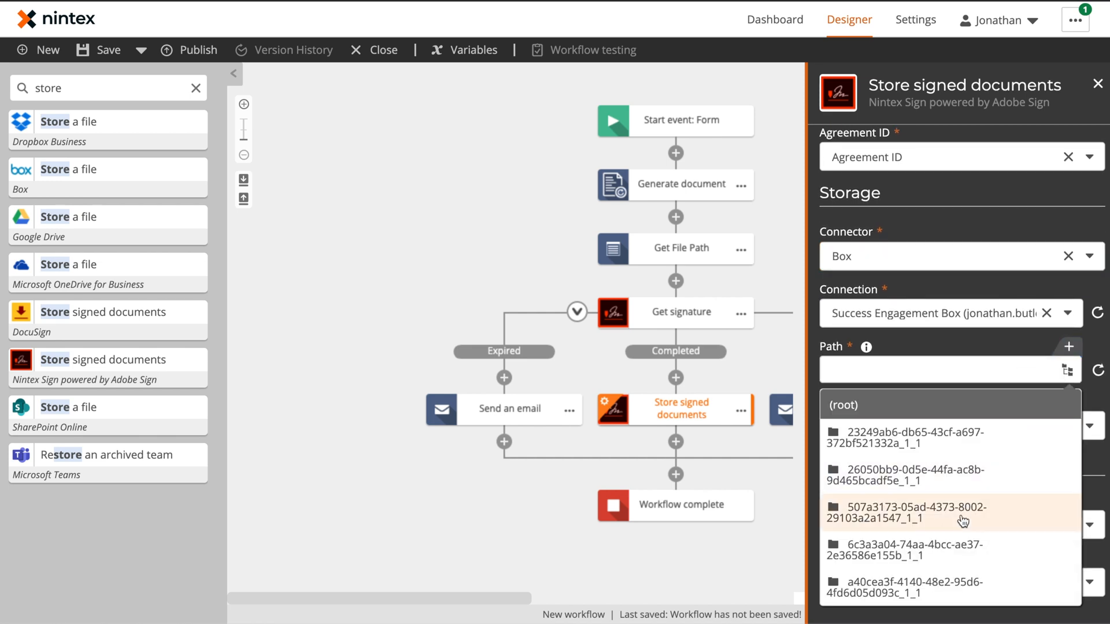
pyautogui.scroll(-3)
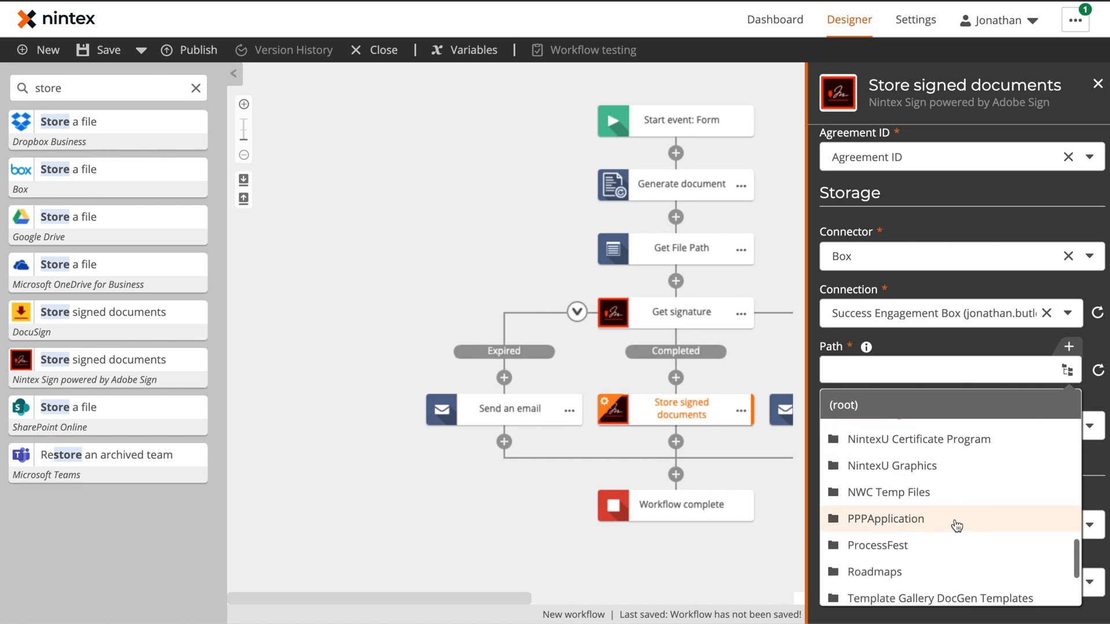
pyautogui.click(938, 598)
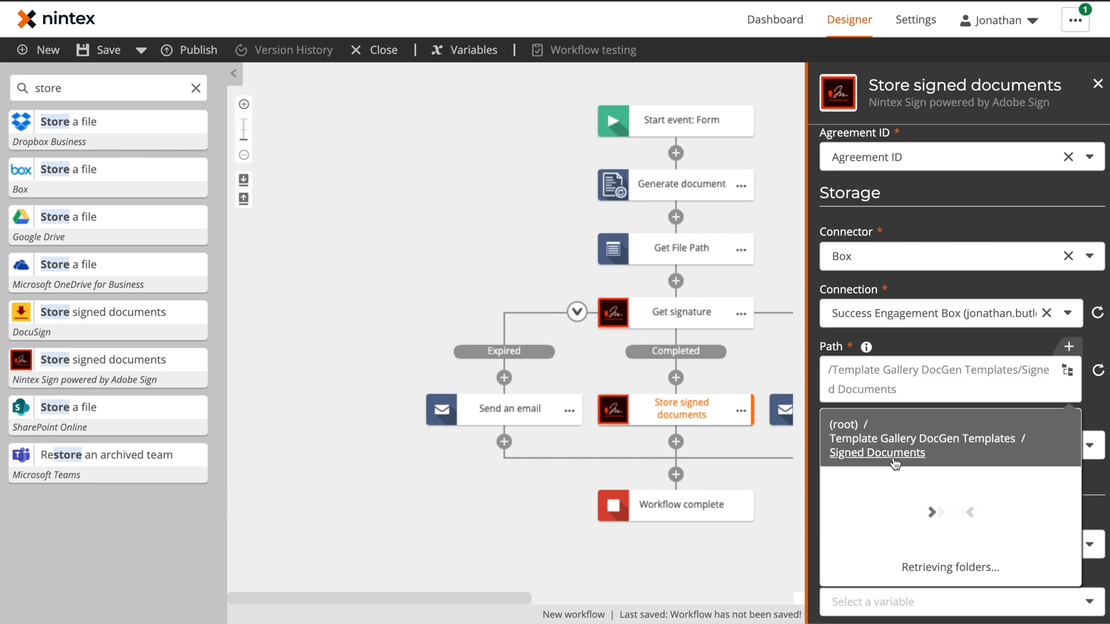
pyautogui.click(877, 452)
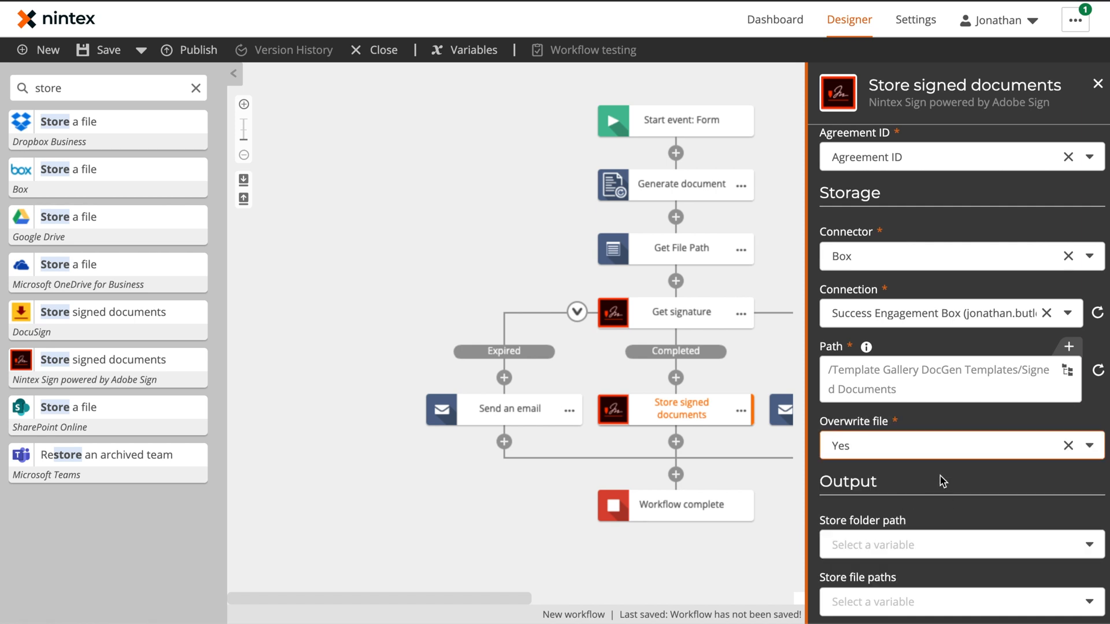
pyautogui.click(956, 544)
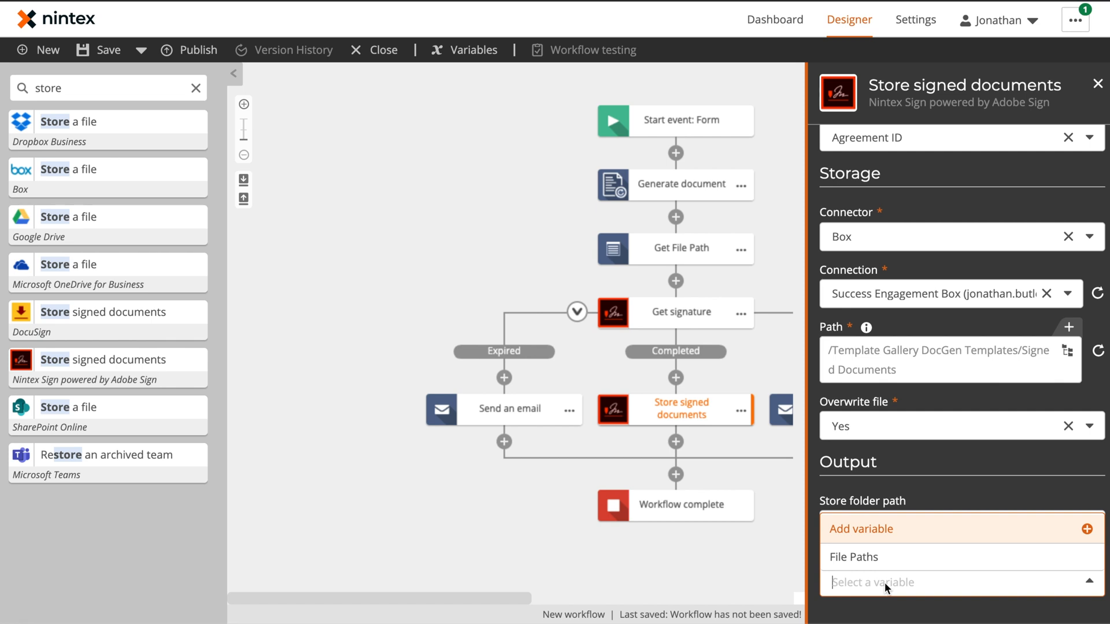
pyautogui.click(853, 557)
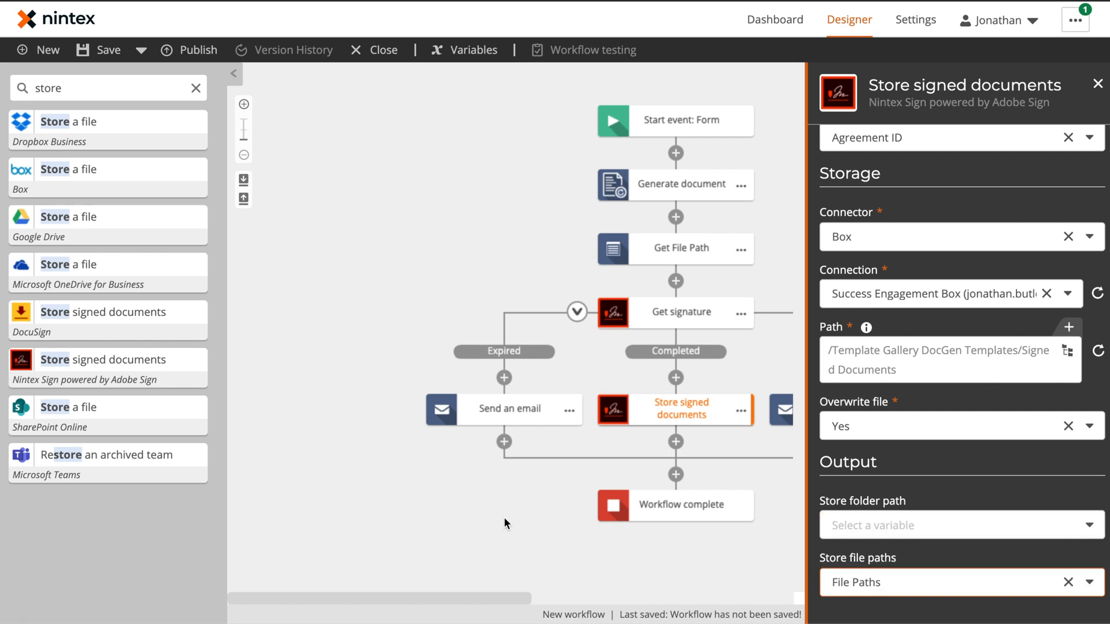
pyautogui.moveTo(819, 588)
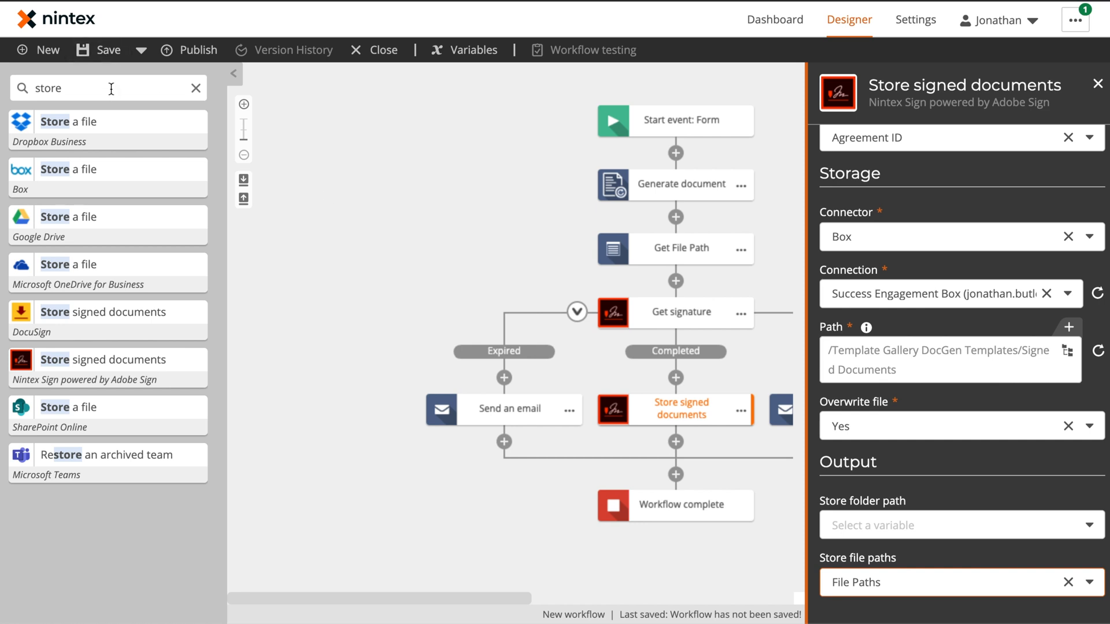
pyautogui.moveTo(776, 234)
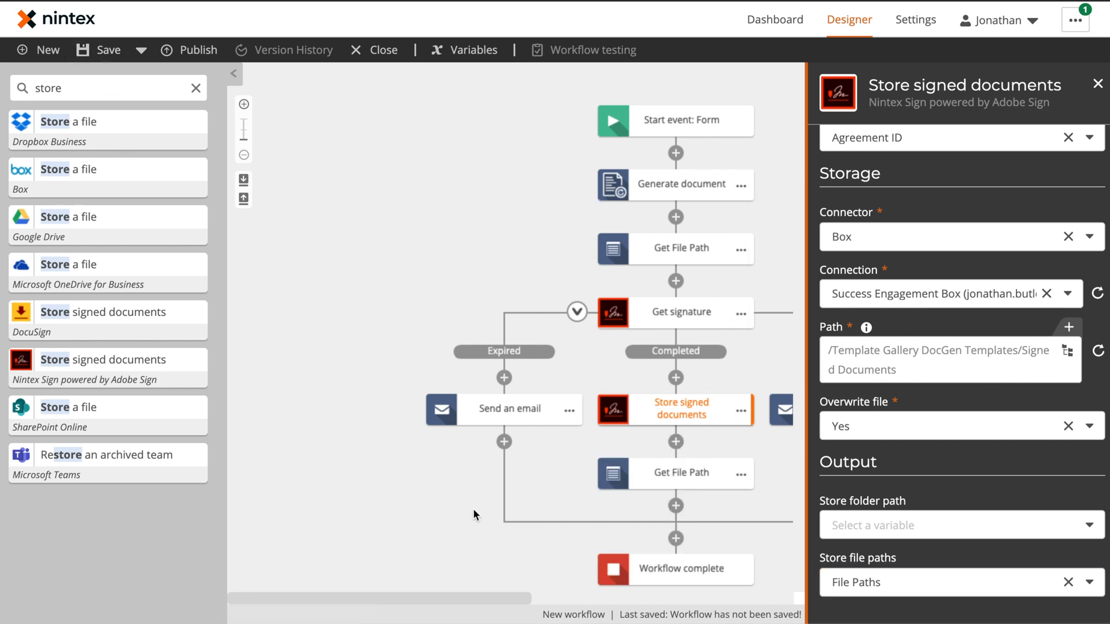
pyautogui.moveTo(105, 110)
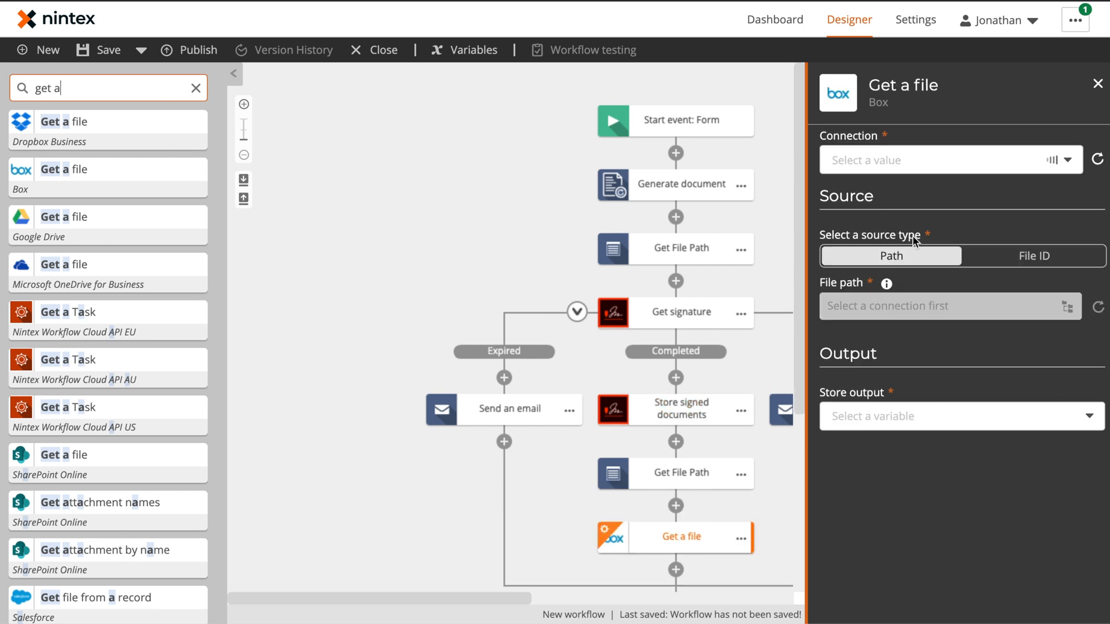
pyautogui.moveTo(989, 241)
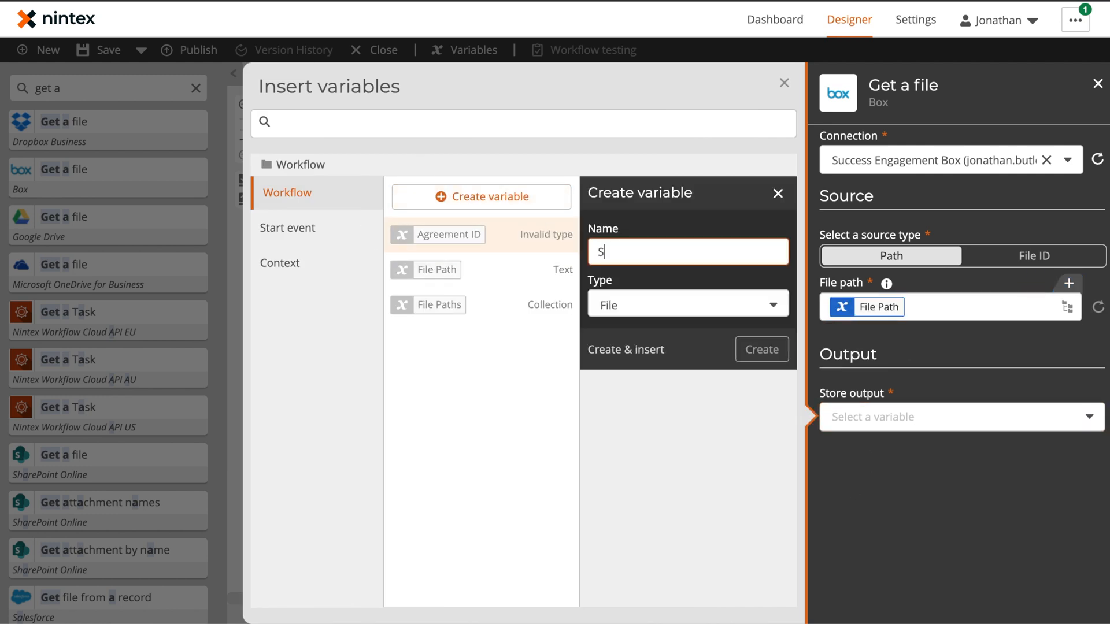
# Step: Create the Signed Document output variable and attach it to the email
pyautogui.click(761, 349)
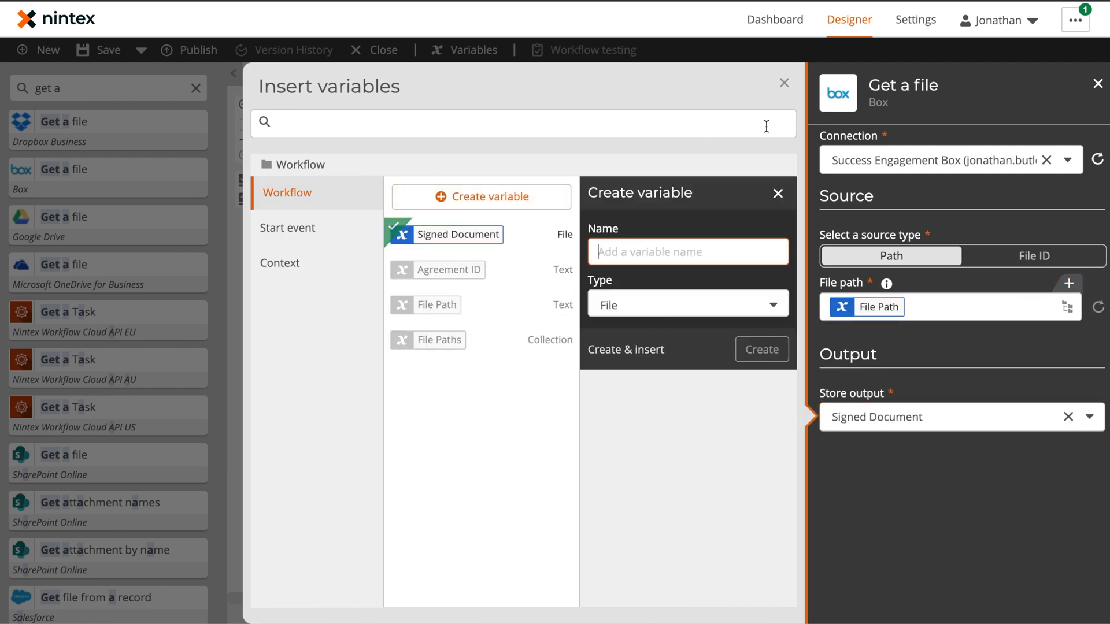
pyautogui.click(784, 83)
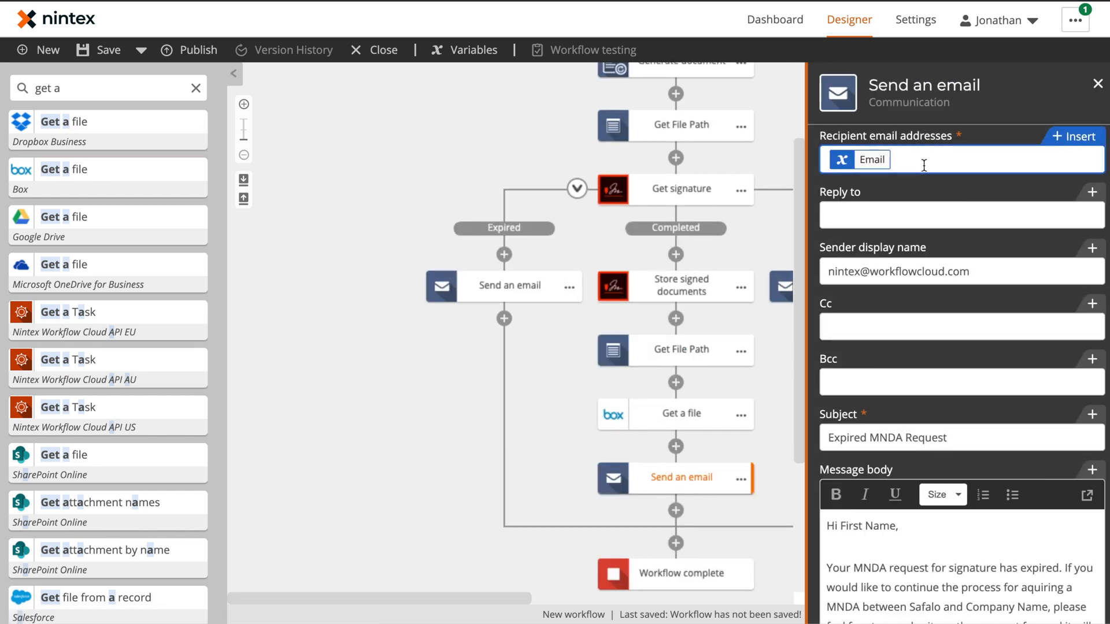
pyautogui.scroll(-3)
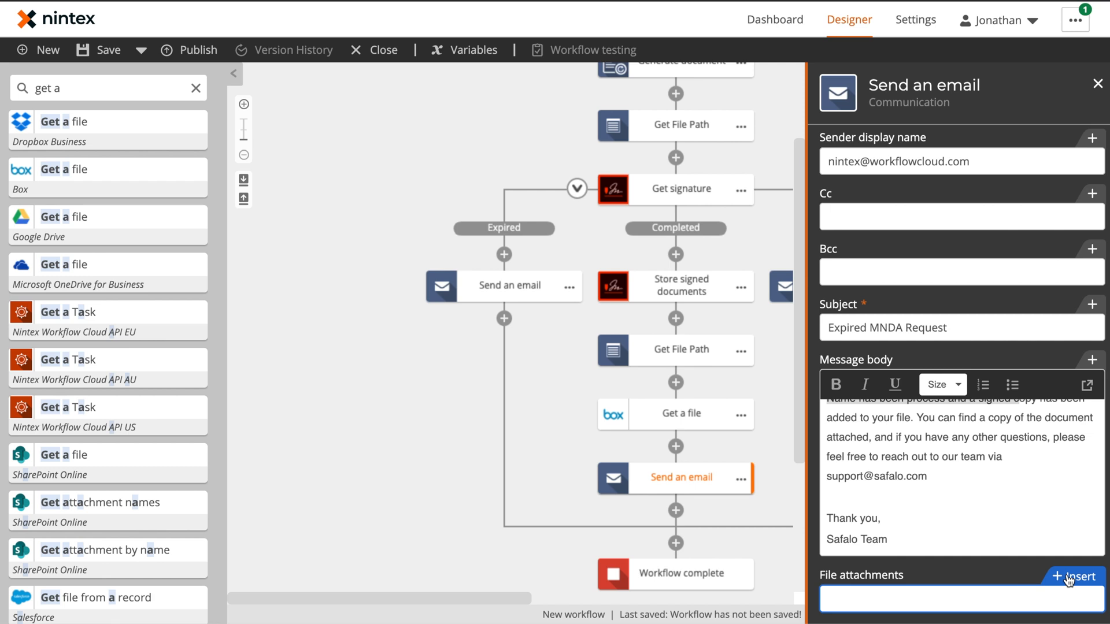
pyautogui.click(1071, 577)
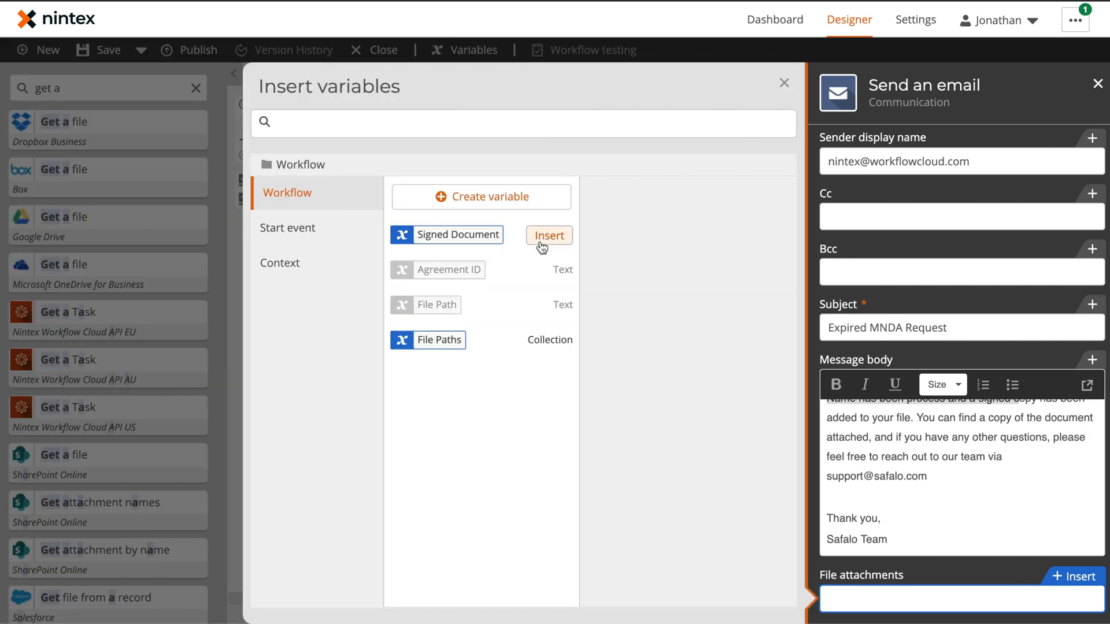
pyautogui.click(549, 235)
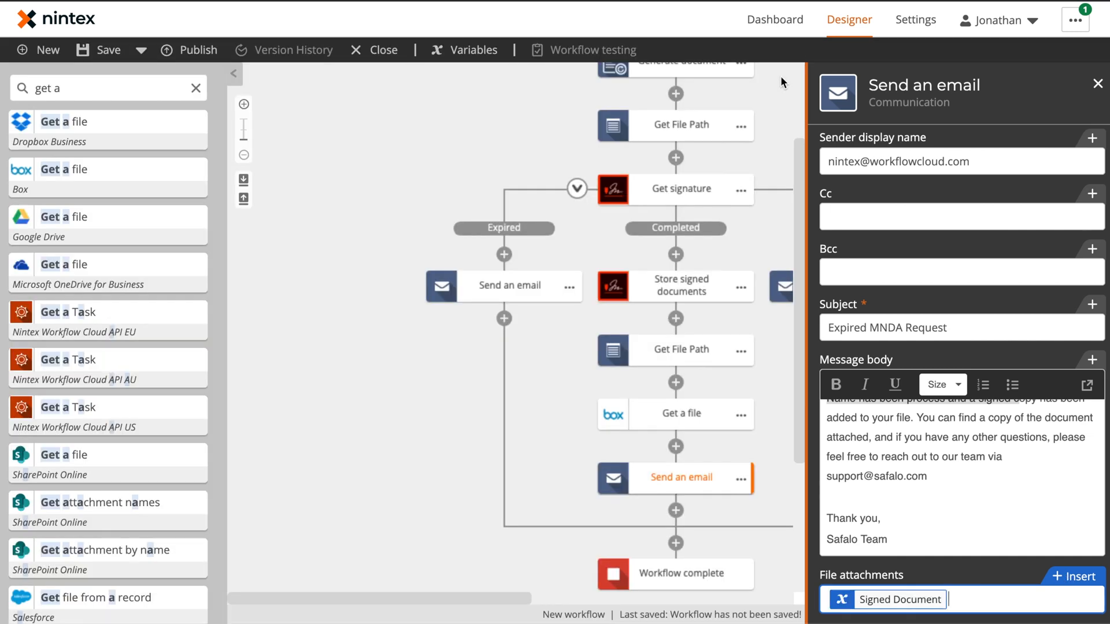
pyautogui.click(1097, 83)
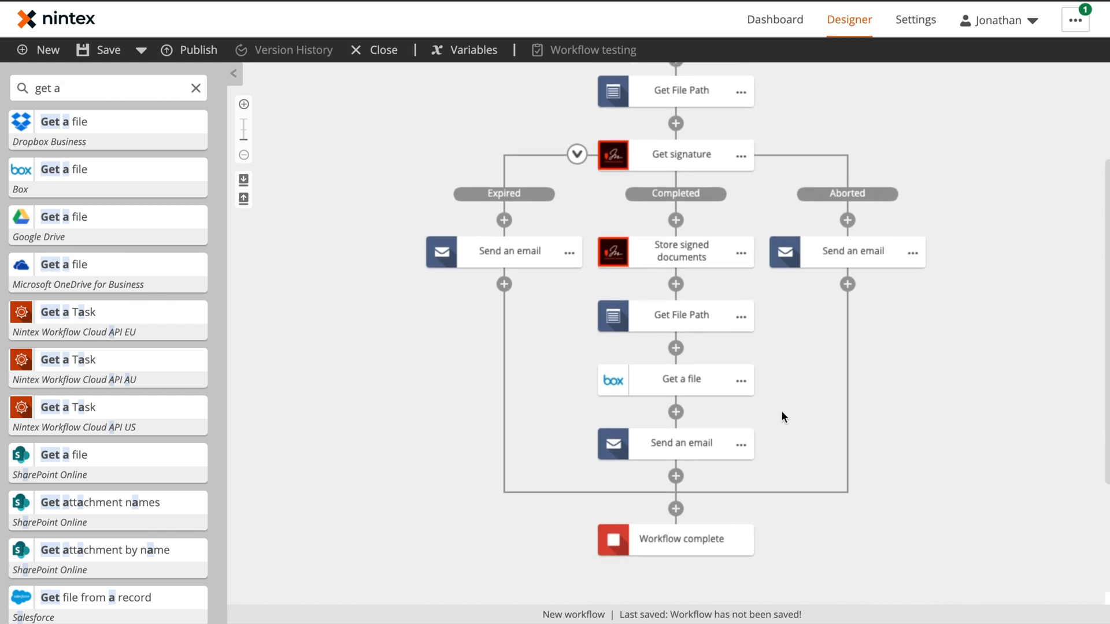
pyautogui.moveTo(577, 259)
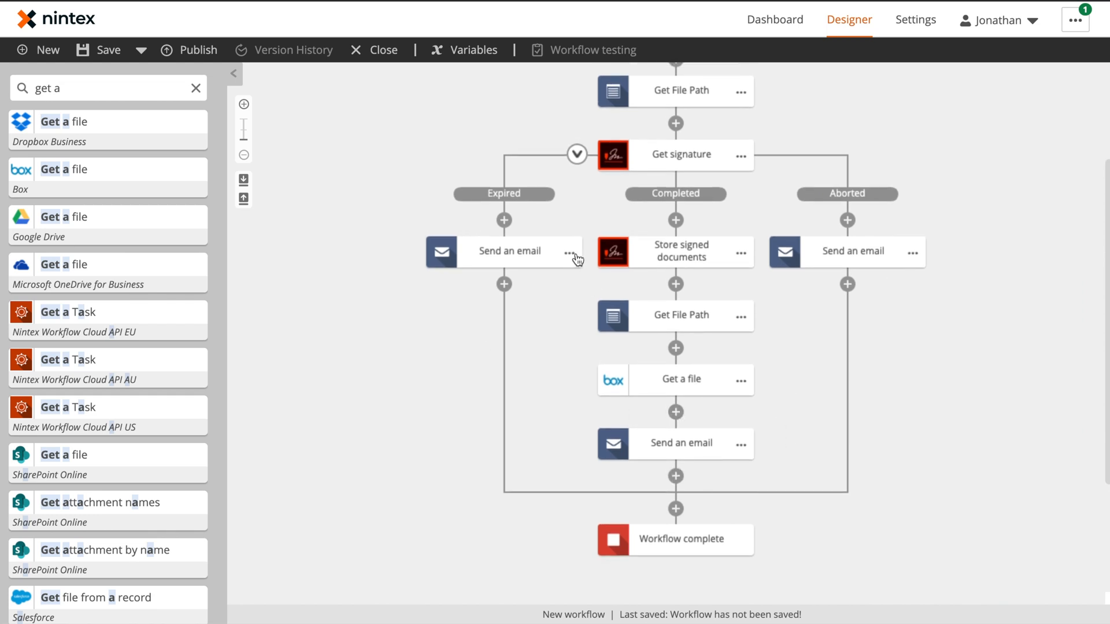
# Step: Rename the Expired branch email step to 'Send Expired Email'
pyautogui.click(569, 251)
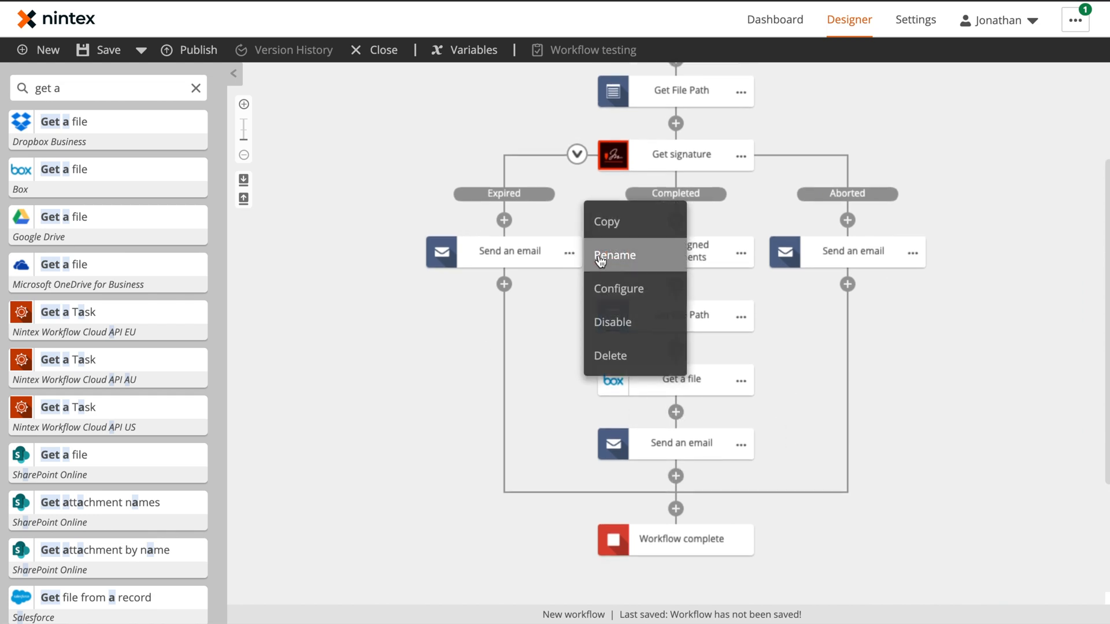
pyautogui.click(615, 255)
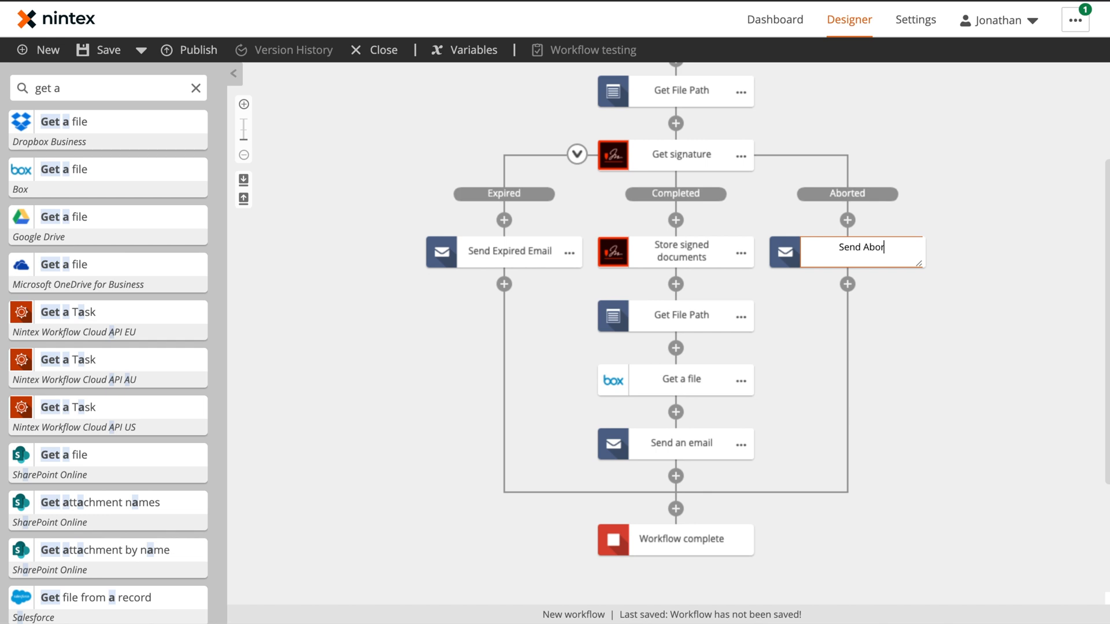
pyautogui.write('ted Email')
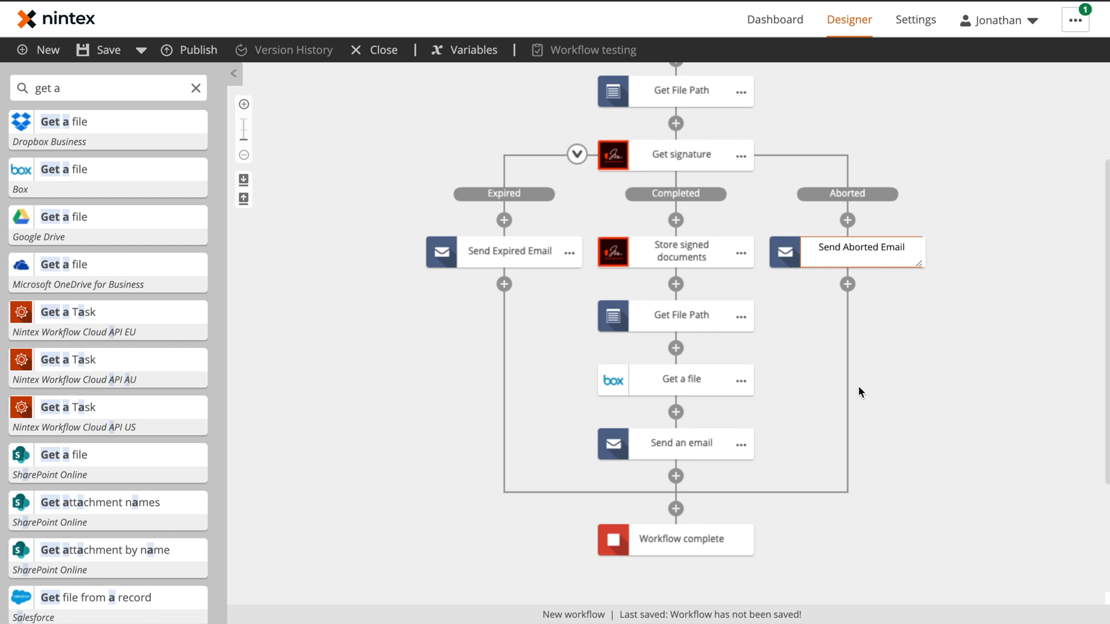